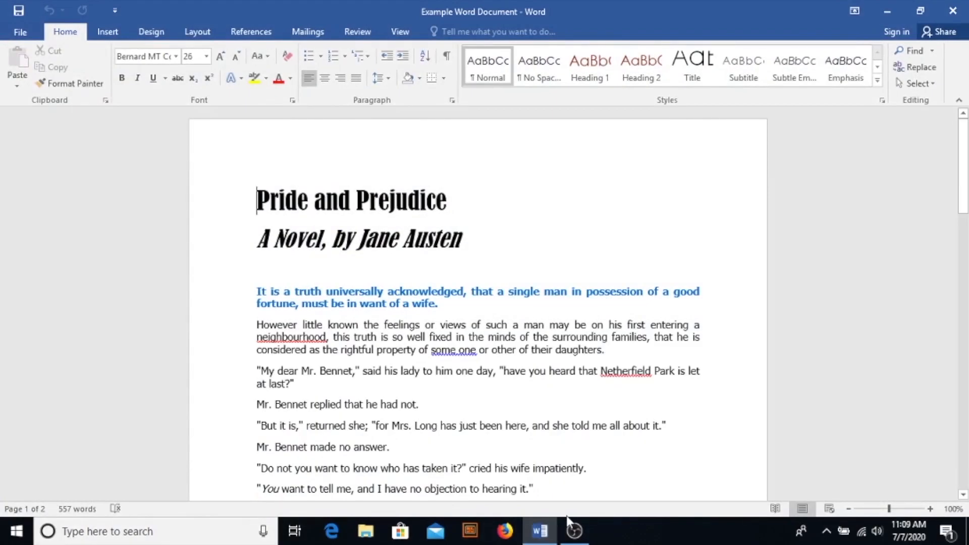
mouse_move(259, 324)
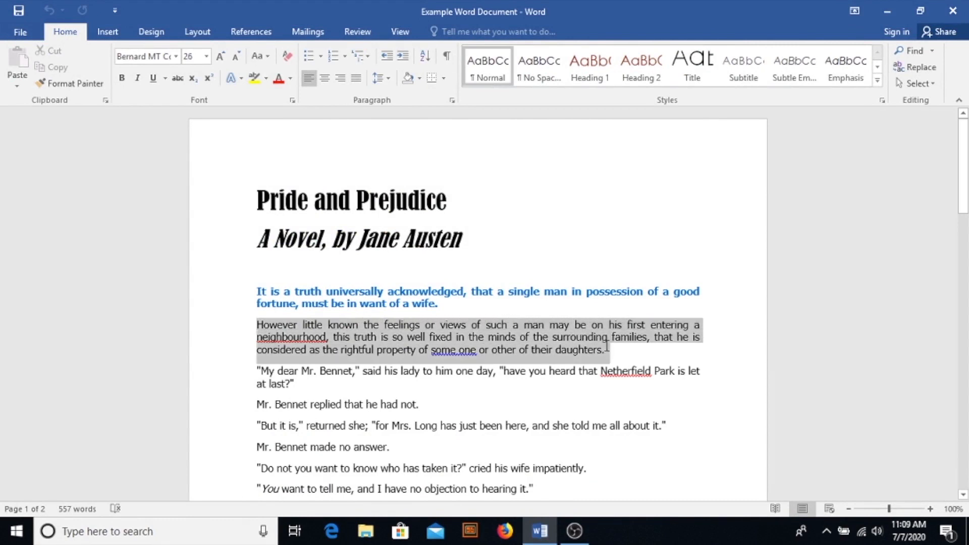
Inspect the paragraph shortcut menu, styles gallery and Gutenberg link options, then deselect
right_click(507, 337)
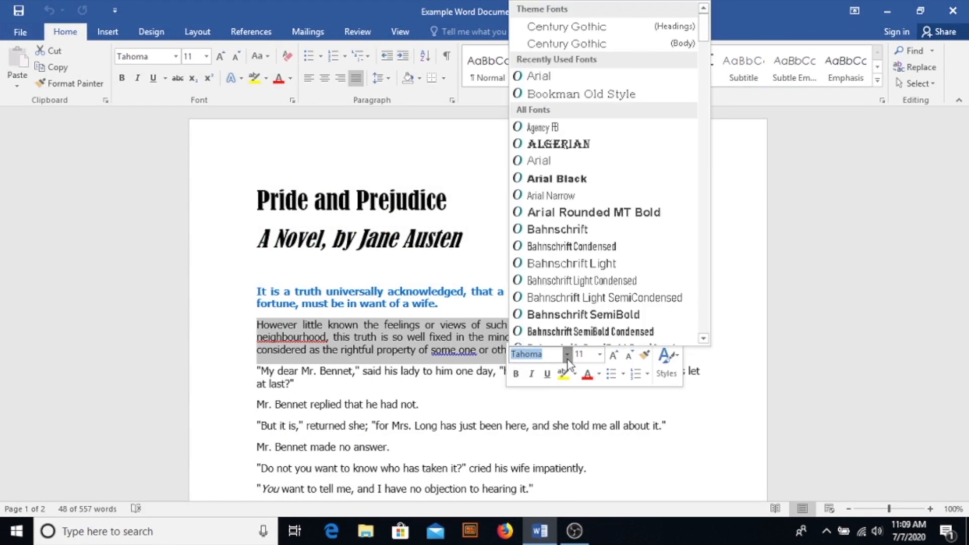
mouse_move(611, 374)
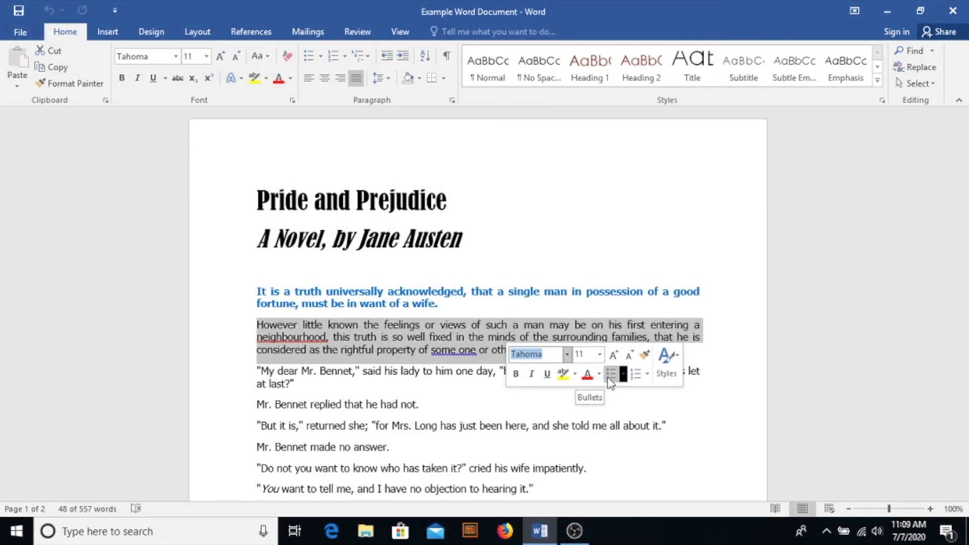
click(667, 363)
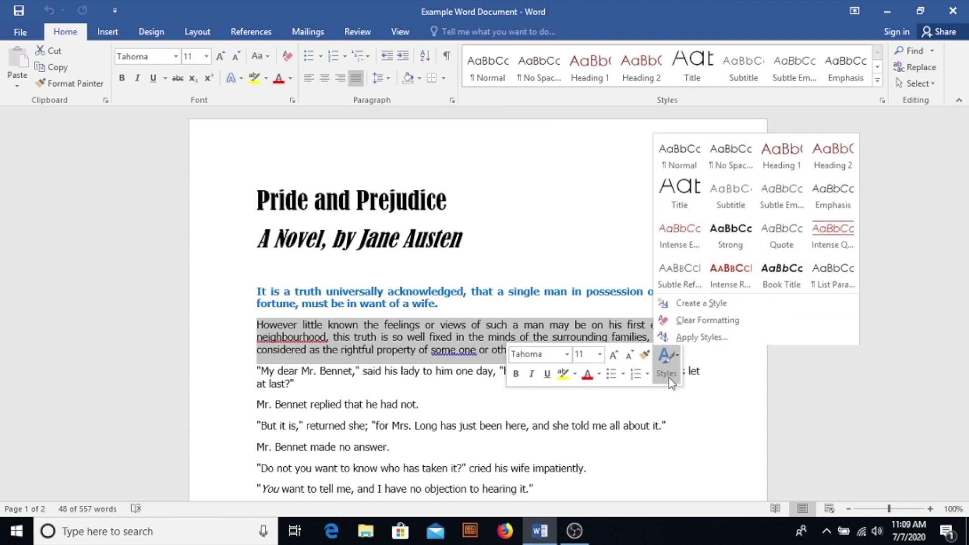
click(520, 339)
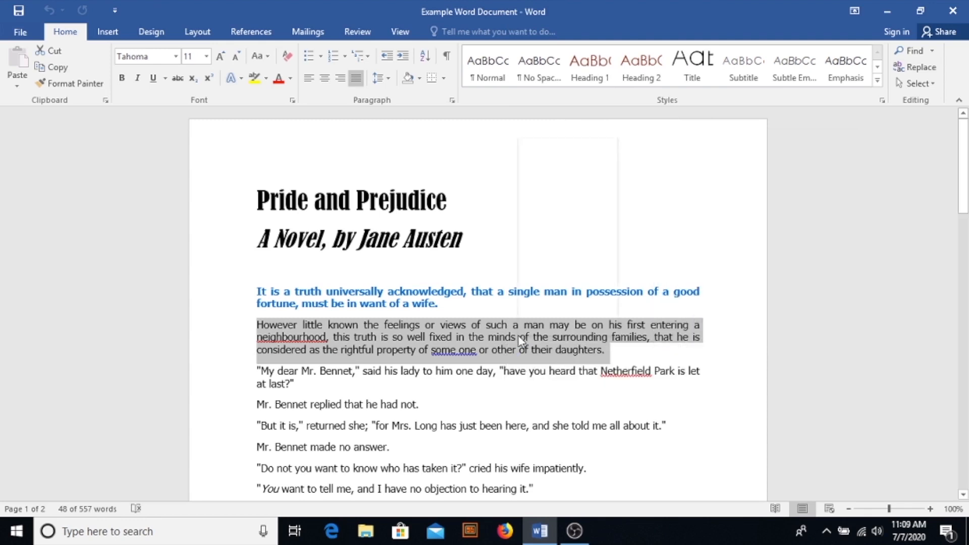
right_click(520, 340)
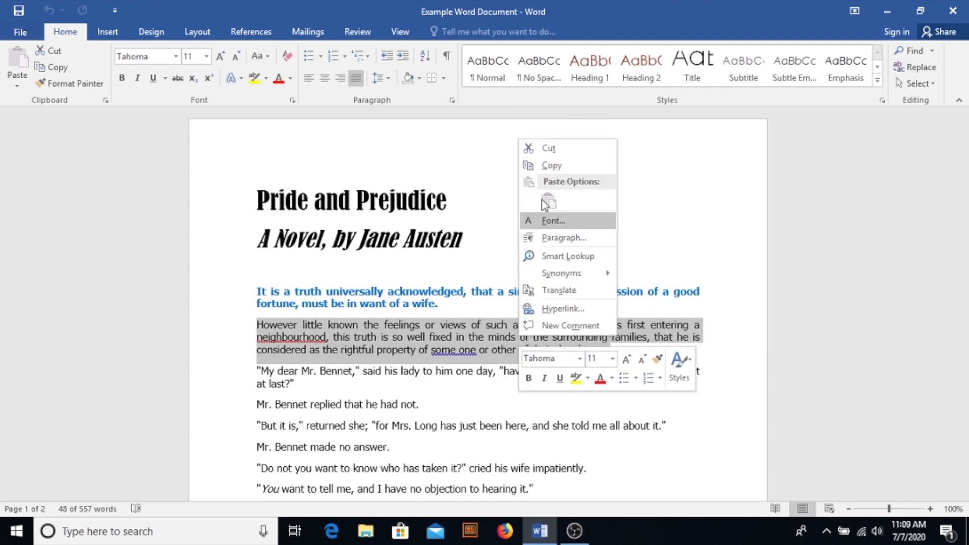
mouse_move(551, 256)
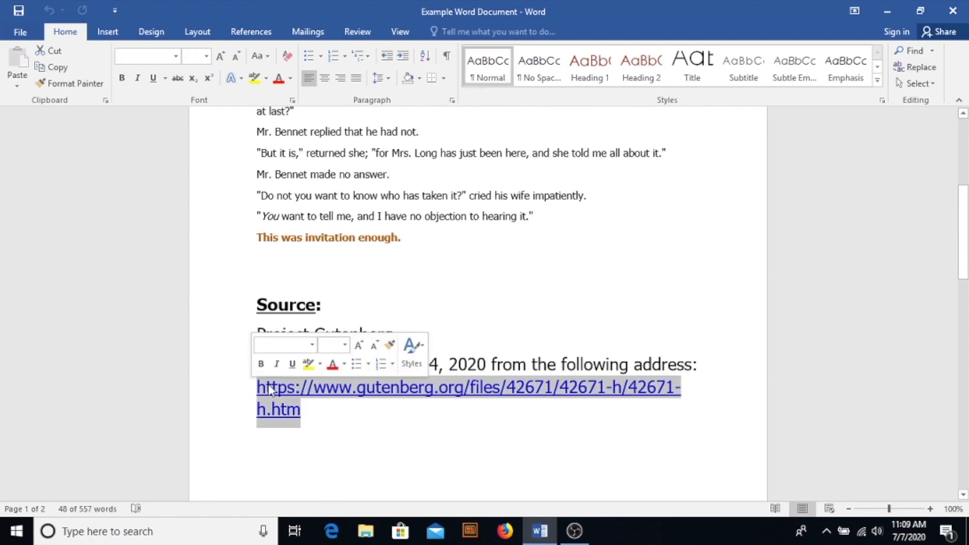
right_click(272, 390)
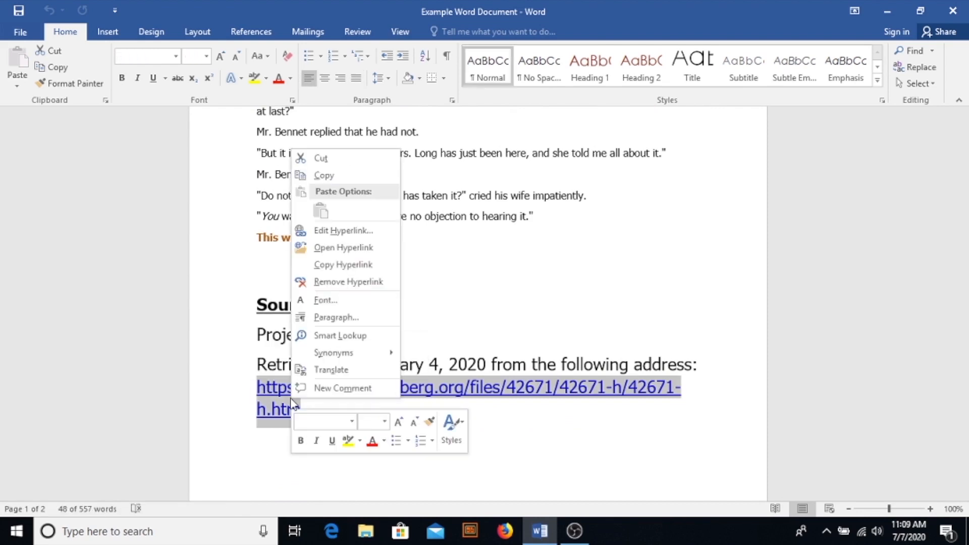
mouse_move(344, 248)
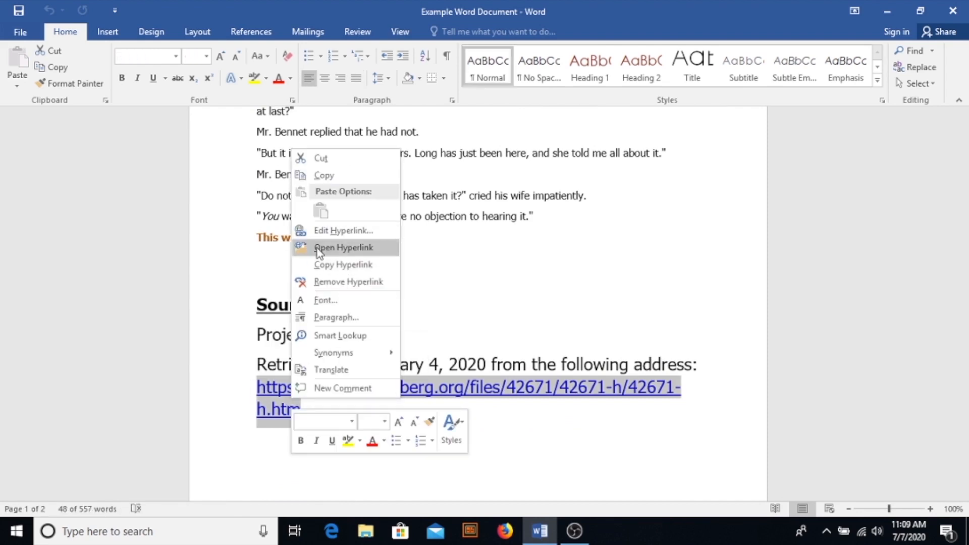
mouse_move(337, 303)
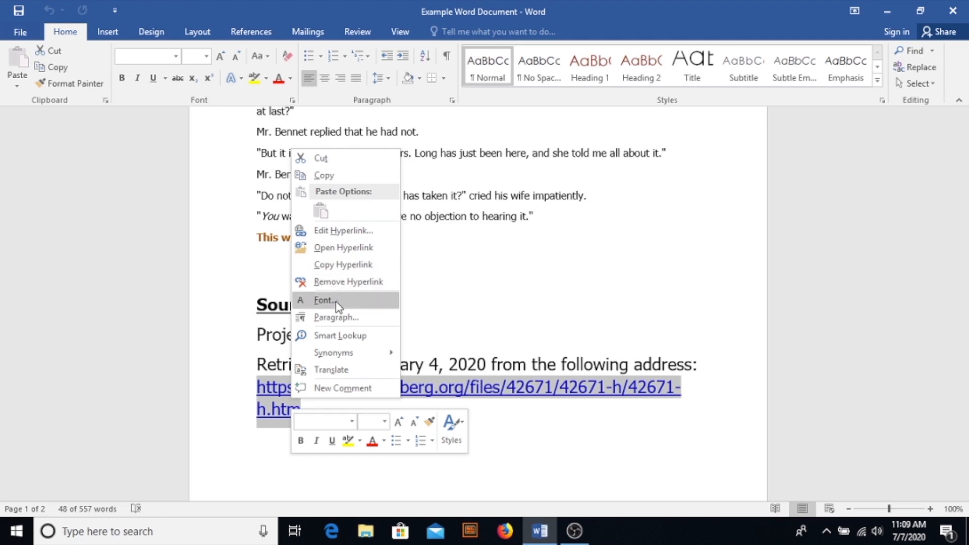
mouse_move(484, 309)
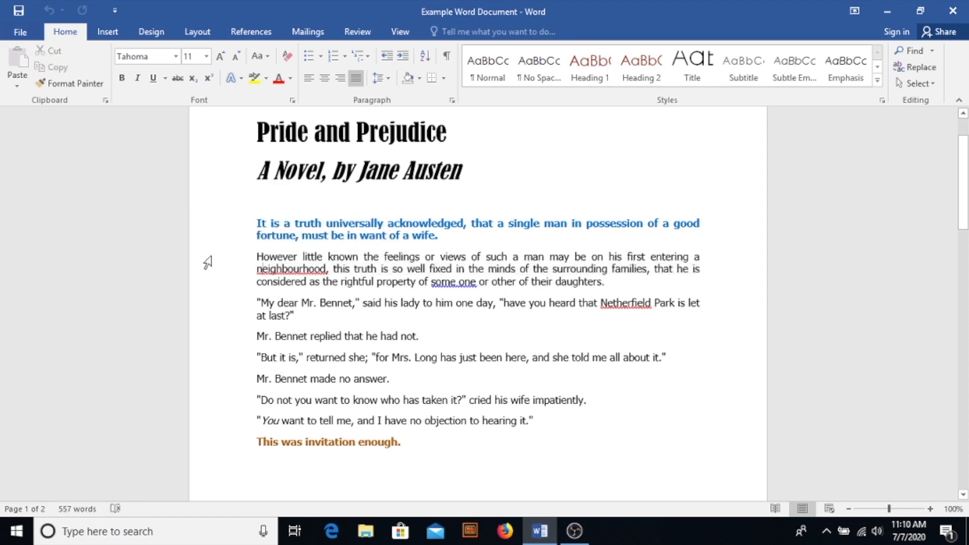
mouse_move(221, 268)
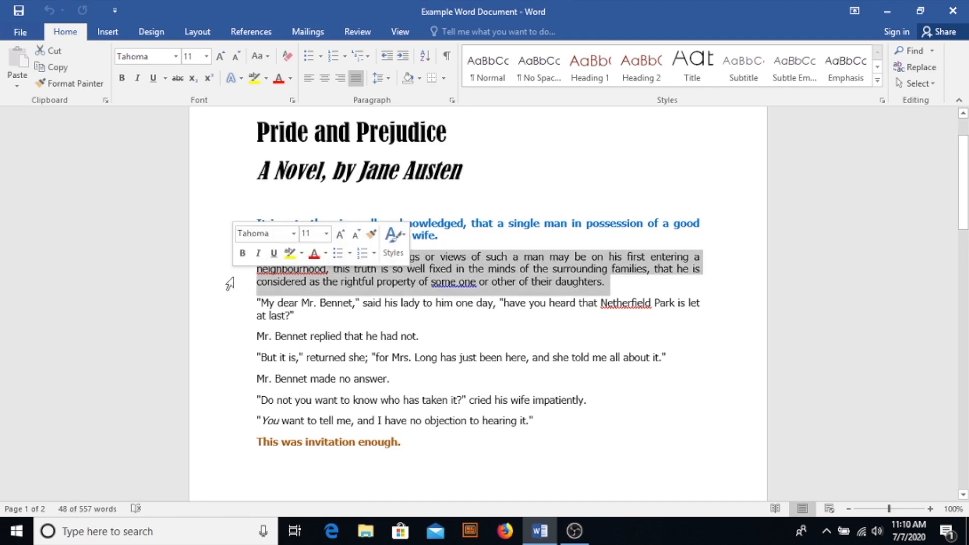
click(608, 282)
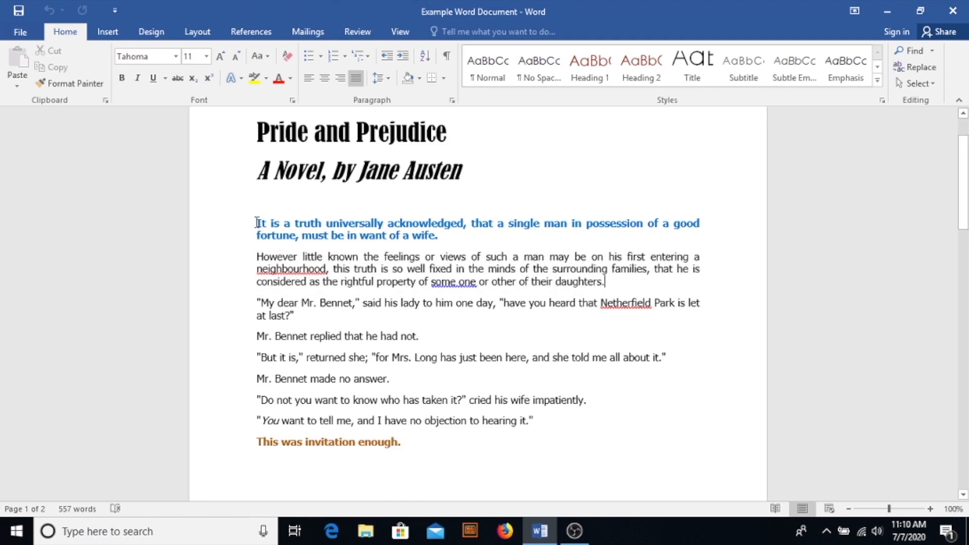
mouse_move(231, 231)
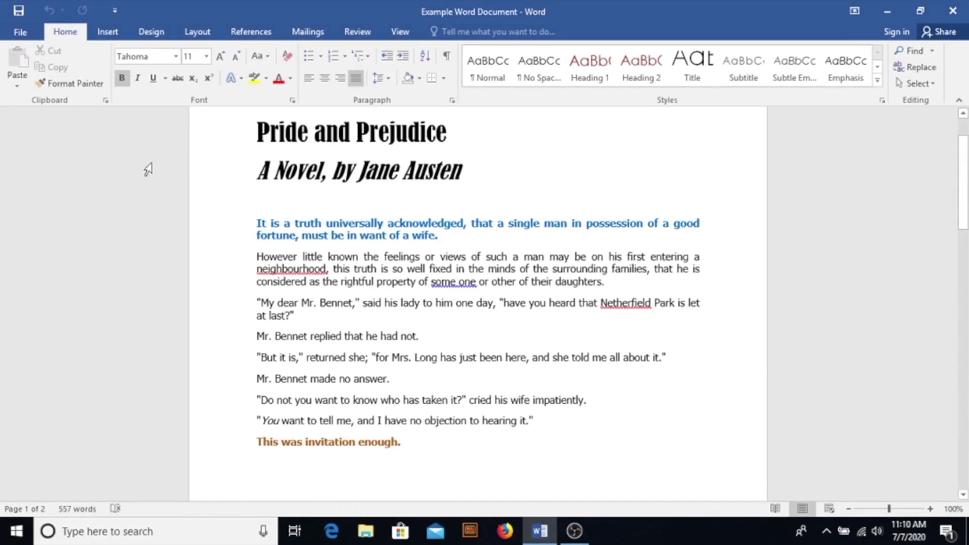
Open the Clipboard pane with the blue opening sentence selected
click(106, 100)
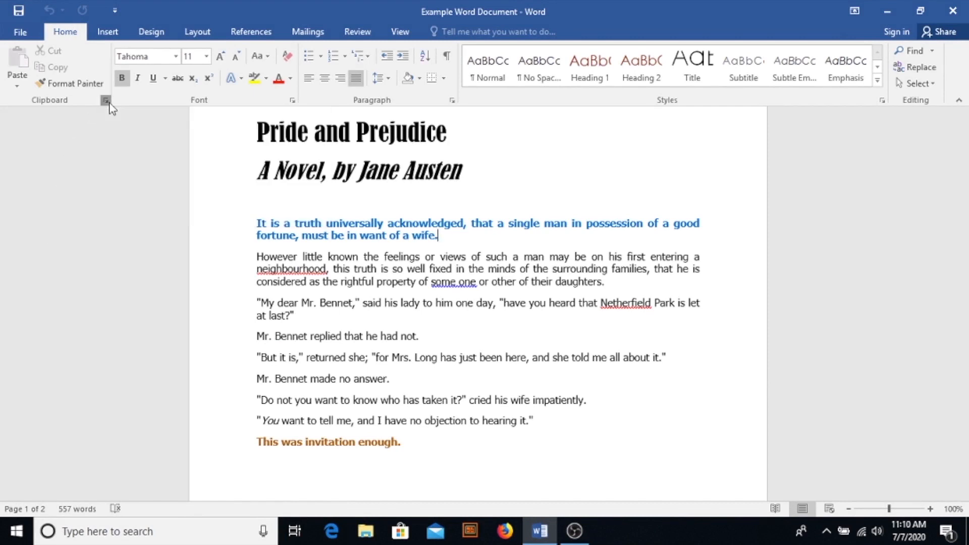
click(105, 99)
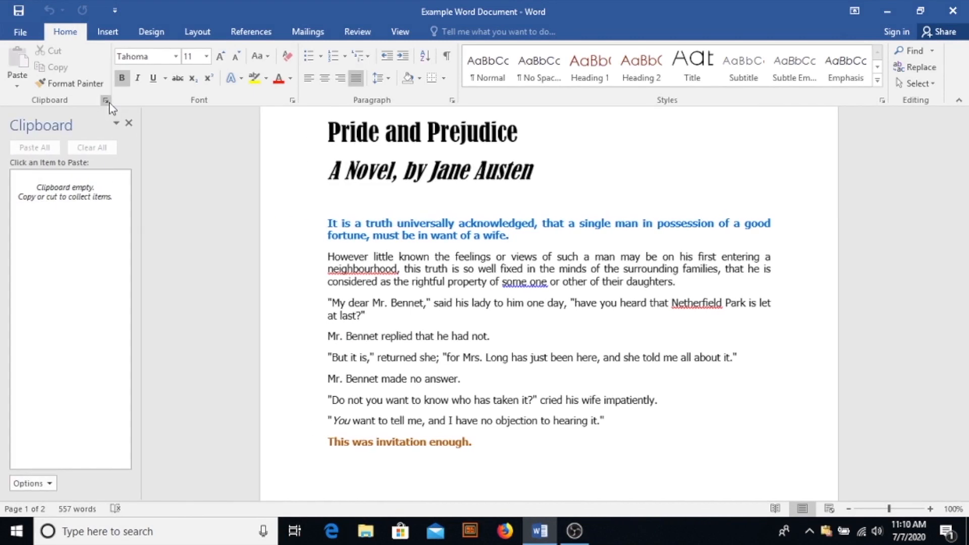
click(130, 122)
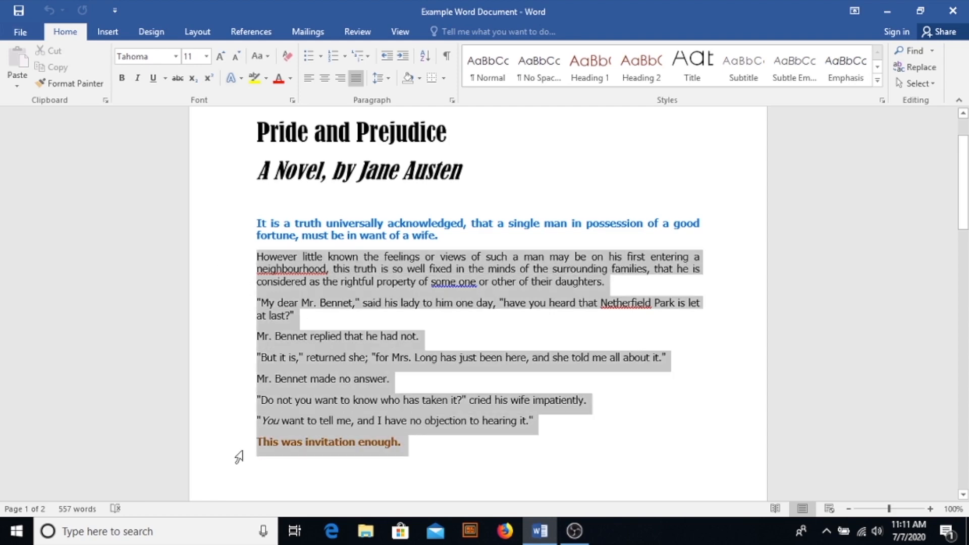
scroll(down, 3)
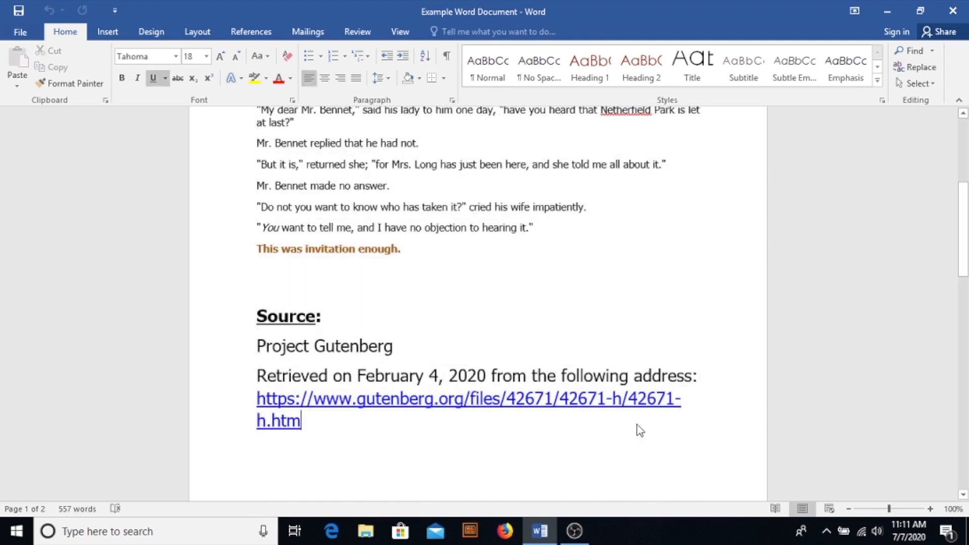
scroll(up, 3)
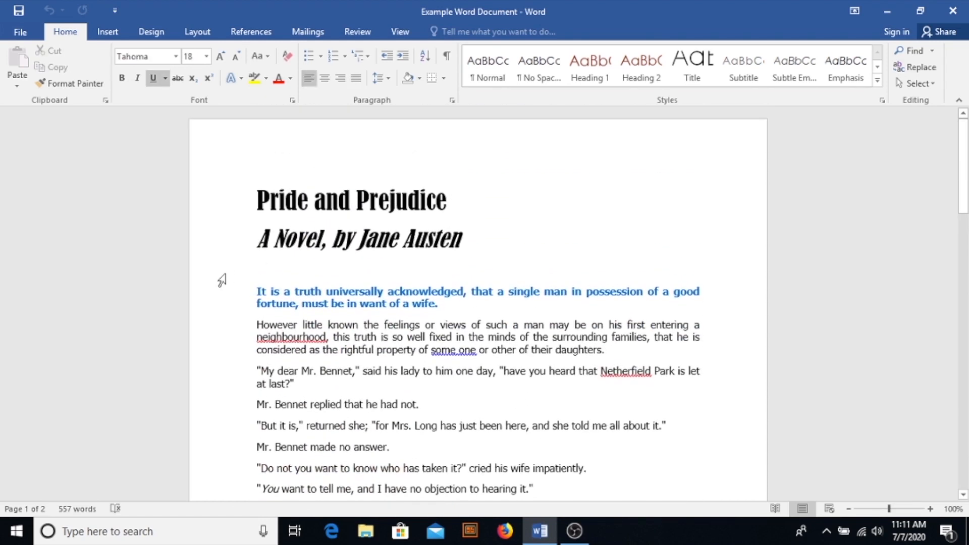
mouse_move(40, 257)
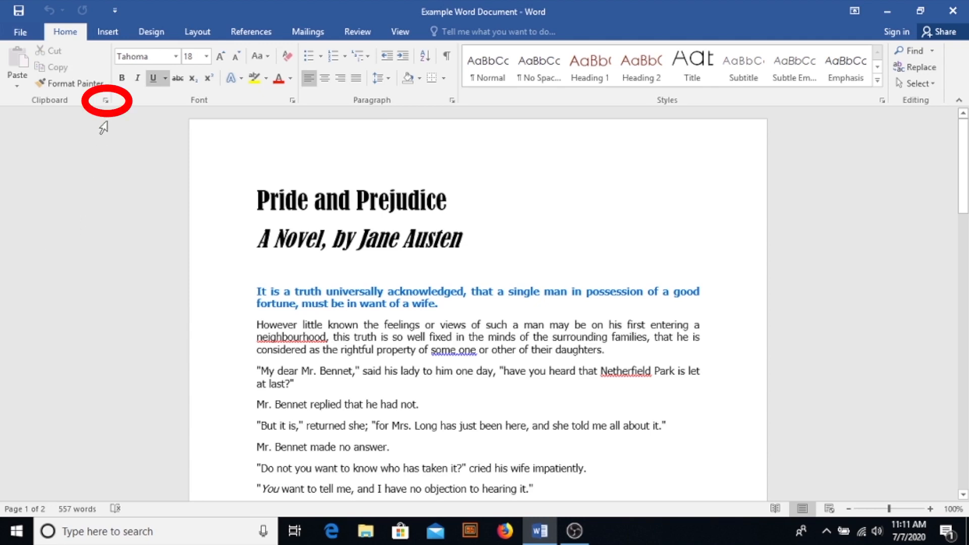
mouse_move(5, 80)
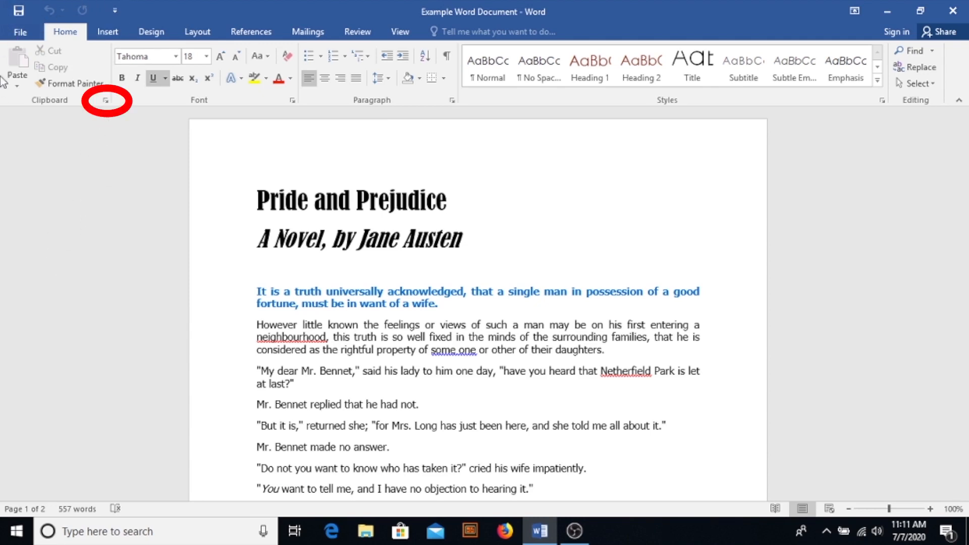
mouse_move(110, 121)
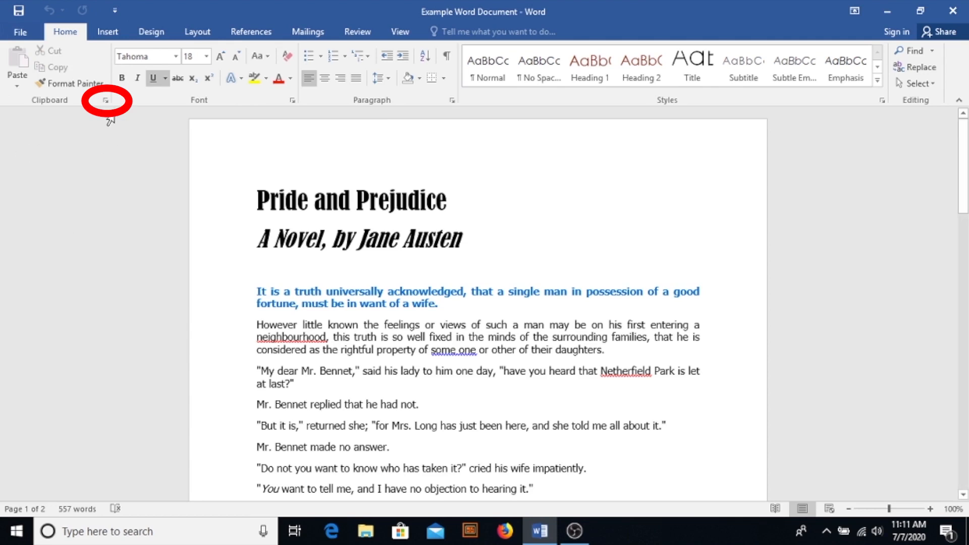
click(106, 100)
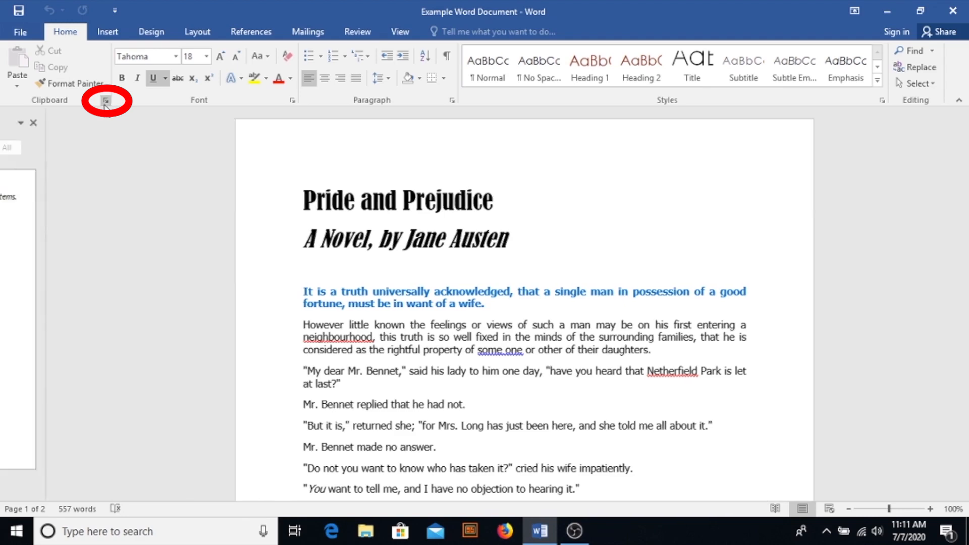
click(106, 100)
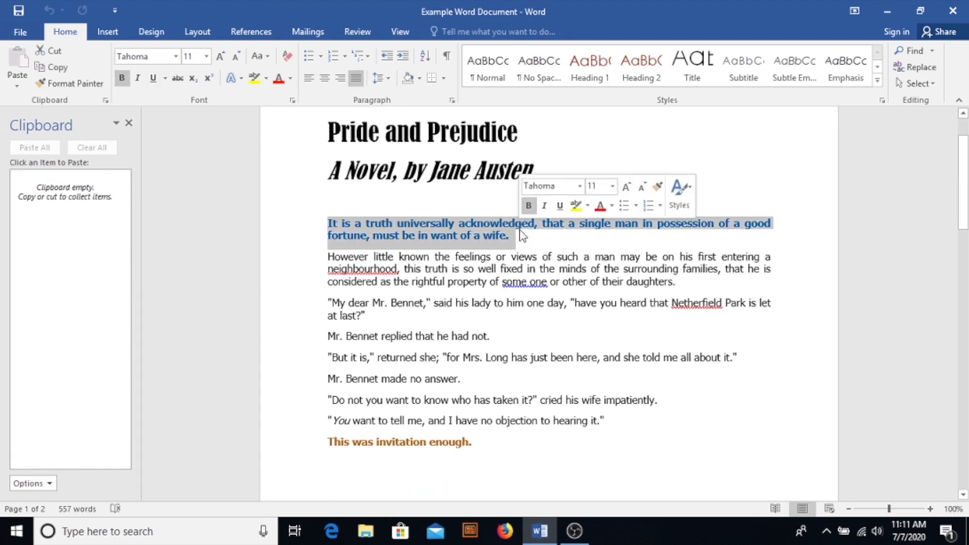
Cut the blue opening sentence and copy the 'However little known' paragraph into the Clipboard pane
click(50, 51)
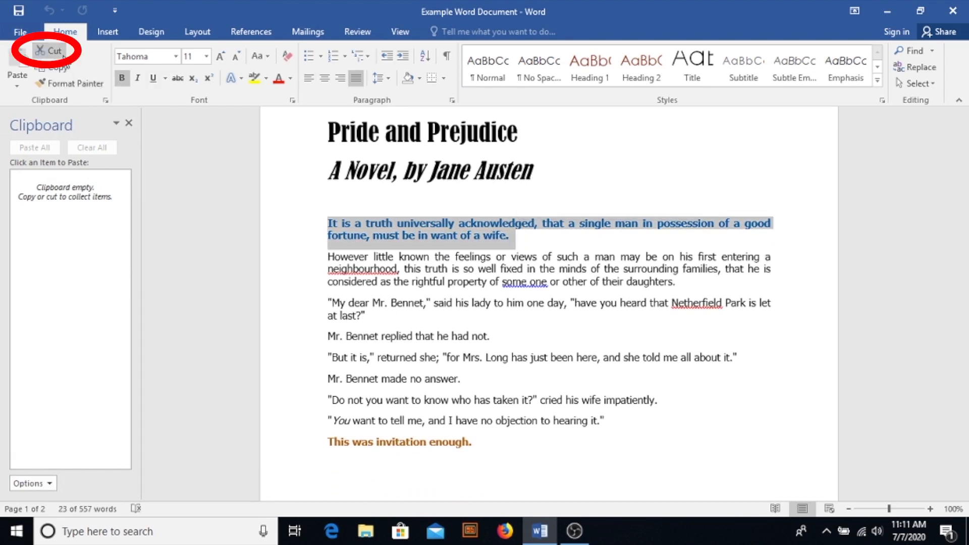
click(50, 49)
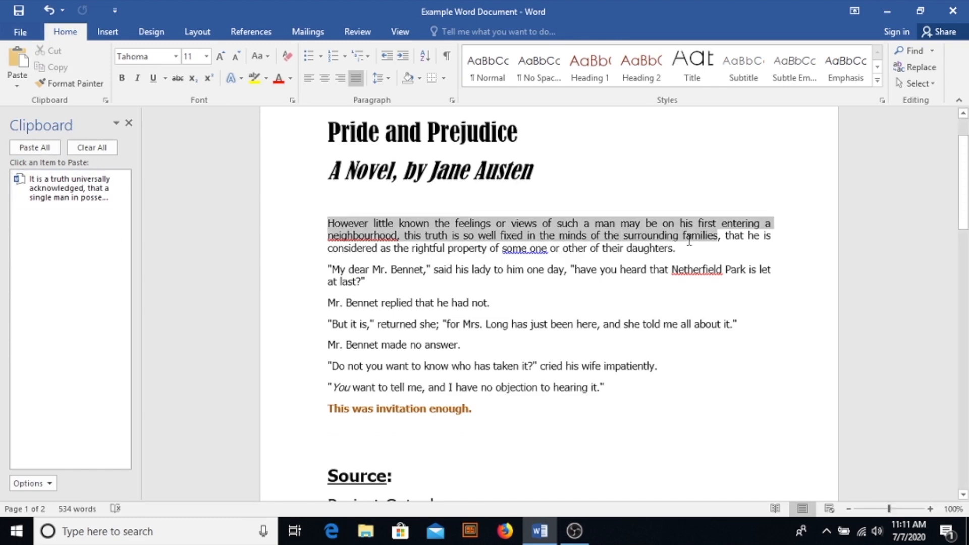
click(57, 67)
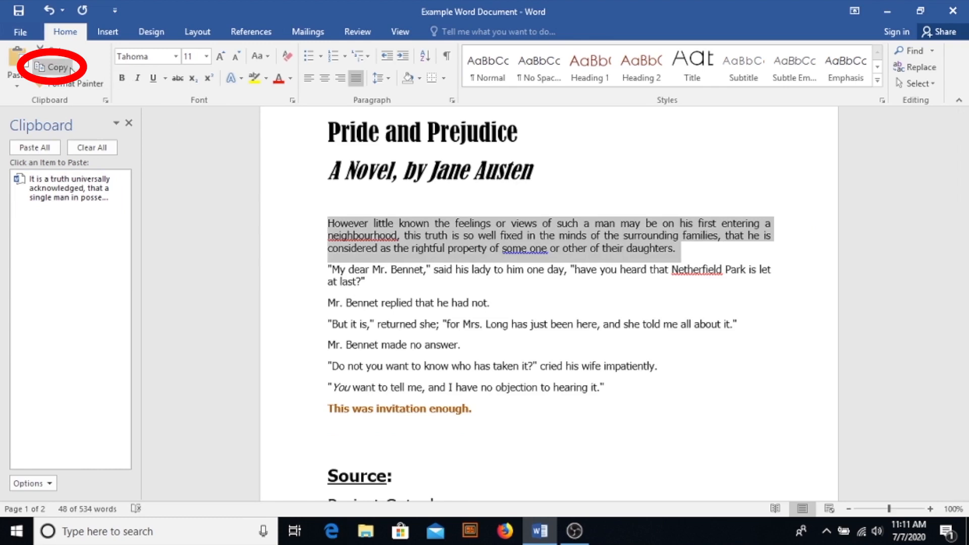
click(55, 67)
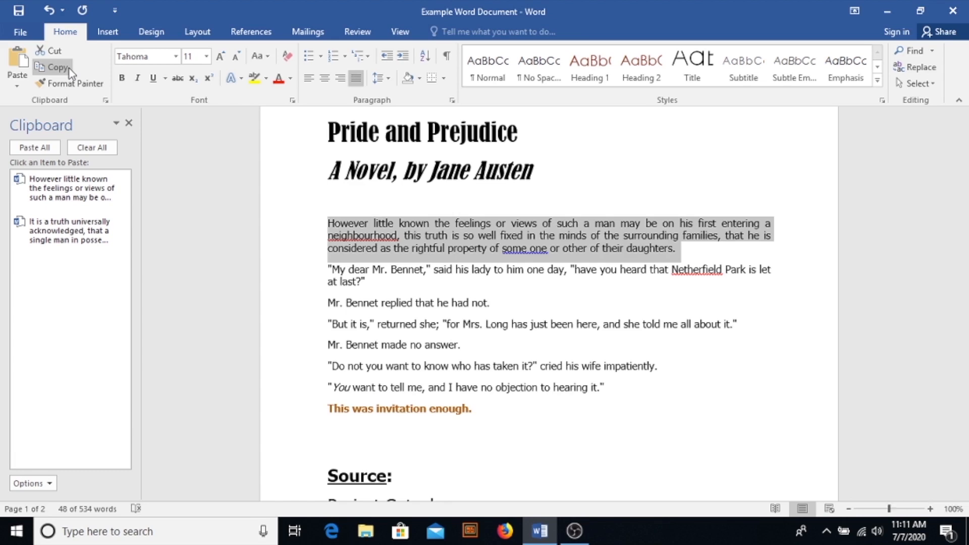
mouse_move(410, 258)
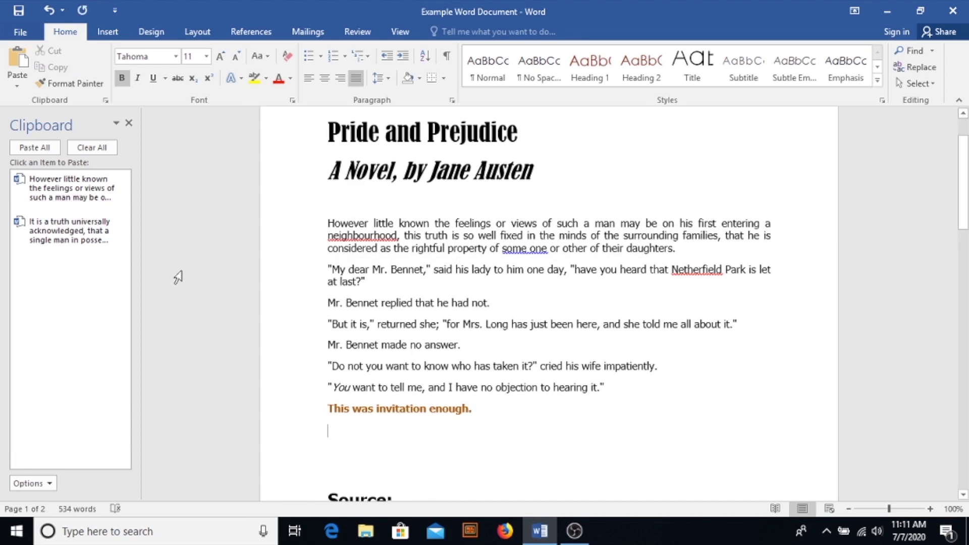
click(68, 230)
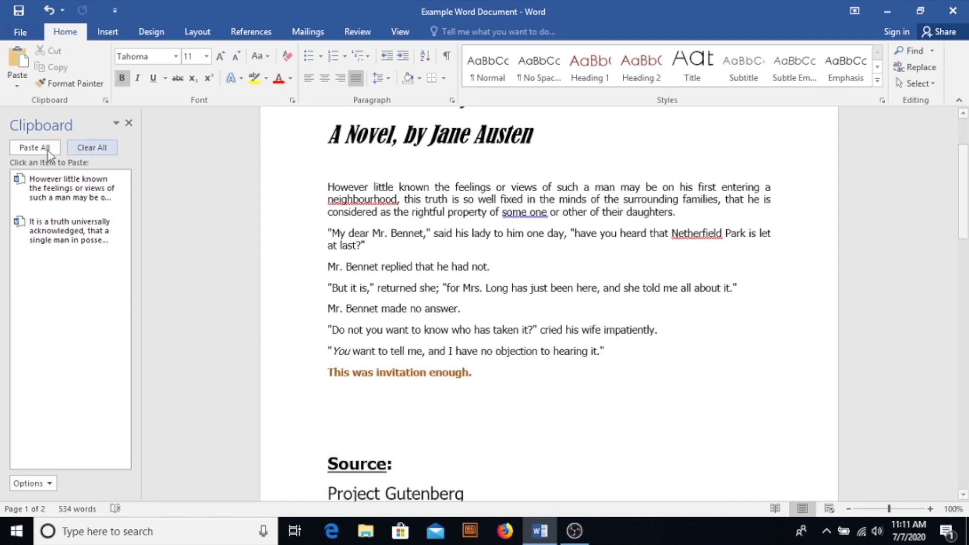
click(34, 148)
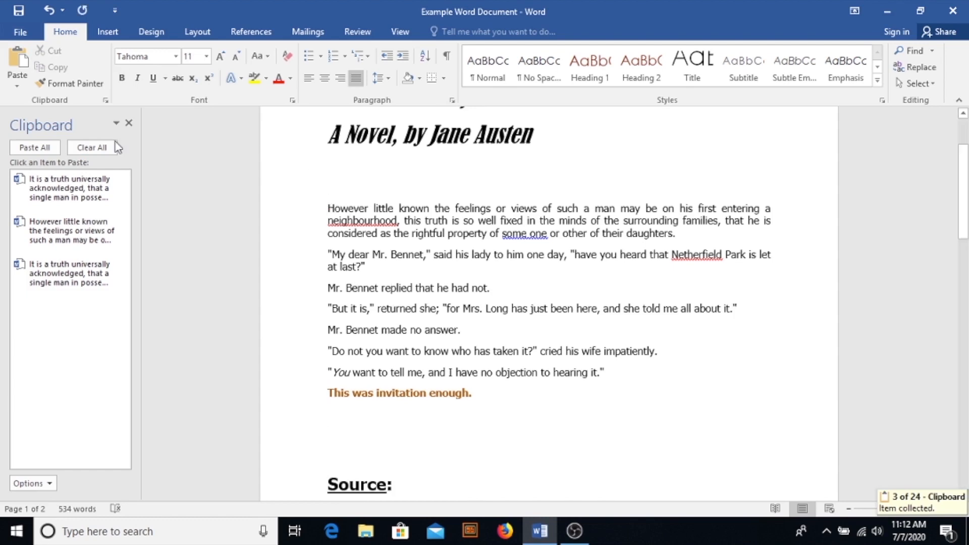
click(111, 273)
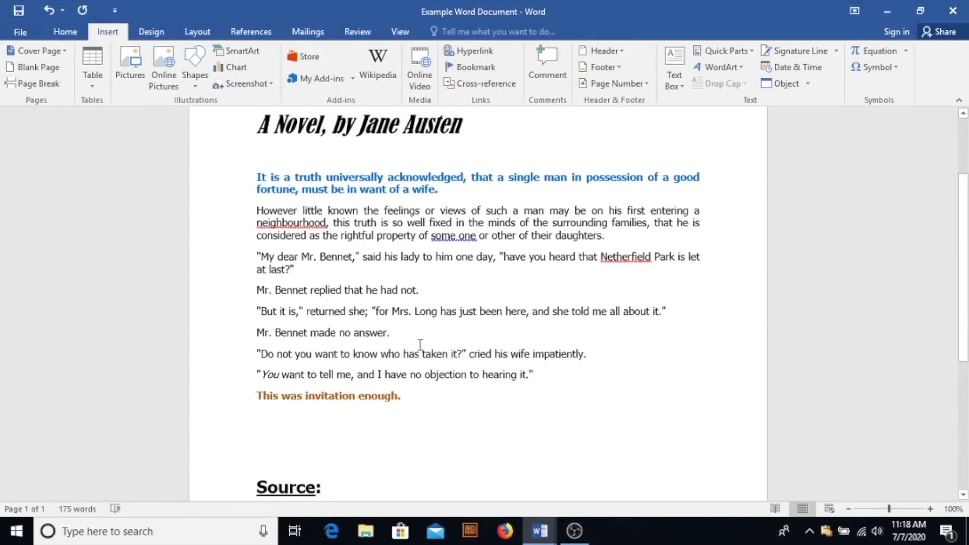
Insert a page break after the Source details at the document's end
scroll(down, 3)
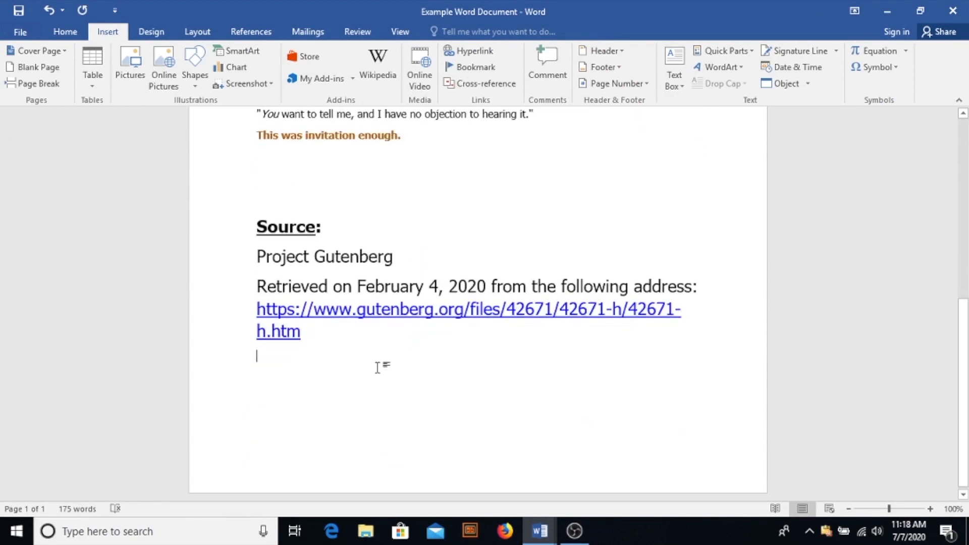
scroll(down, 3)
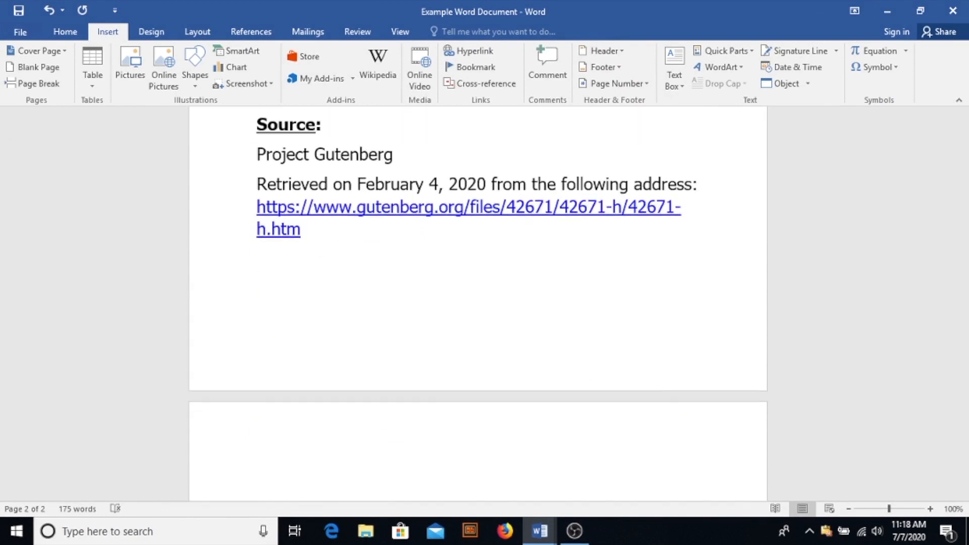
scroll(down, 3)
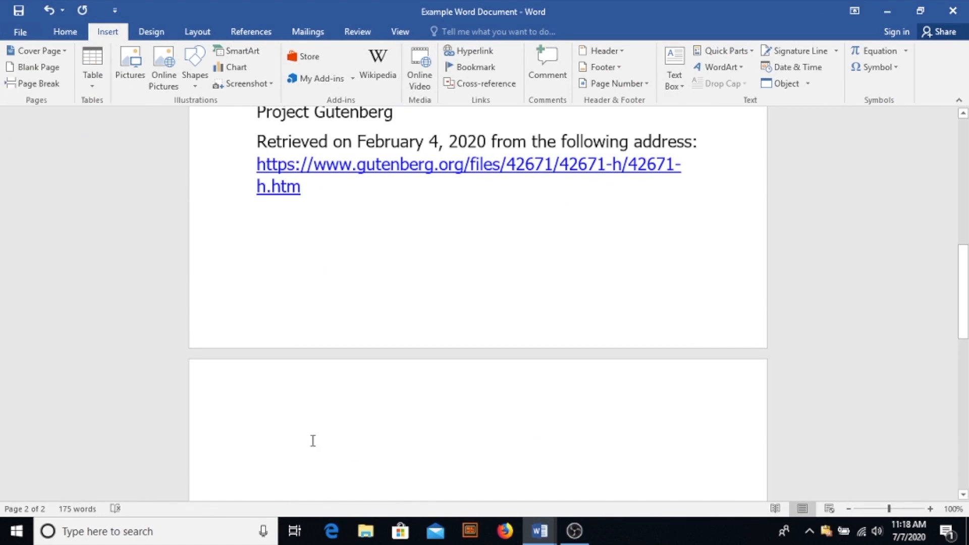
click(256, 474)
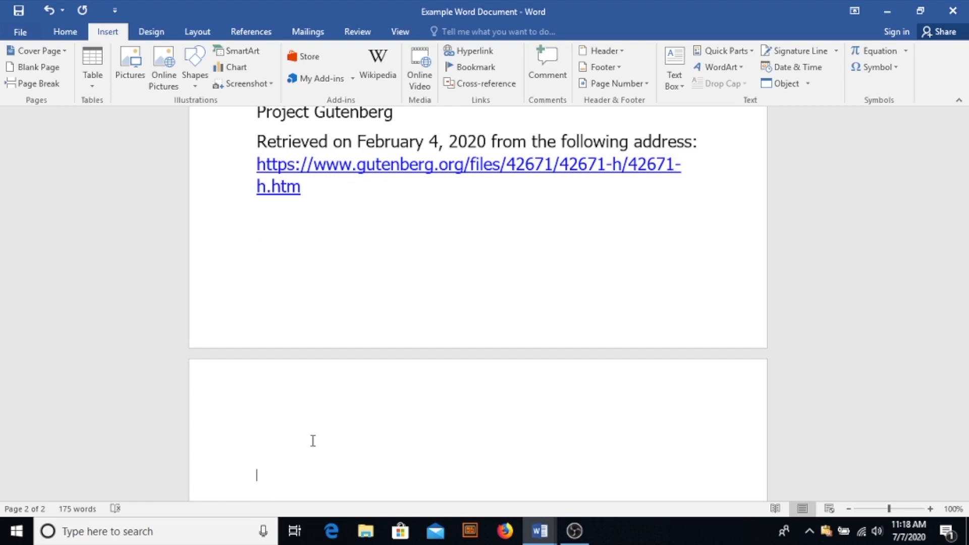
scroll(up, 3)
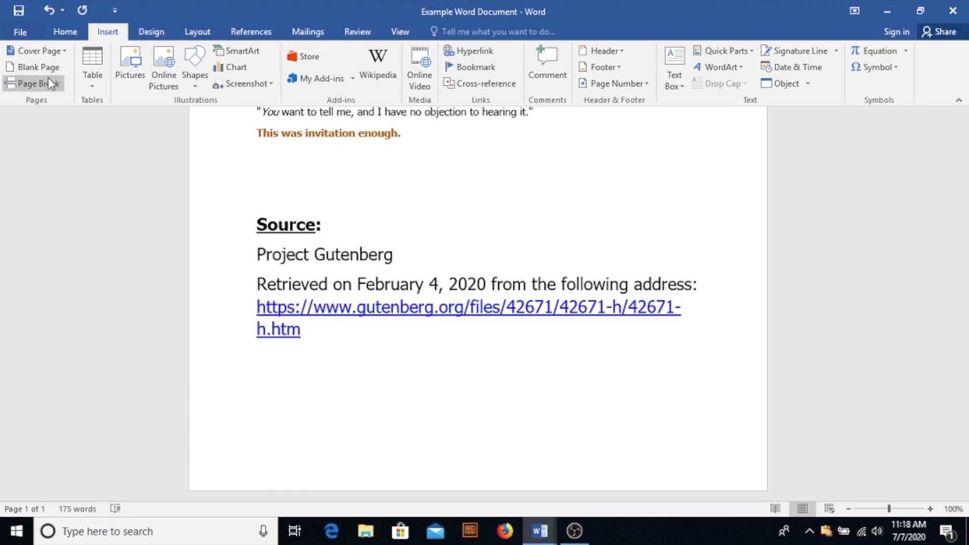
click(65, 31)
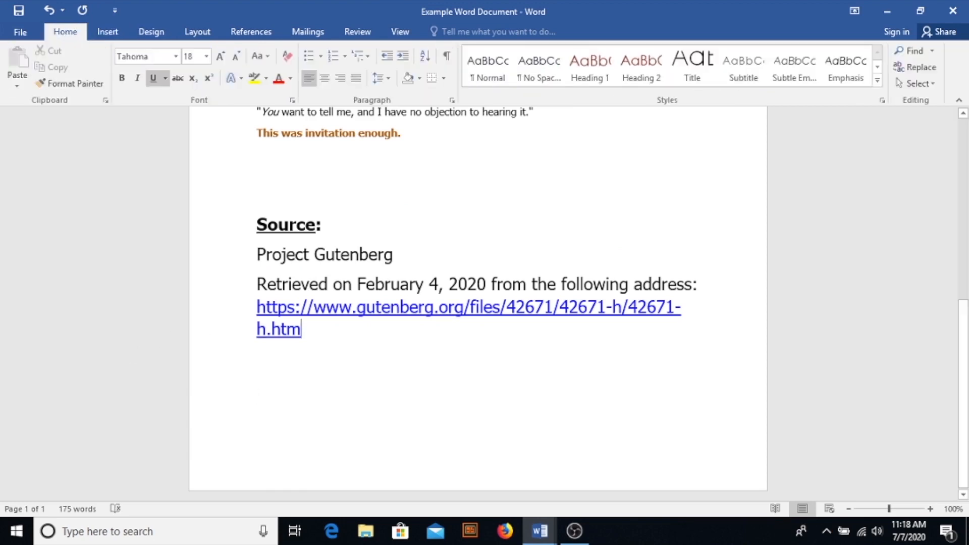
click(107, 31)
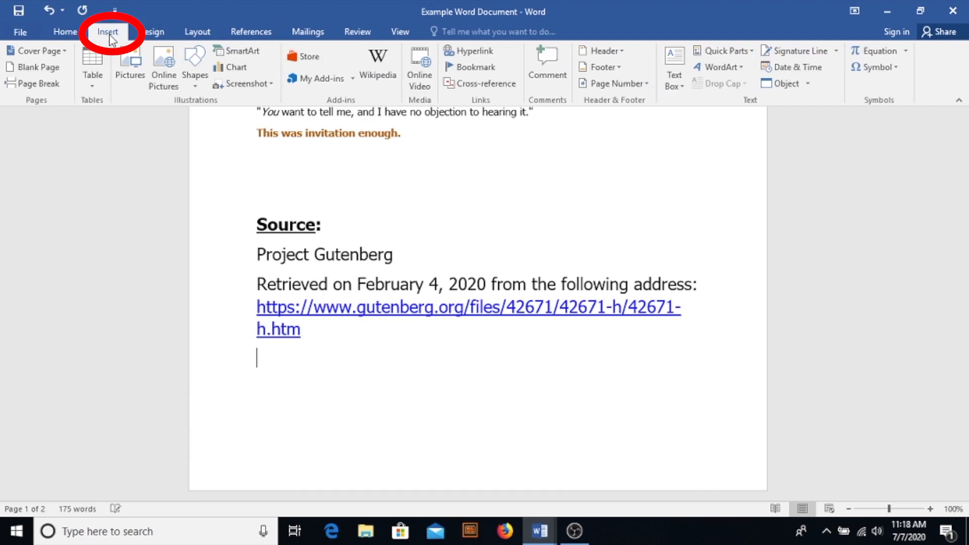
click(33, 84)
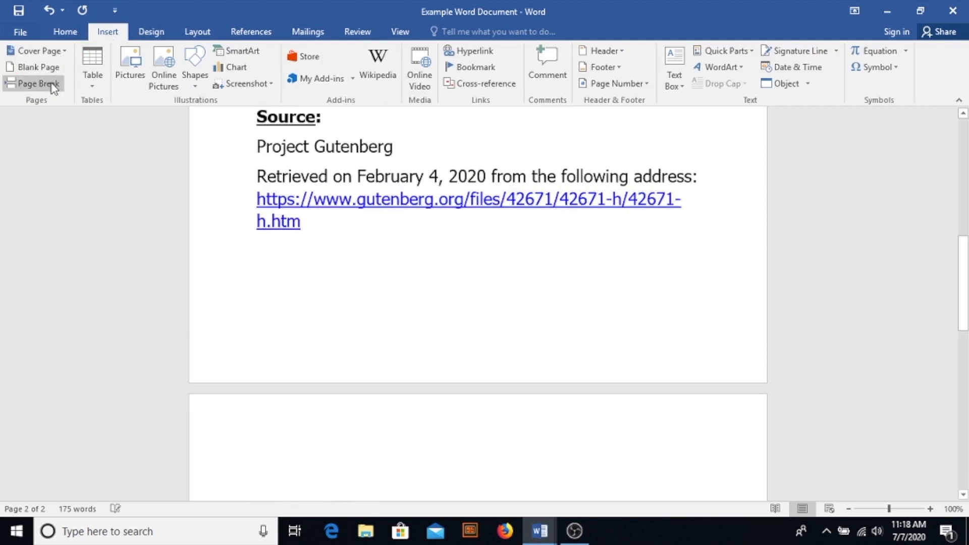
mouse_move(540, 531)
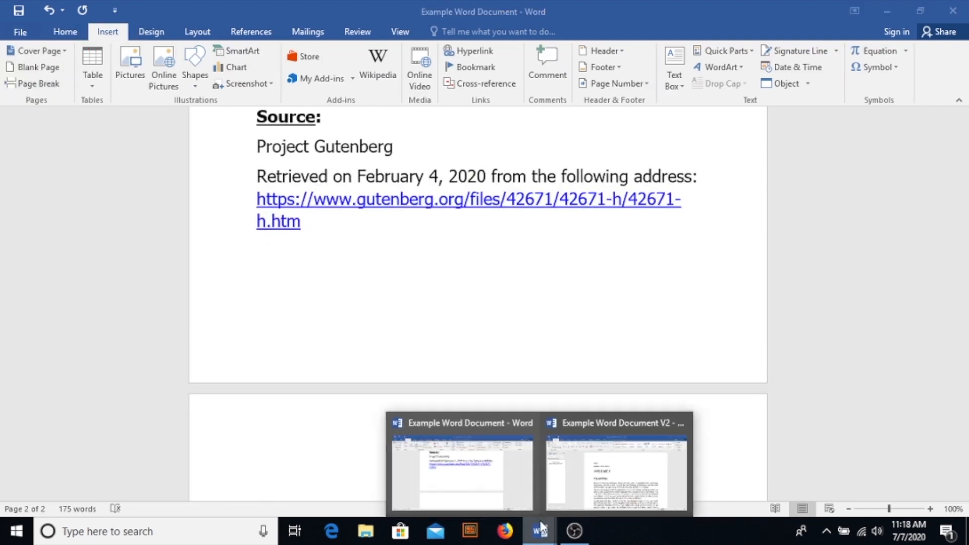
Bring Emma's text from Example Word Document V2 into the Pride and Prejudice document
click(616, 473)
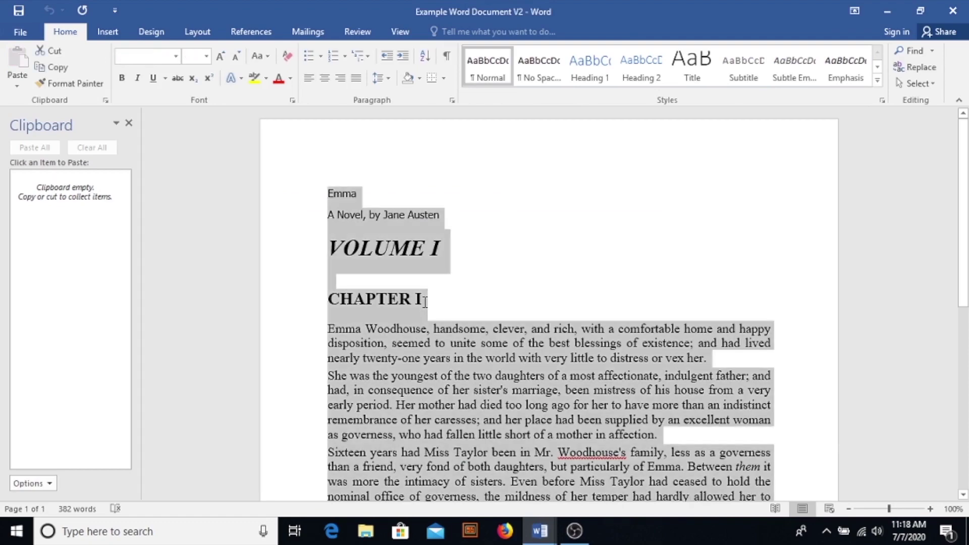
click(107, 32)
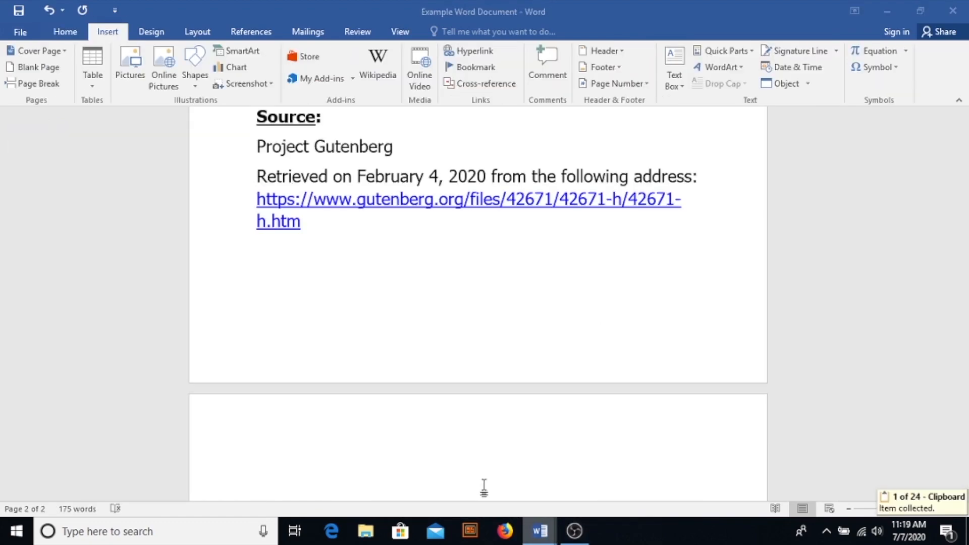
scroll(up, 3)
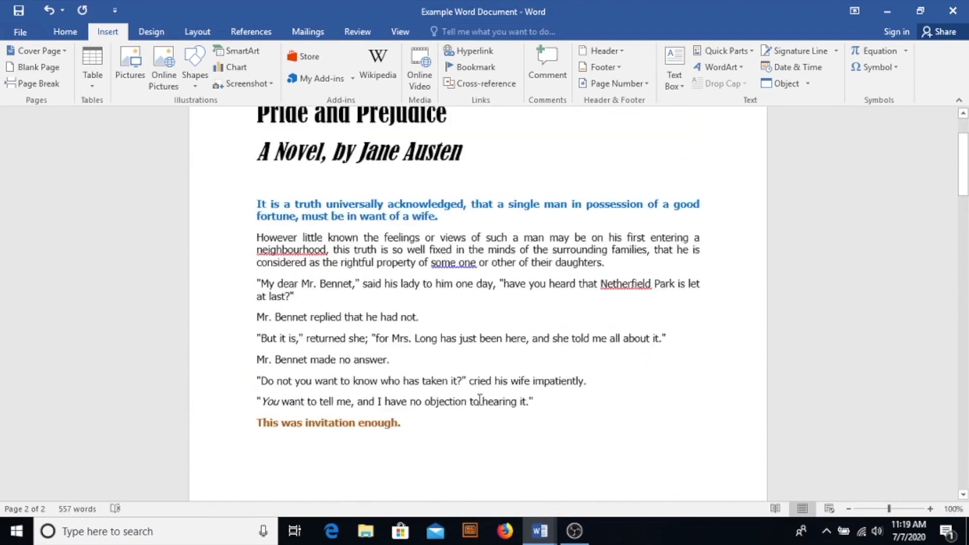
scroll(up, 3)
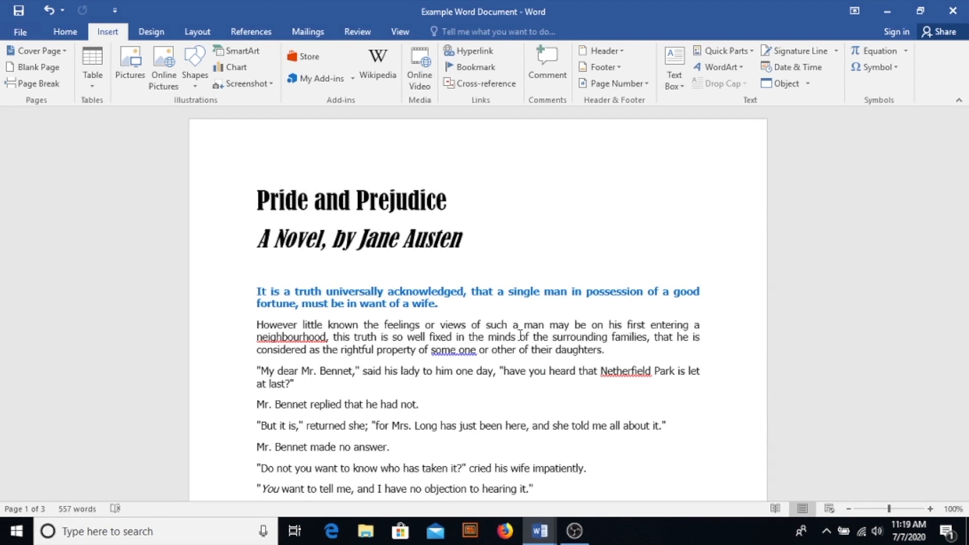
mouse_move(808, 267)
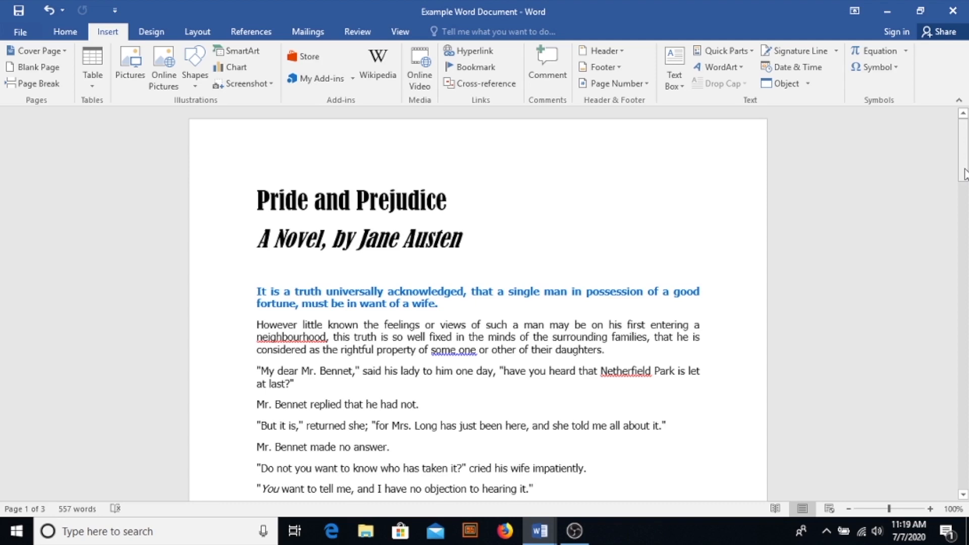
mouse_move(426, 193)
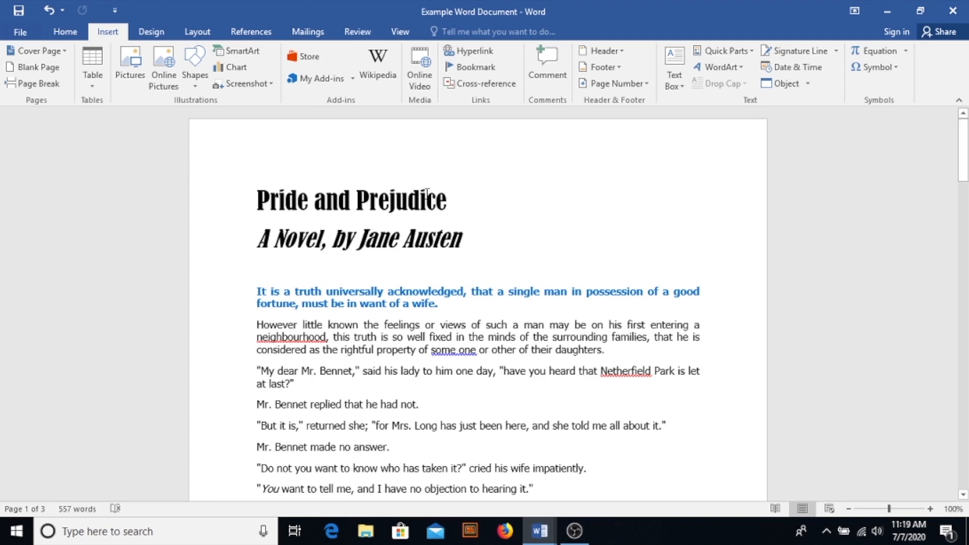
mouse_move(62, 43)
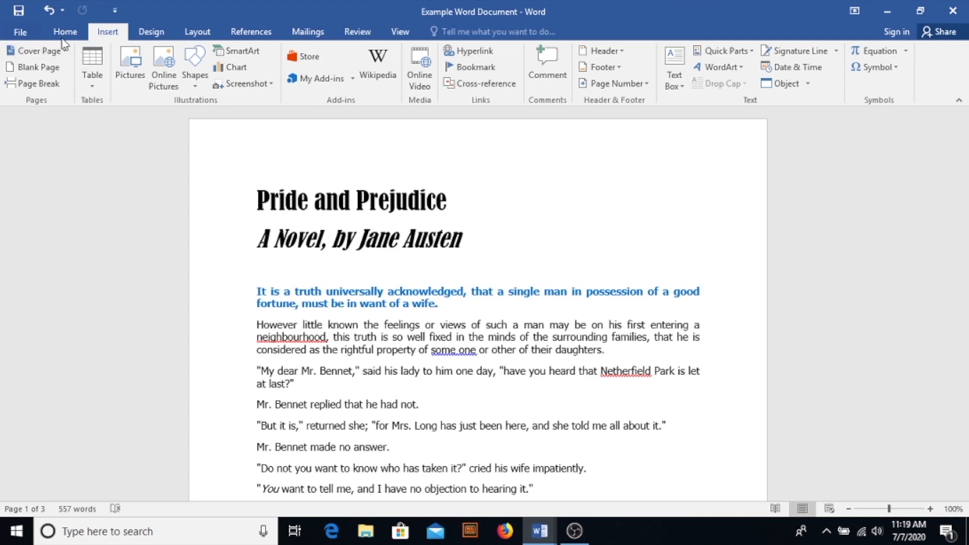
Copy the Pride and Prejudice title and subtitle formatting onto Emma's title lines
click(64, 31)
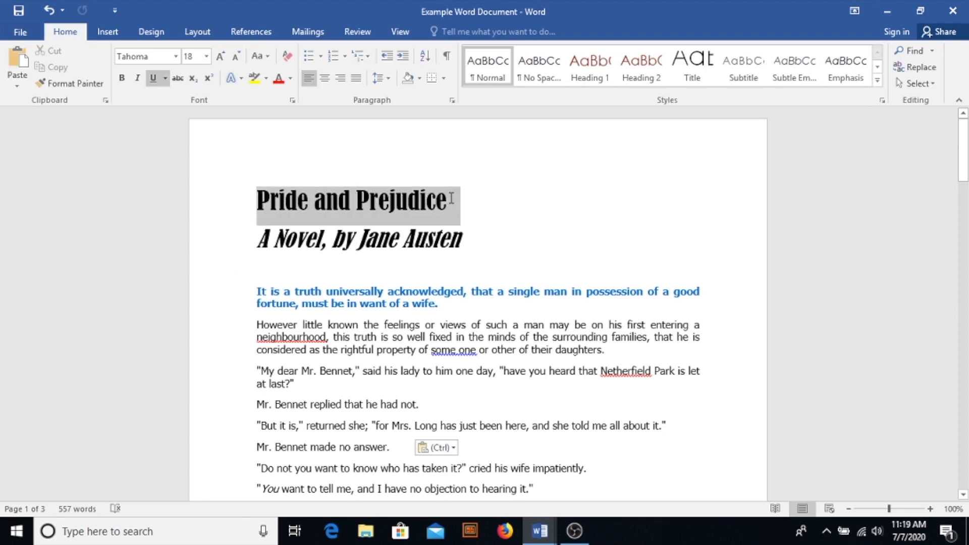
click(69, 83)
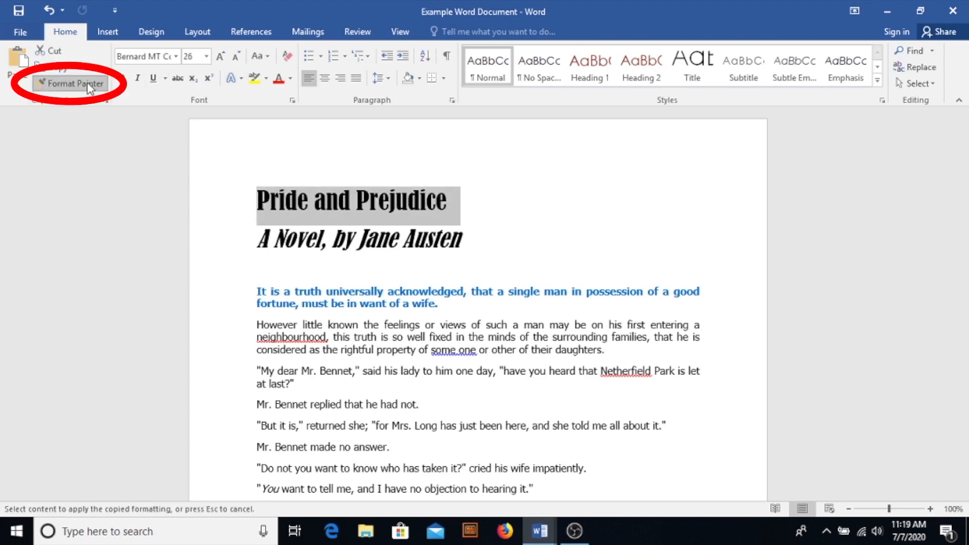
scroll(down, 3)
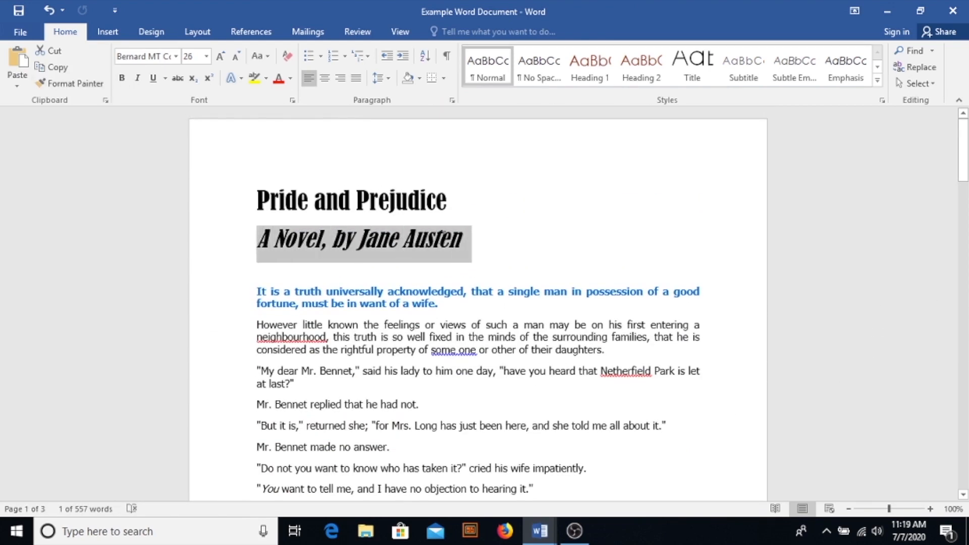
click(74, 84)
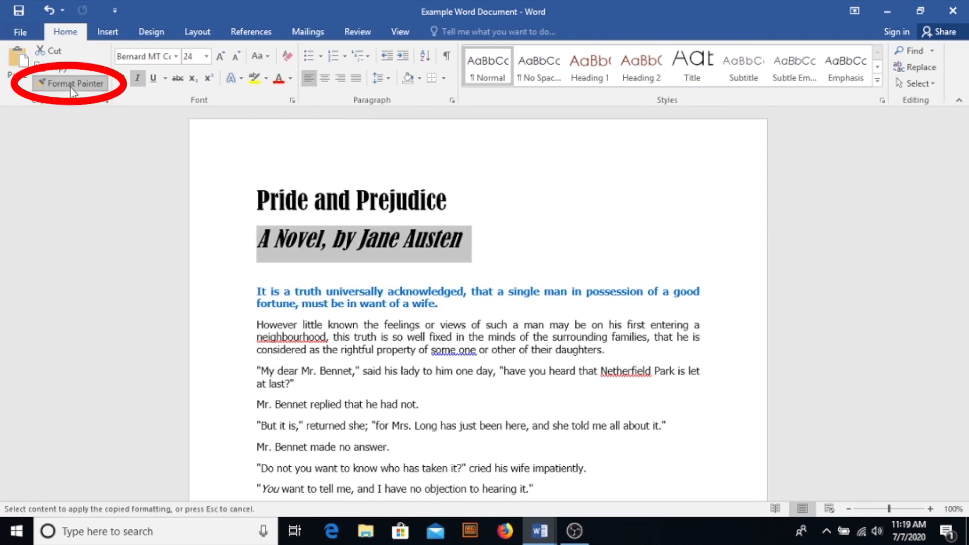
scroll(down, 3)
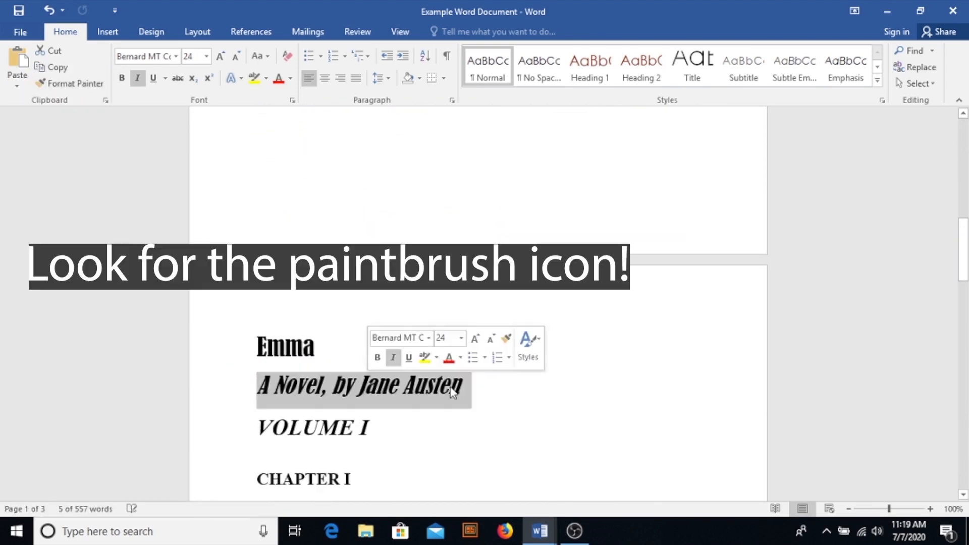
click(715, 390)
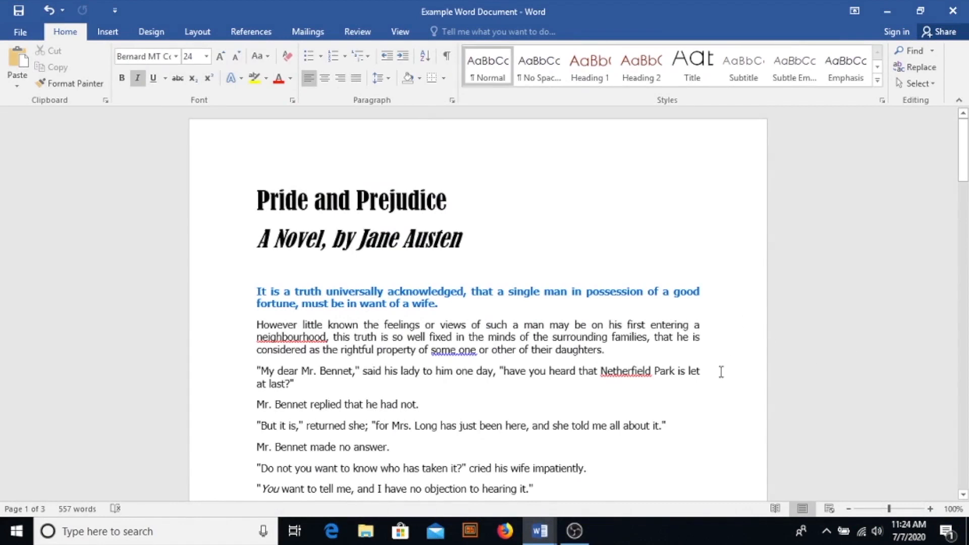
Insert the two-cats photo from the Desktop after the blue opening sentence
click(437, 303)
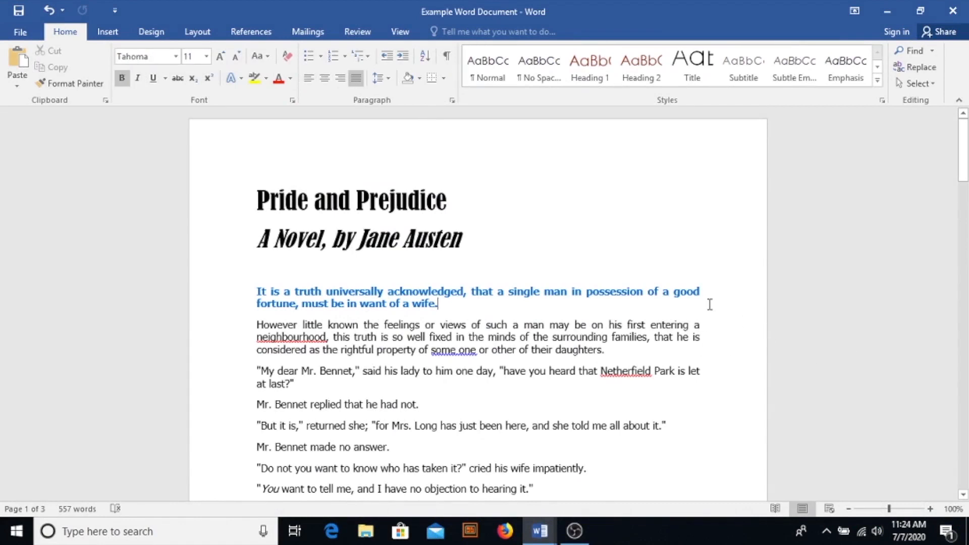
mouse_move(108, 32)
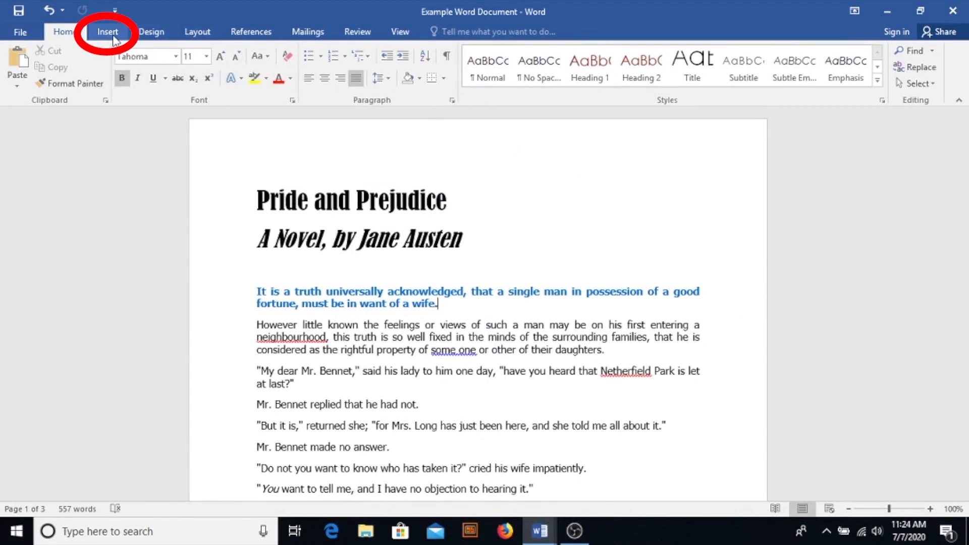
click(107, 31)
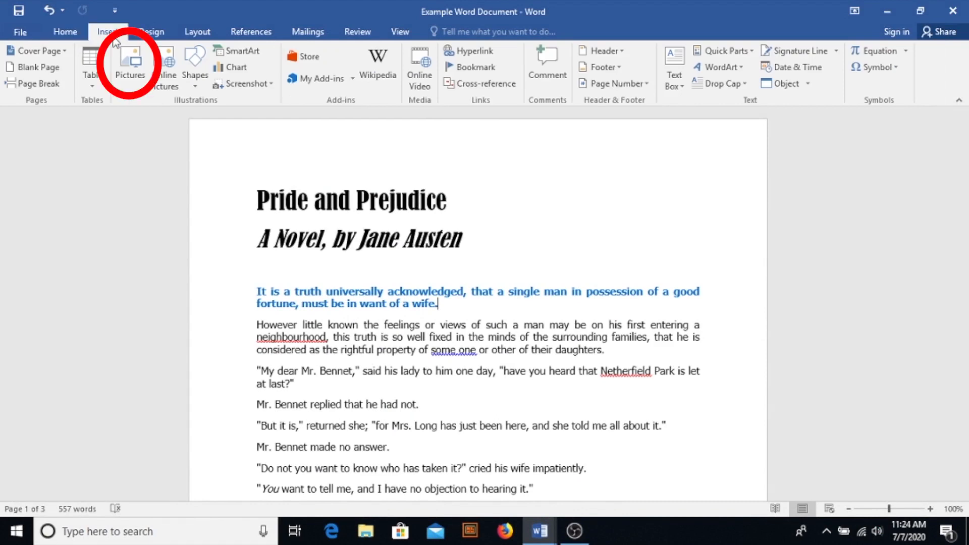
click(130, 65)
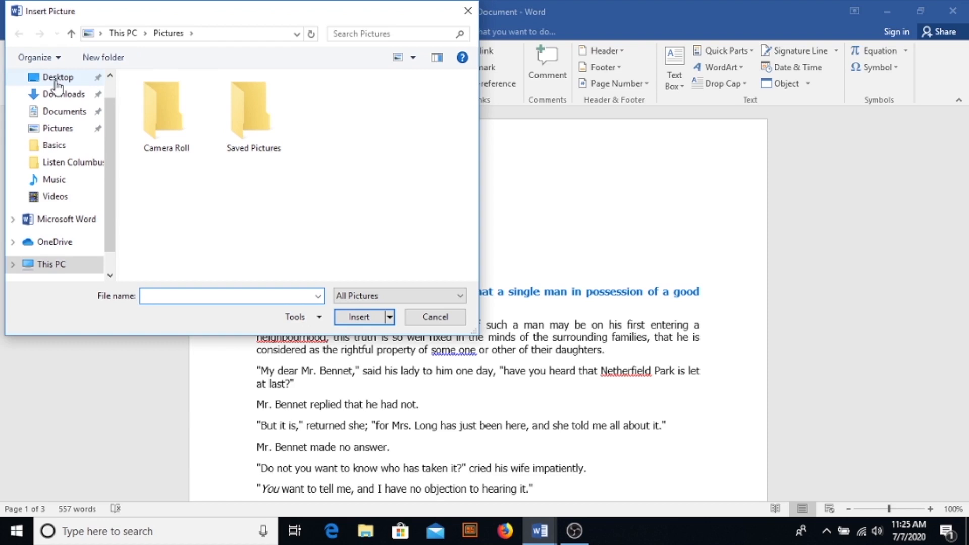
click(57, 77)
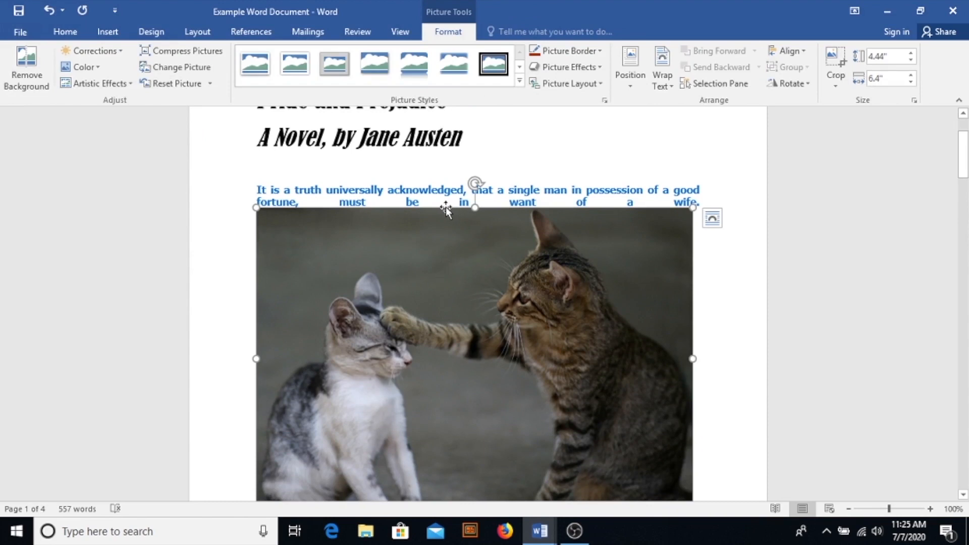
mouse_move(249, 203)
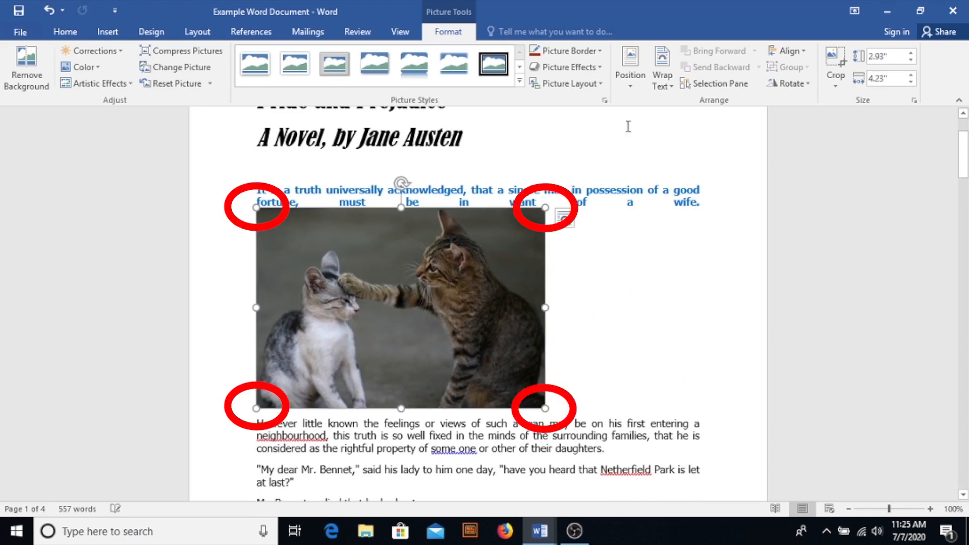
Set the cat photo's text wrapping to Square
click(662, 67)
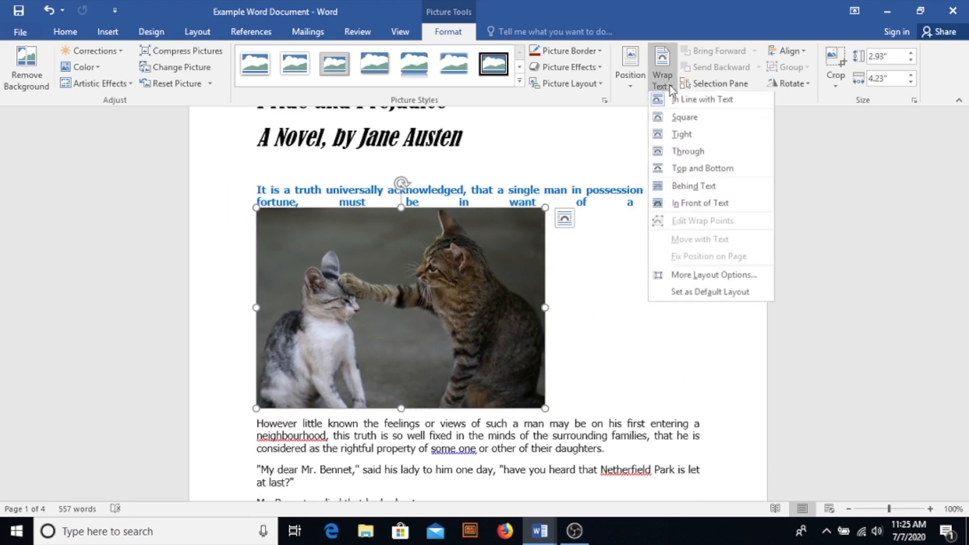
click(685, 119)
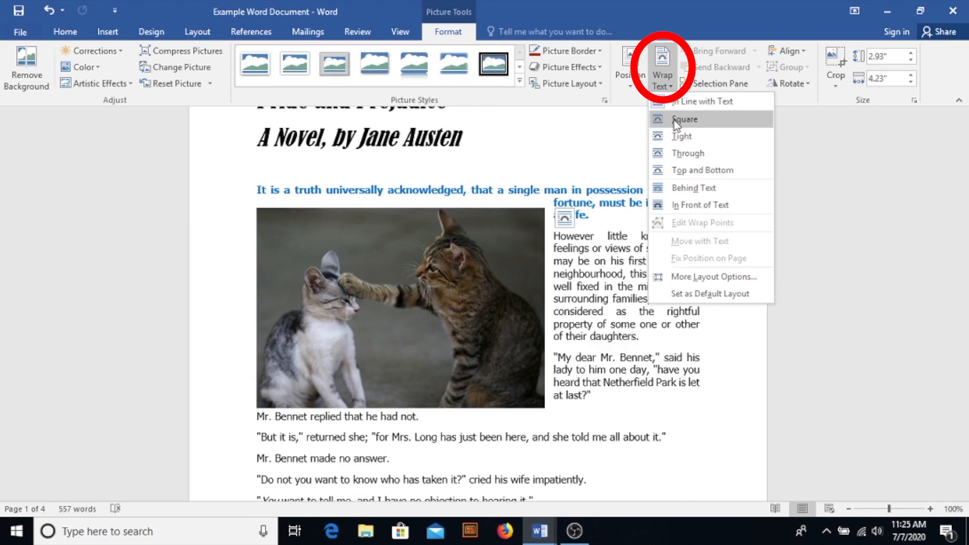
click(685, 119)
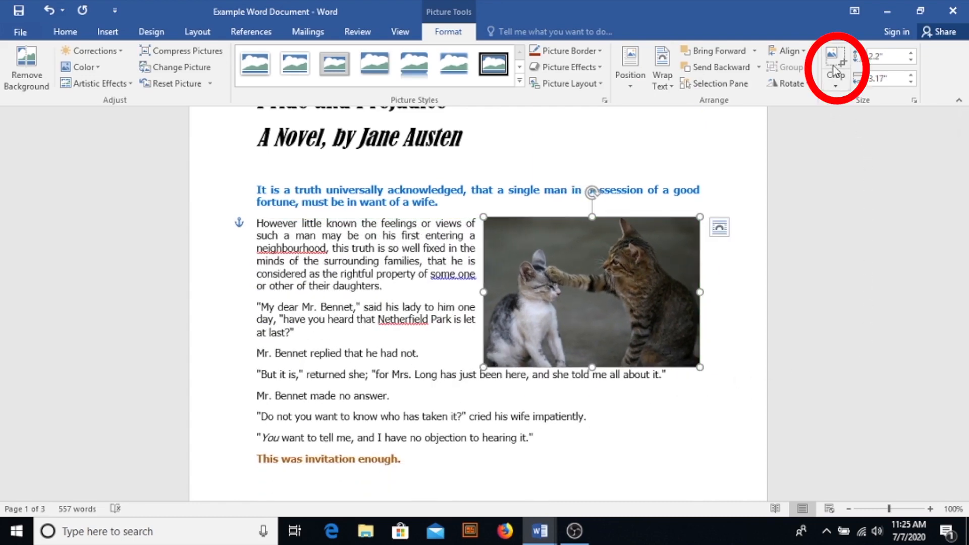
Trim the cat photo's edges, crop it to an oval, and move it to the left margin
click(835, 65)
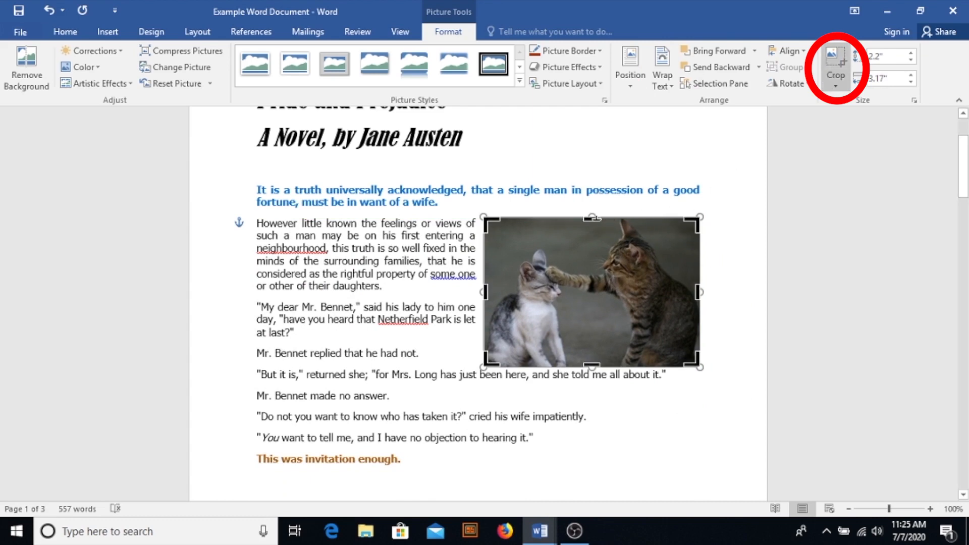
click(835, 67)
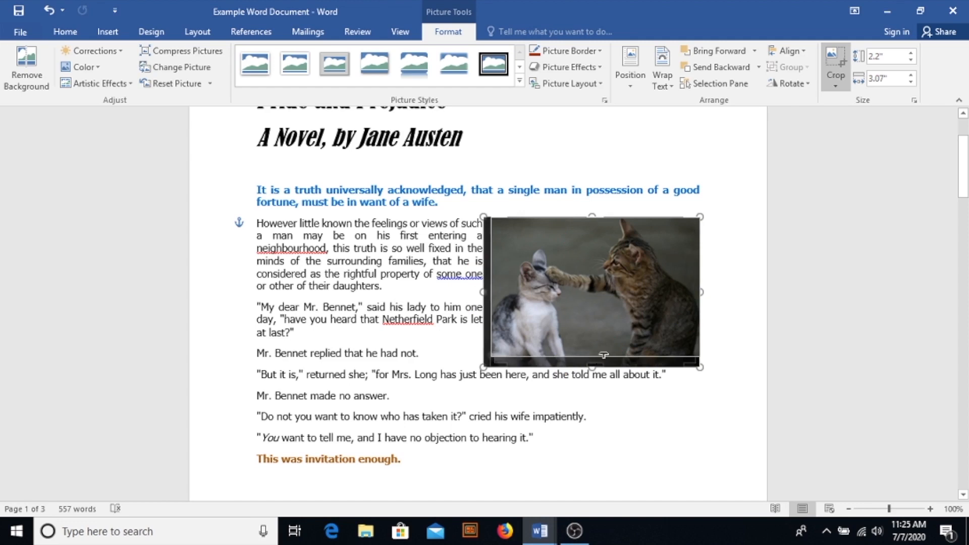
click(835, 67)
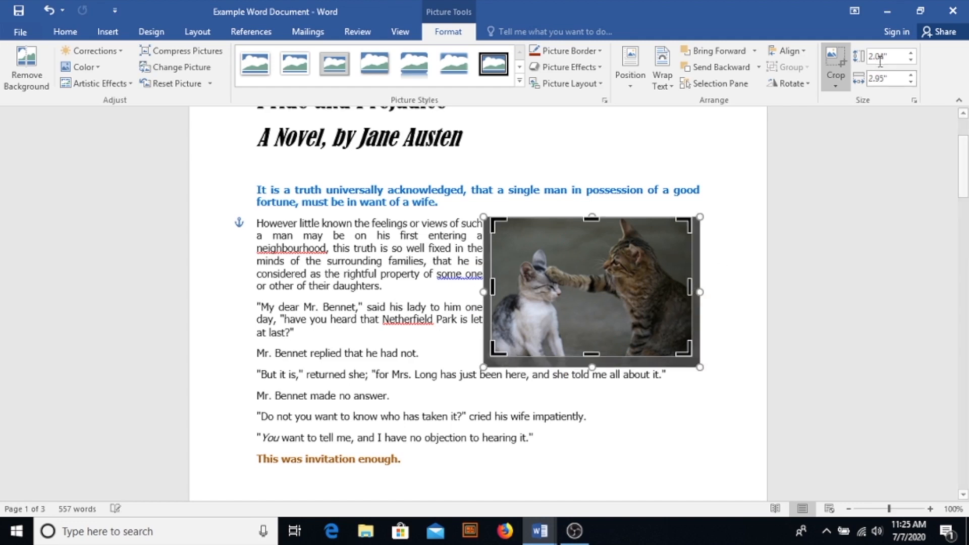
click(461, 137)
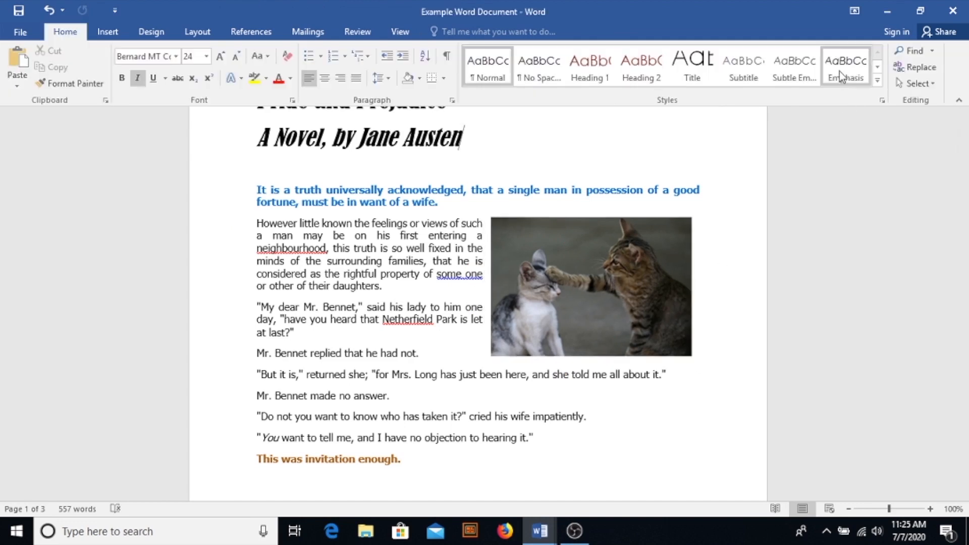
click(590, 287)
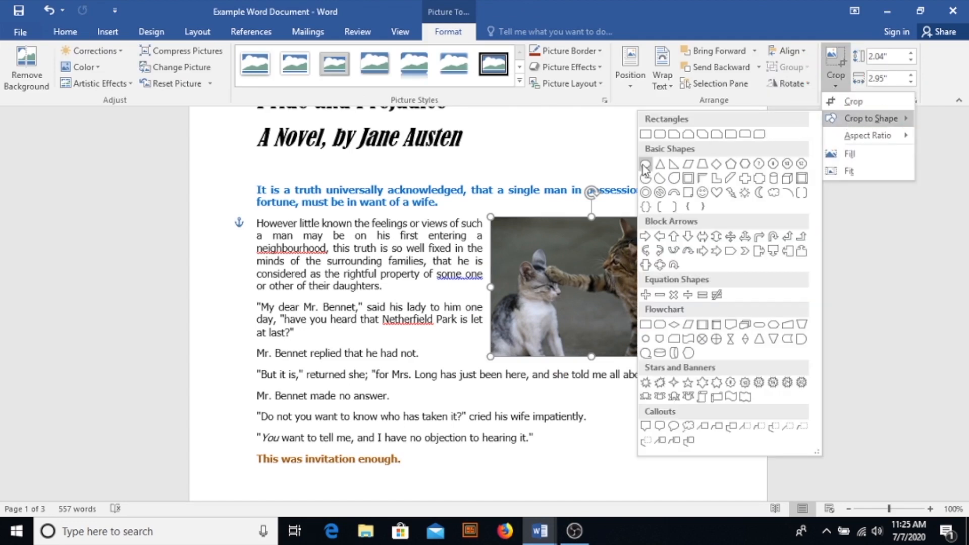
click(658, 165)
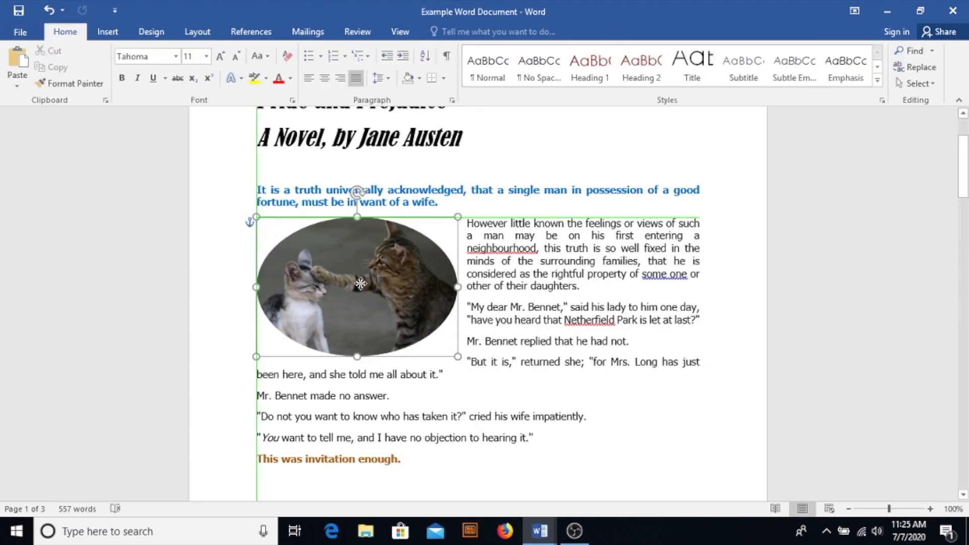
click(357, 284)
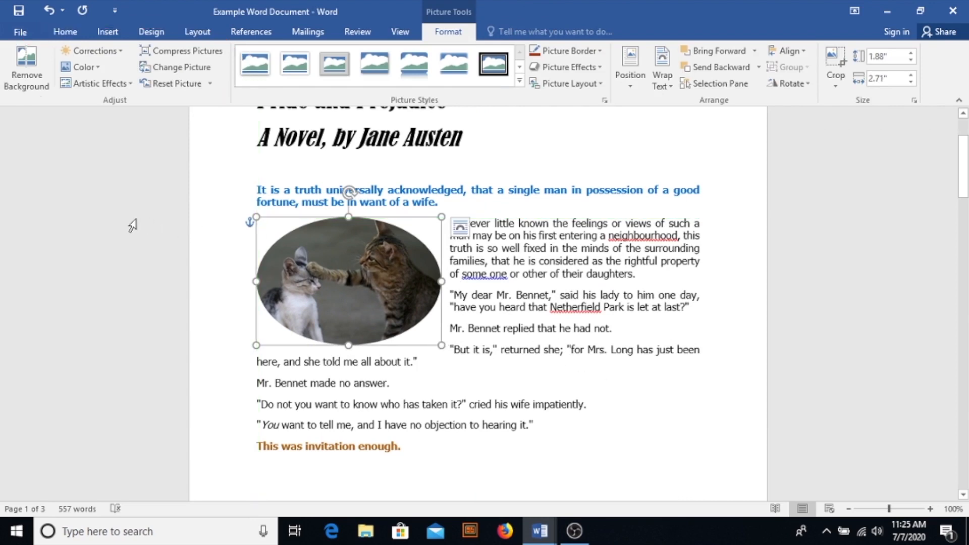
mouse_move(204, 93)
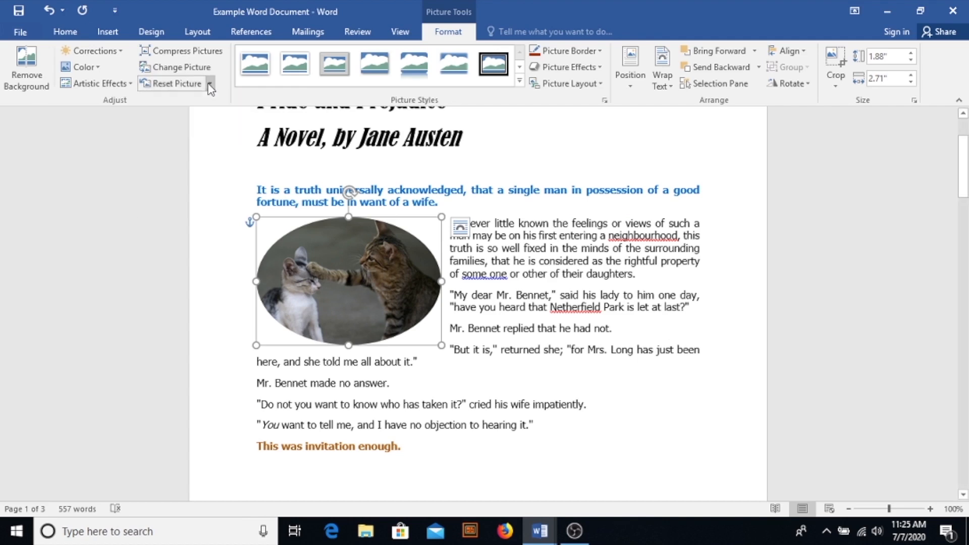
Recolor the oval cat photo to grayscale and add a shadow from Picture Effects
click(96, 83)
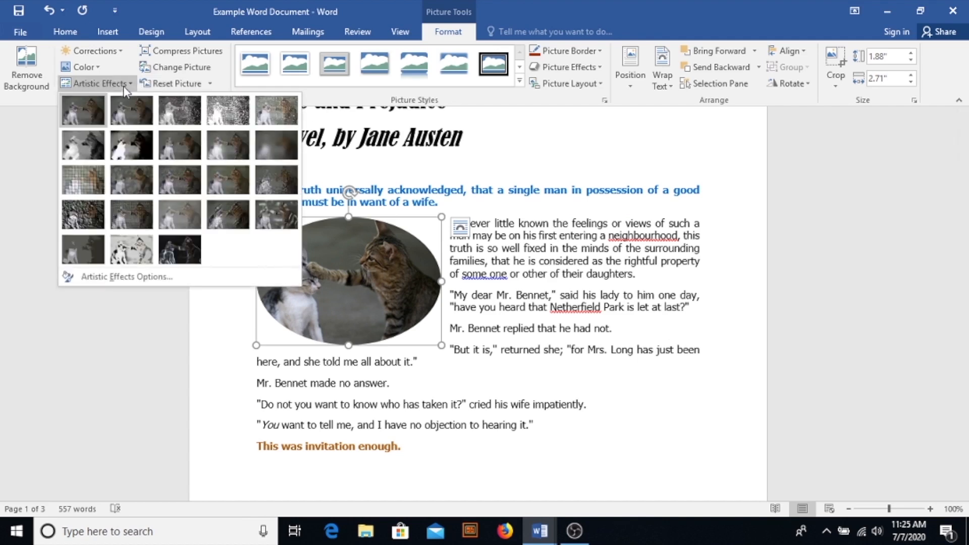
click(130, 110)
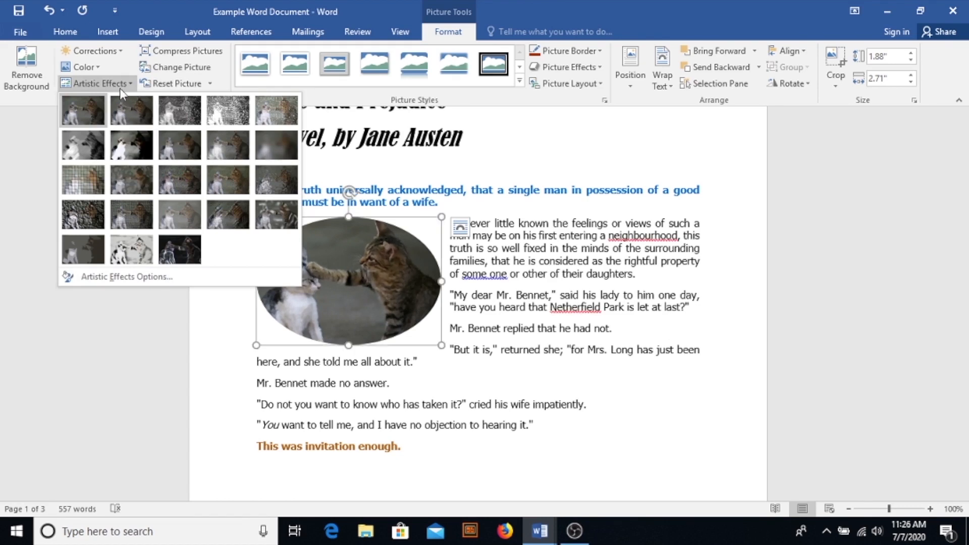
click(82, 67)
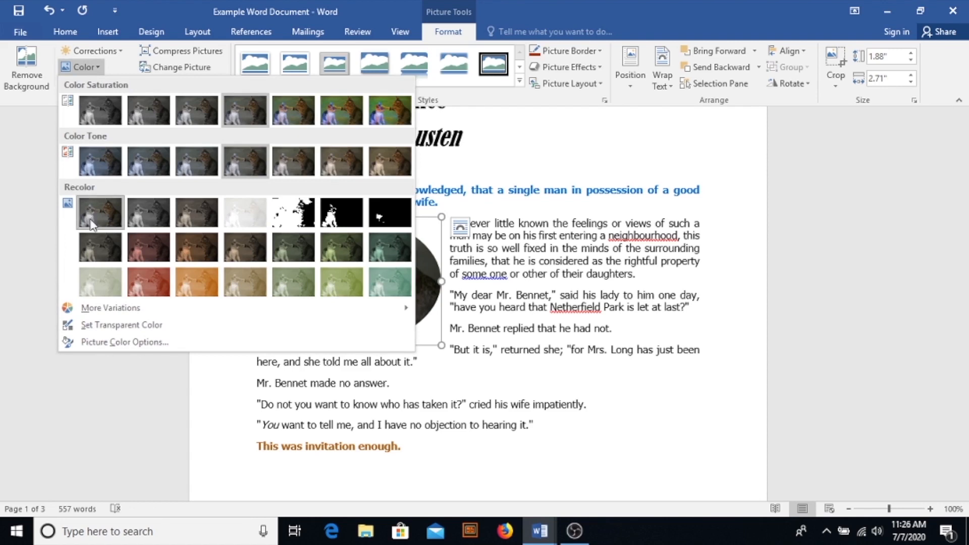
mouse_move(148, 247)
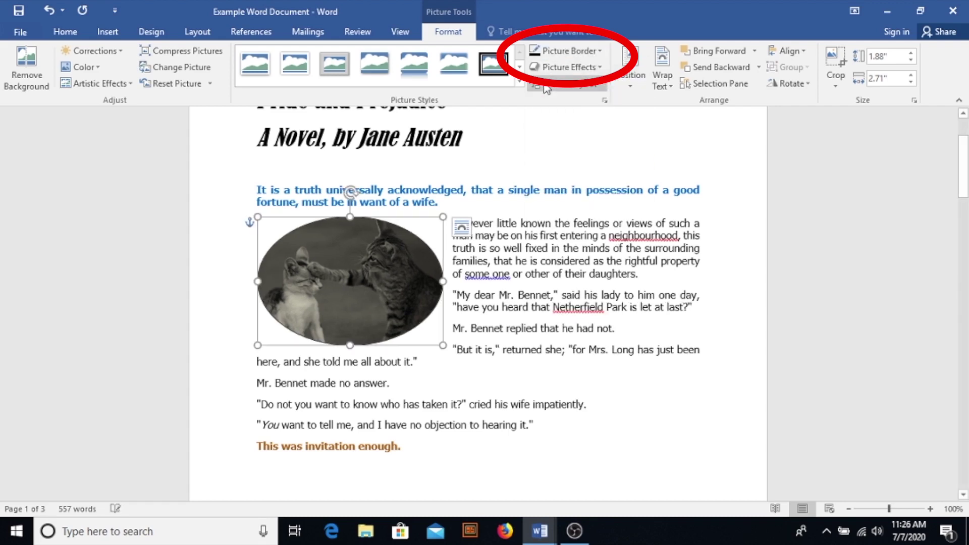
click(570, 67)
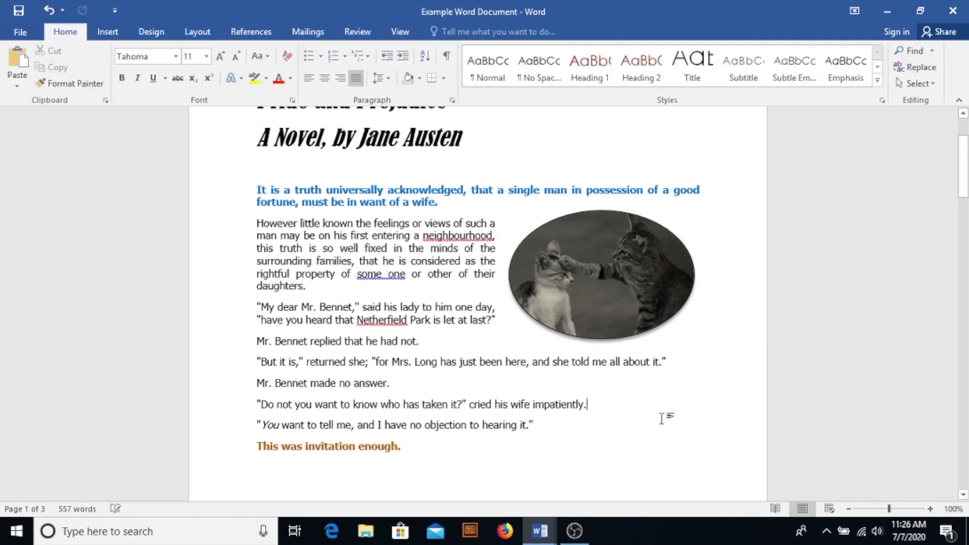
scroll(up, 3)
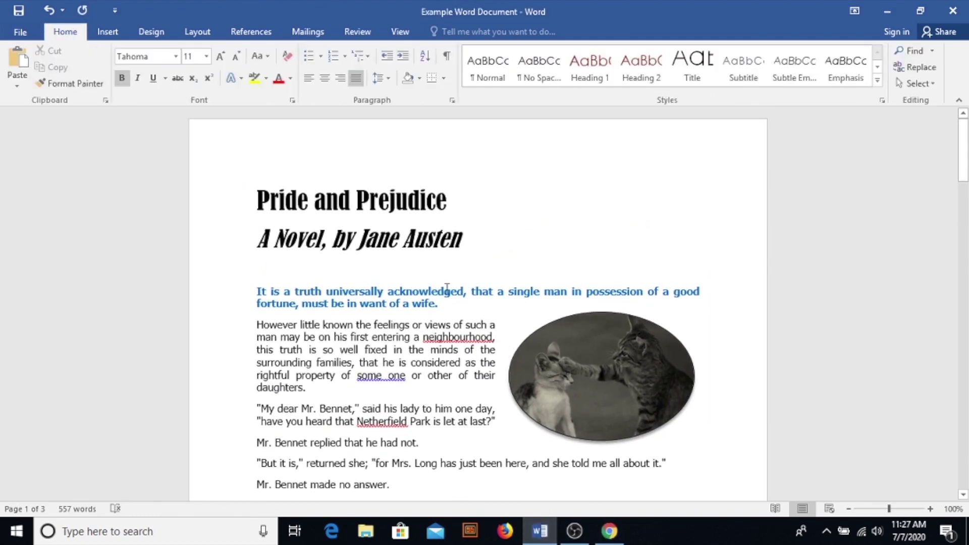
Open the Screenshot menu from the blank line after 'This was invitation enough.'
scroll(down, 3)
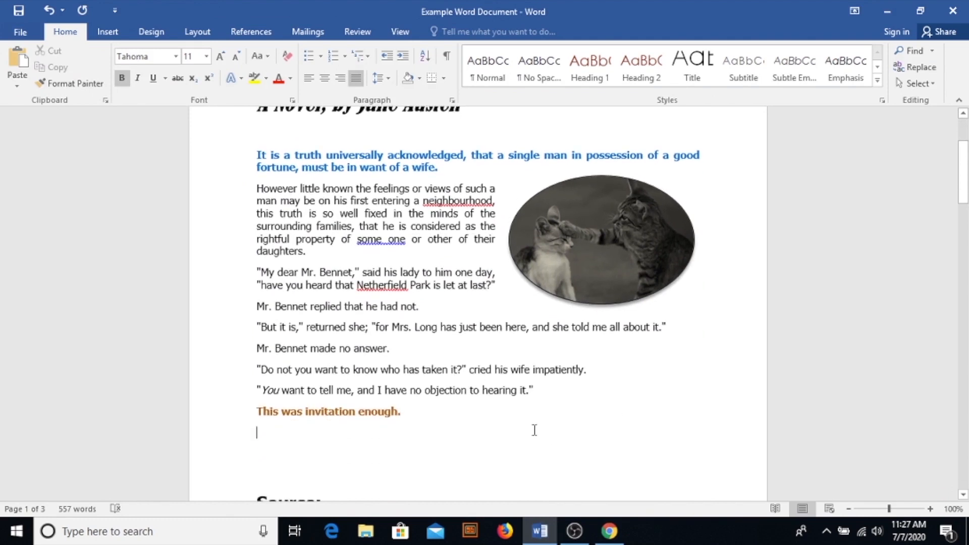
click(221, 56)
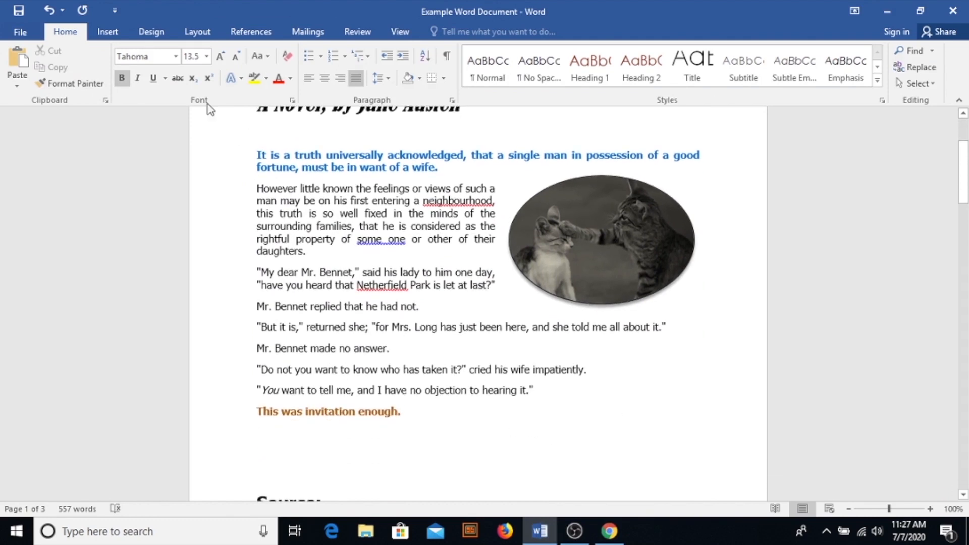
click(107, 32)
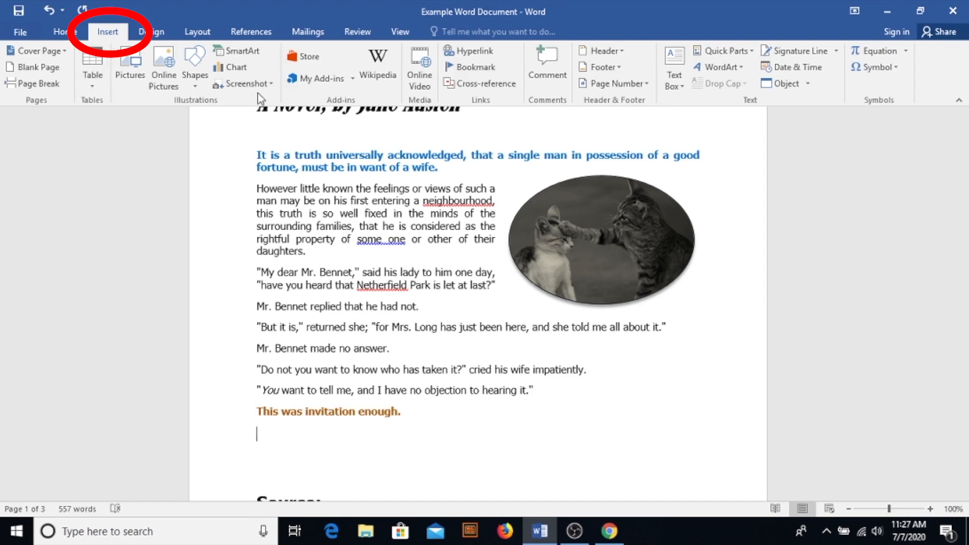
click(245, 84)
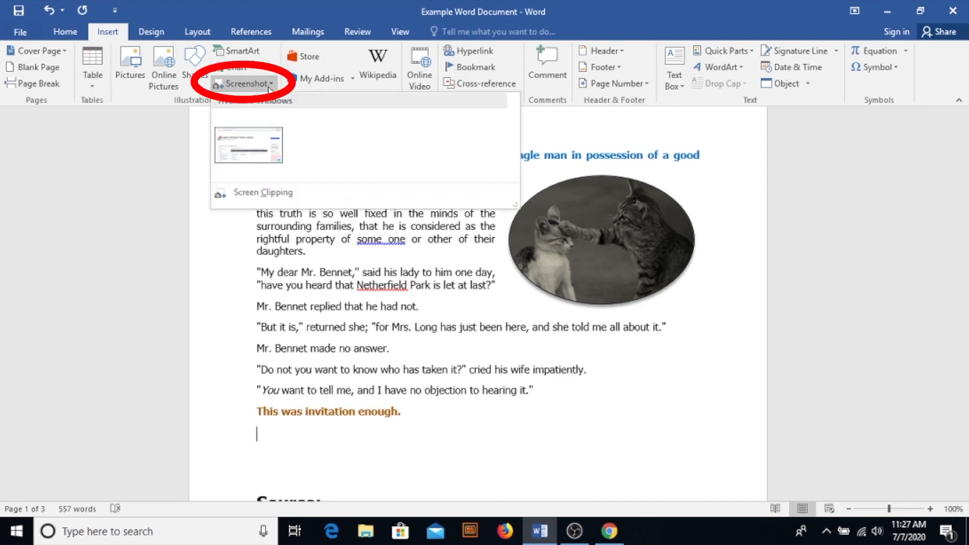
mouse_move(248, 148)
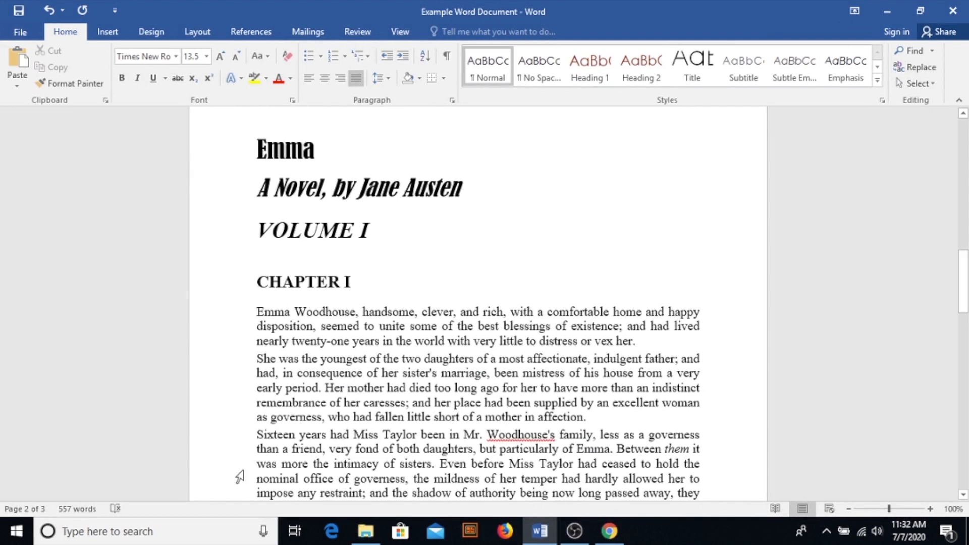
mouse_move(79, 343)
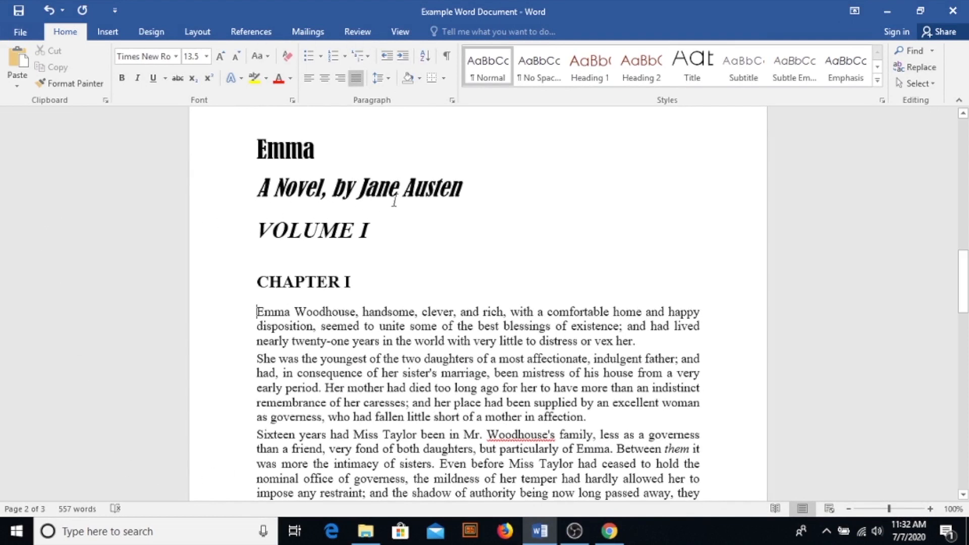
Tick Ruler on the View tab to show the ruler above Emma's chapter
click(399, 31)
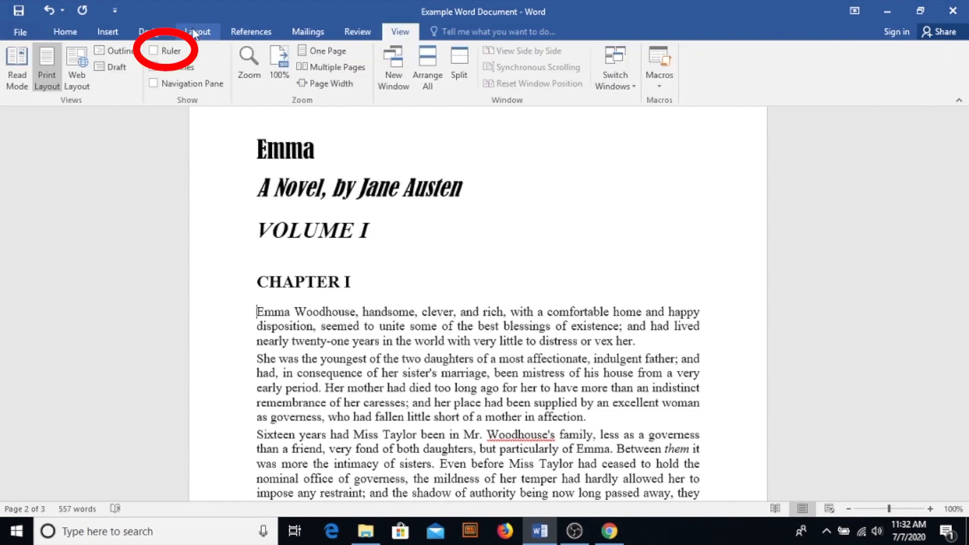
click(154, 50)
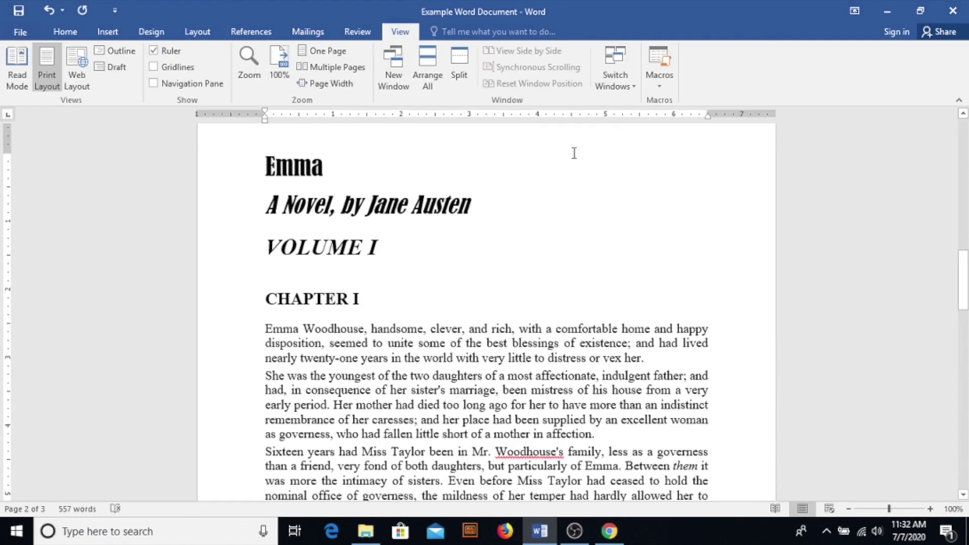
mouse_move(107, 32)
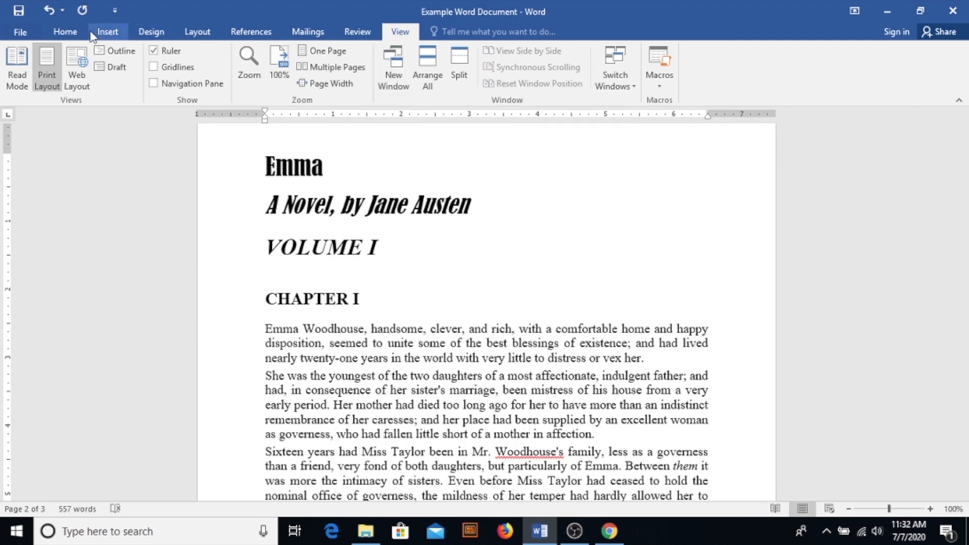
Drag the opening paragraph's left indent out and back to the margin, twice
click(65, 32)
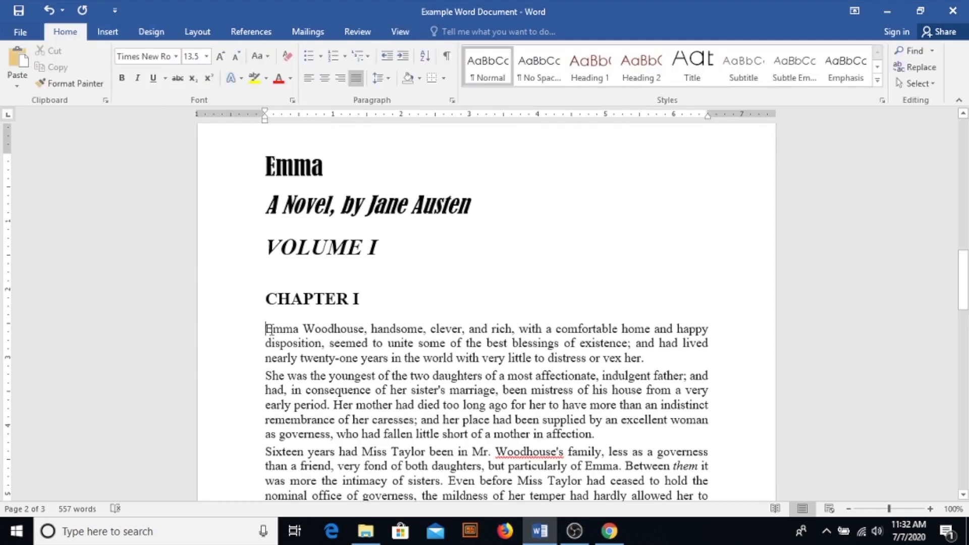
mouse_move(267, 116)
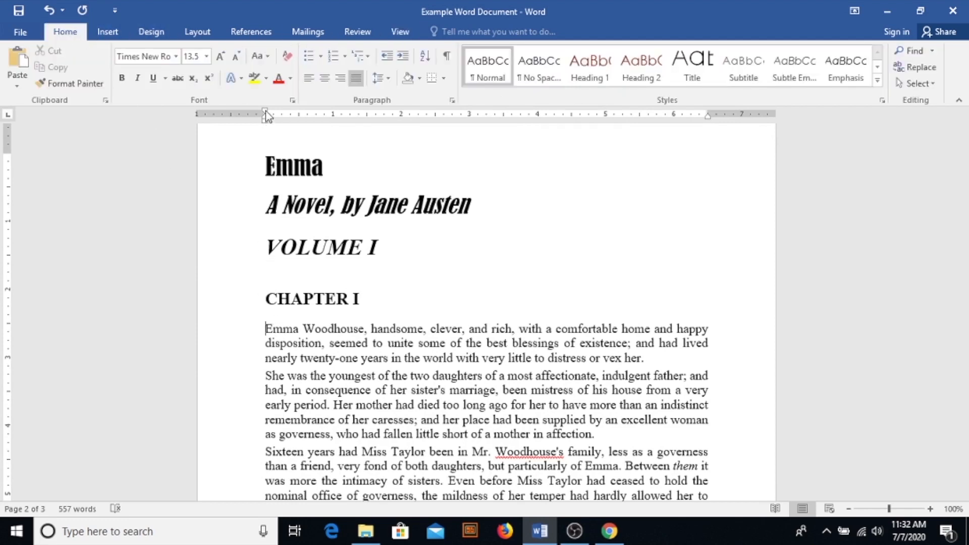
mouse_move(265, 114)
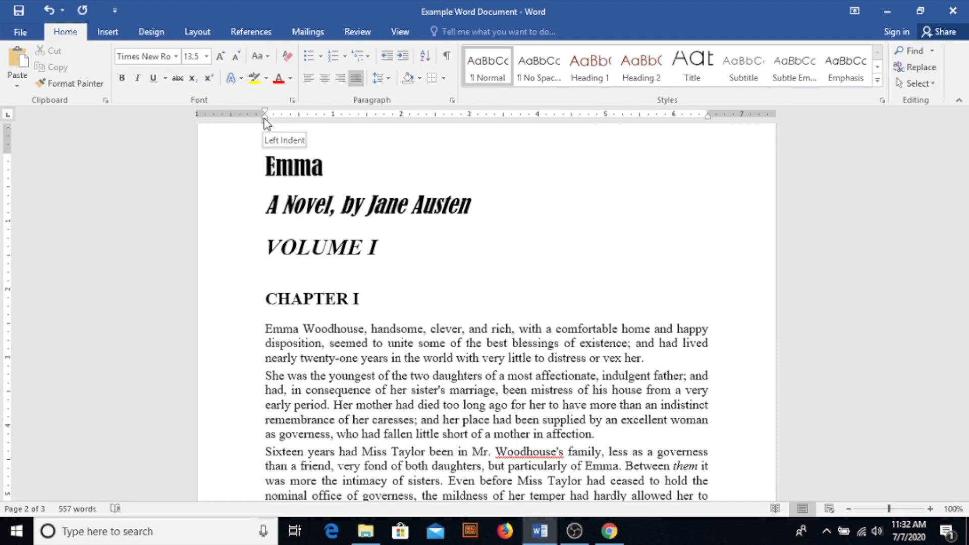
mouse_move(267, 126)
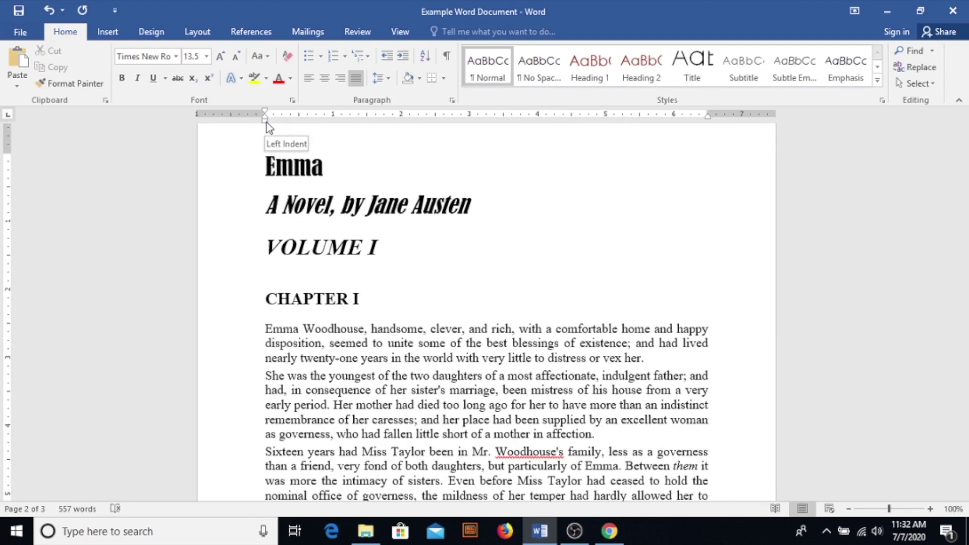
drag(265, 113, 285, 113)
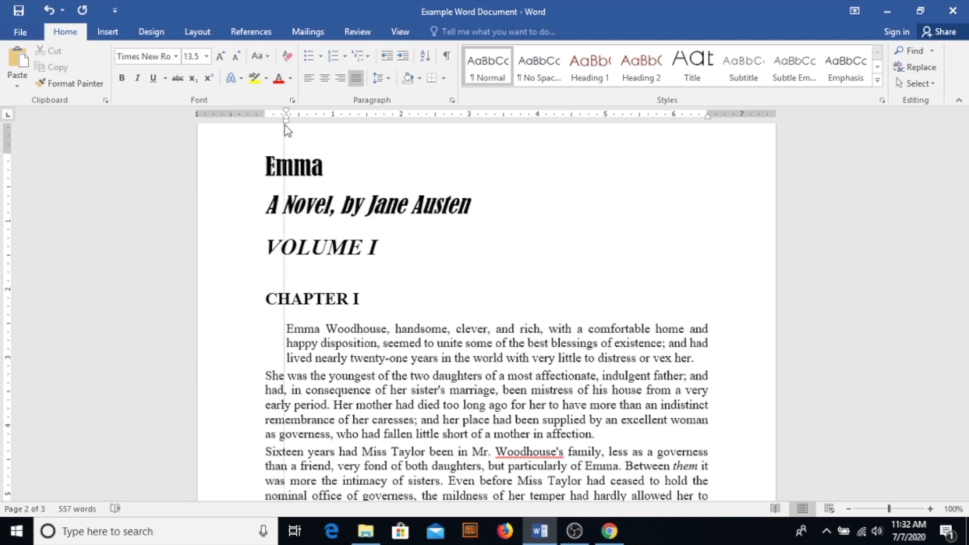
drag(286, 113, 340, 113)
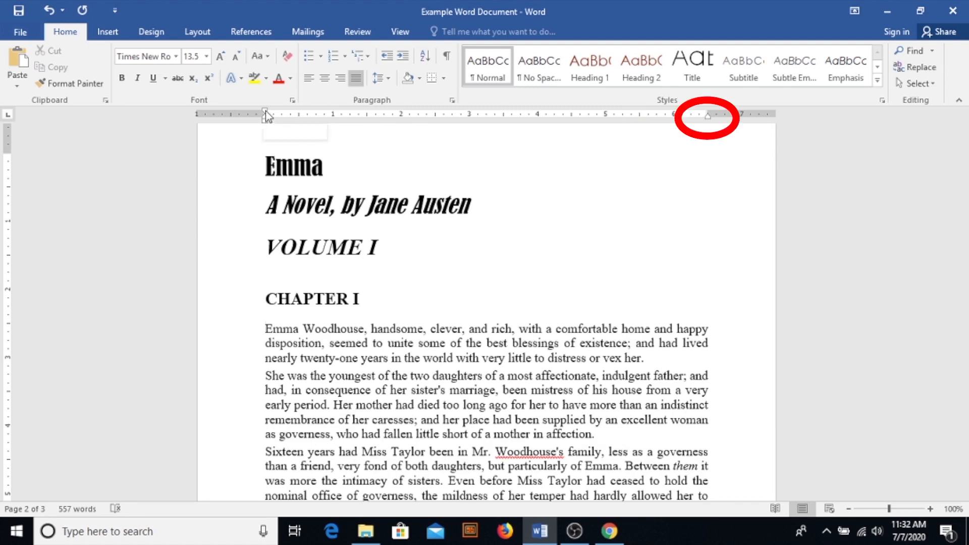
mouse_move(265, 118)
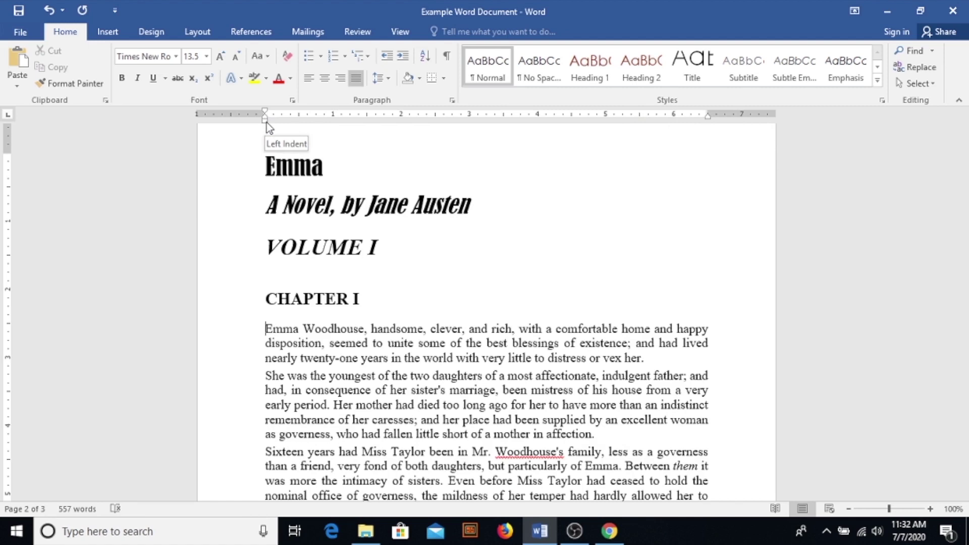
drag(264, 113, 291, 113)
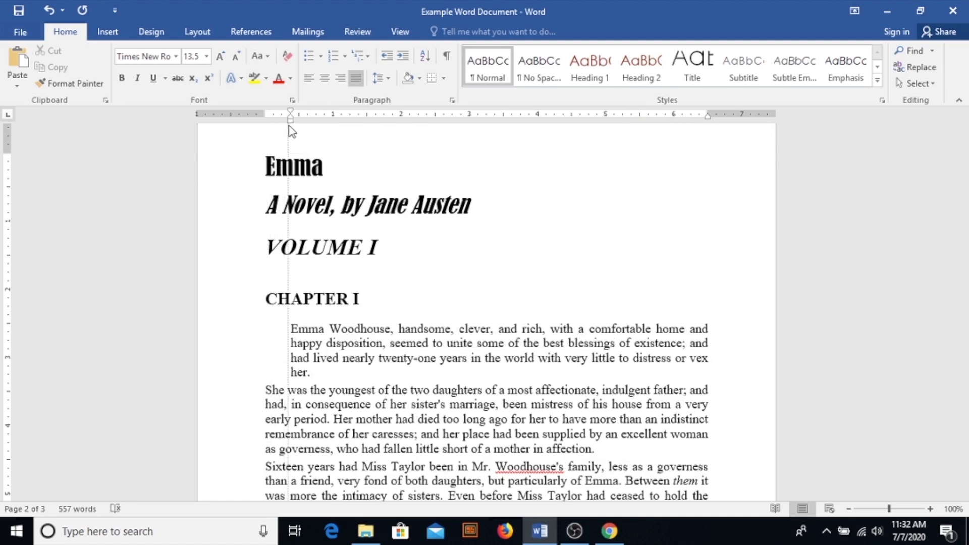
drag(291, 113, 342, 113)
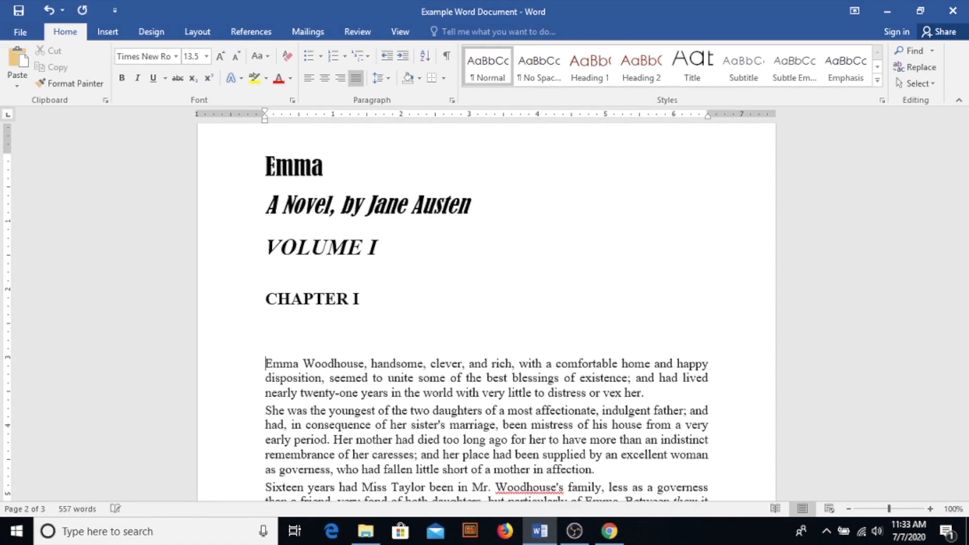
Insert a 2x5 table from the Insert tab's Table grid below CHAPTER I
scroll(down, 3)
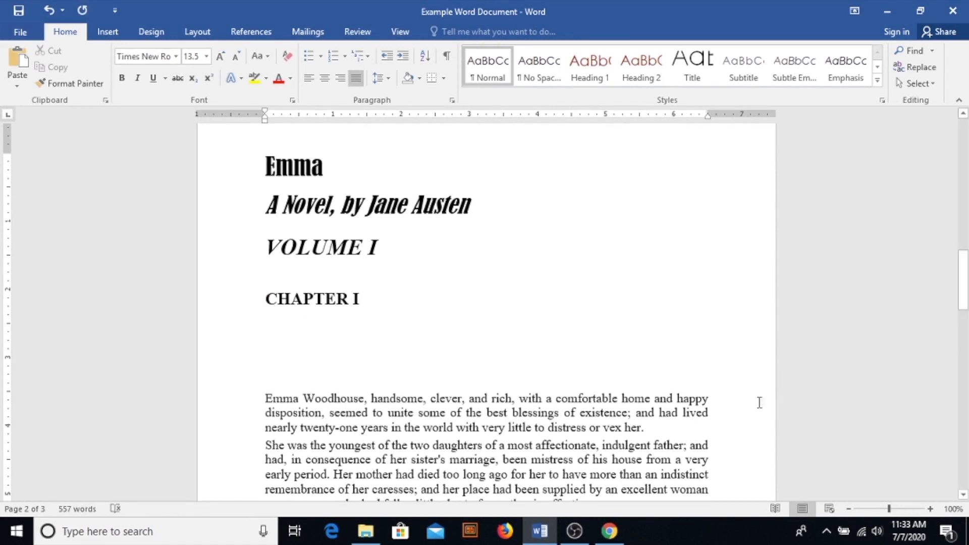
mouse_move(107, 31)
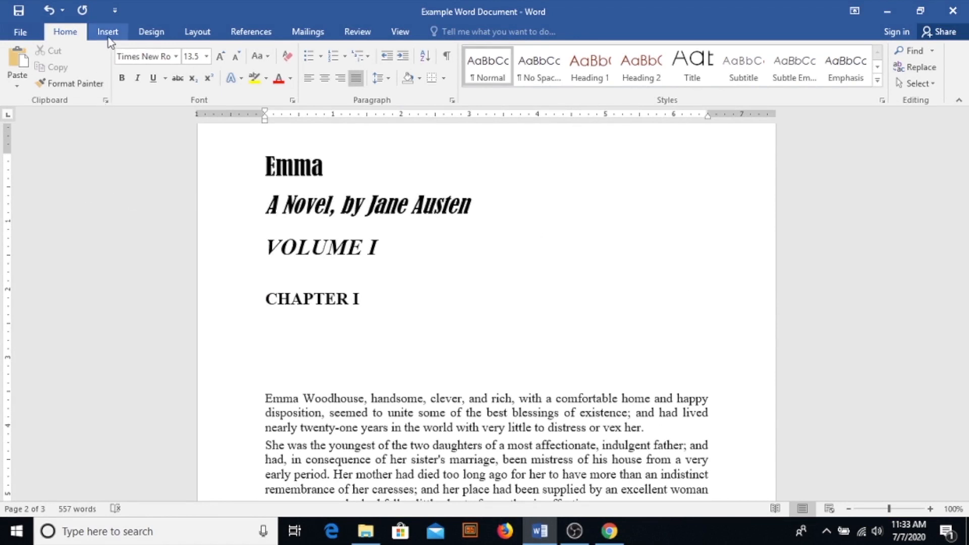
click(107, 31)
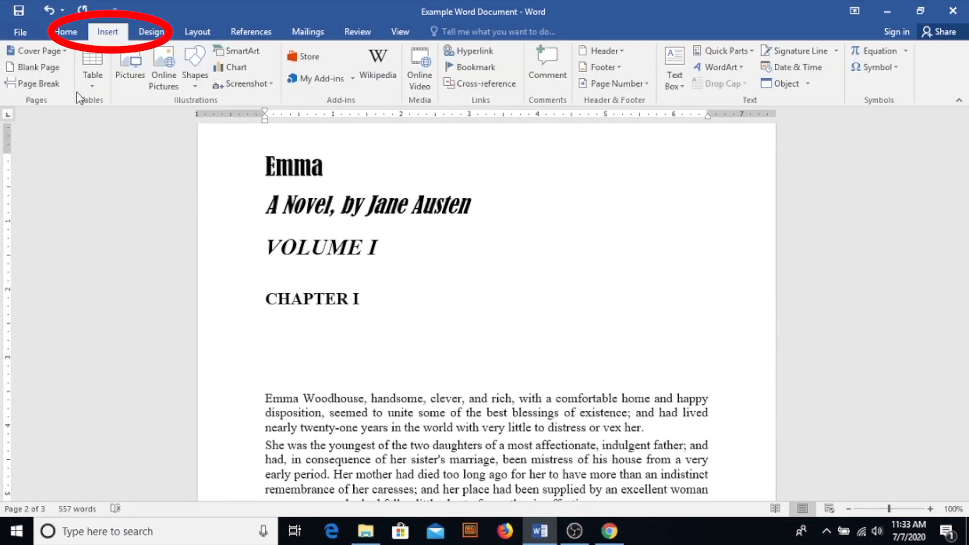
click(92, 67)
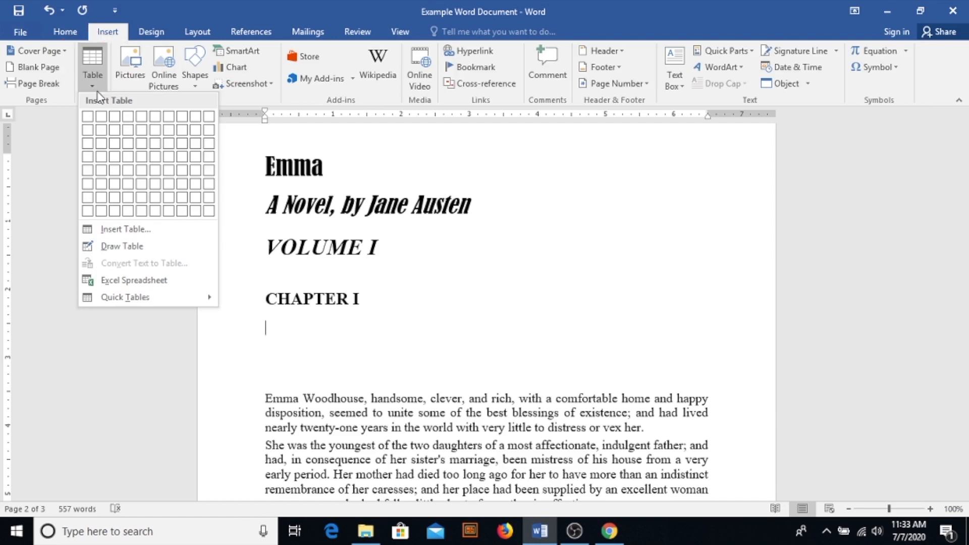
mouse_move(101, 116)
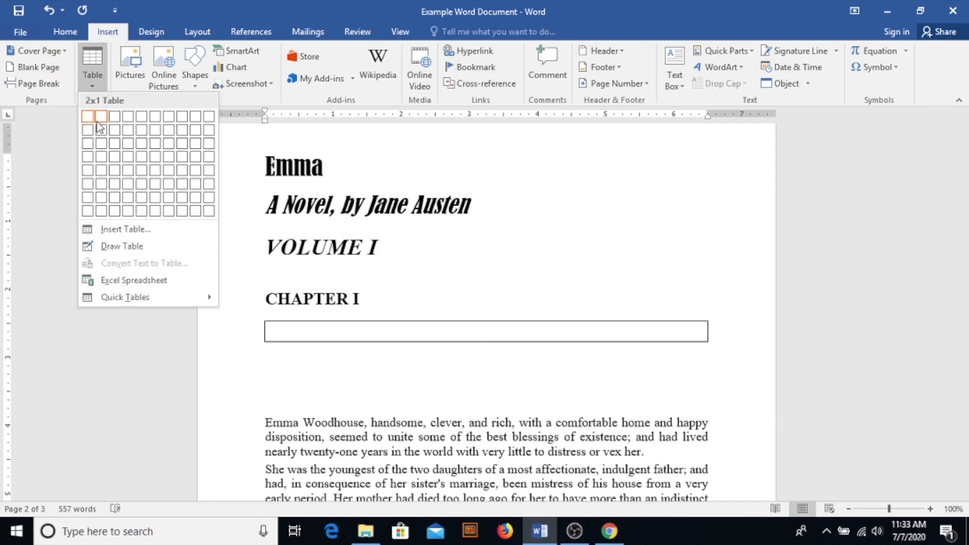
mouse_move(101, 130)
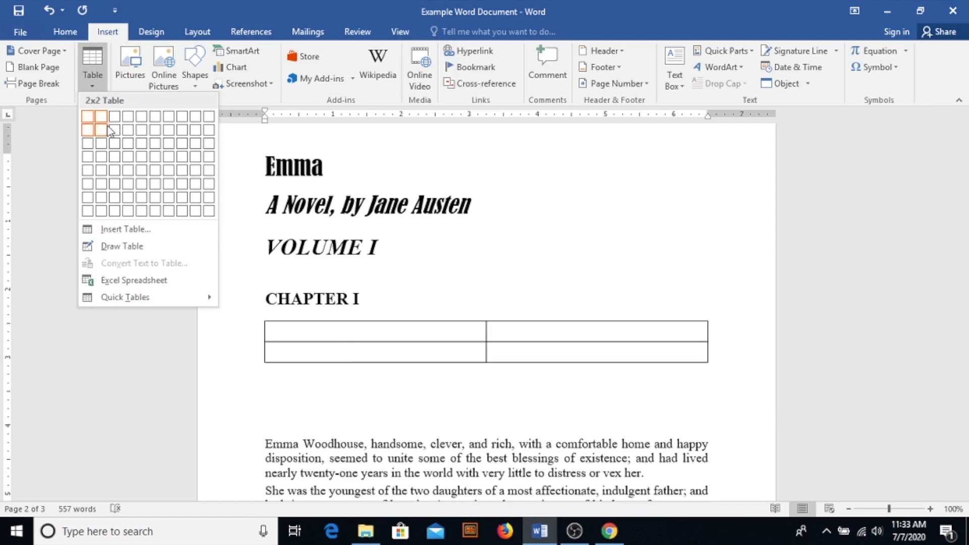
mouse_move(108, 142)
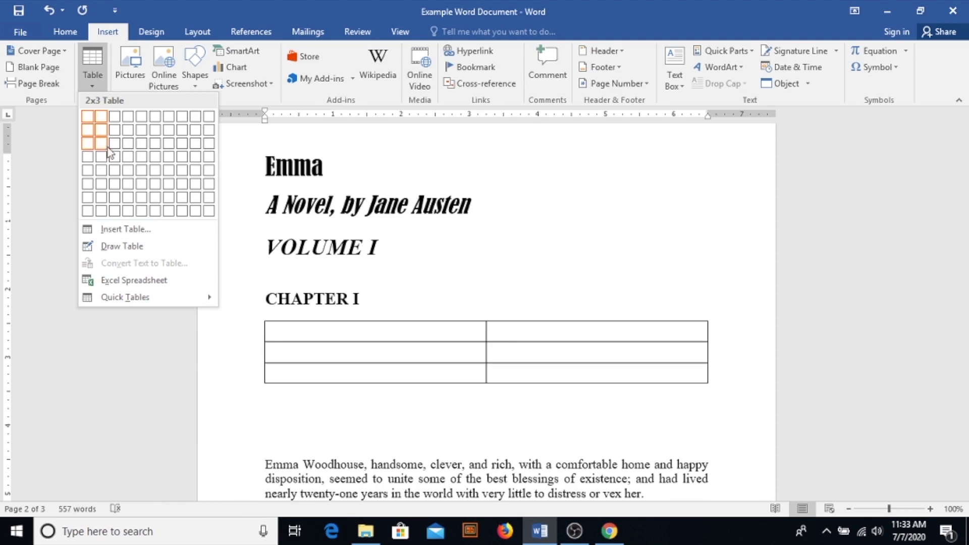
mouse_move(107, 175)
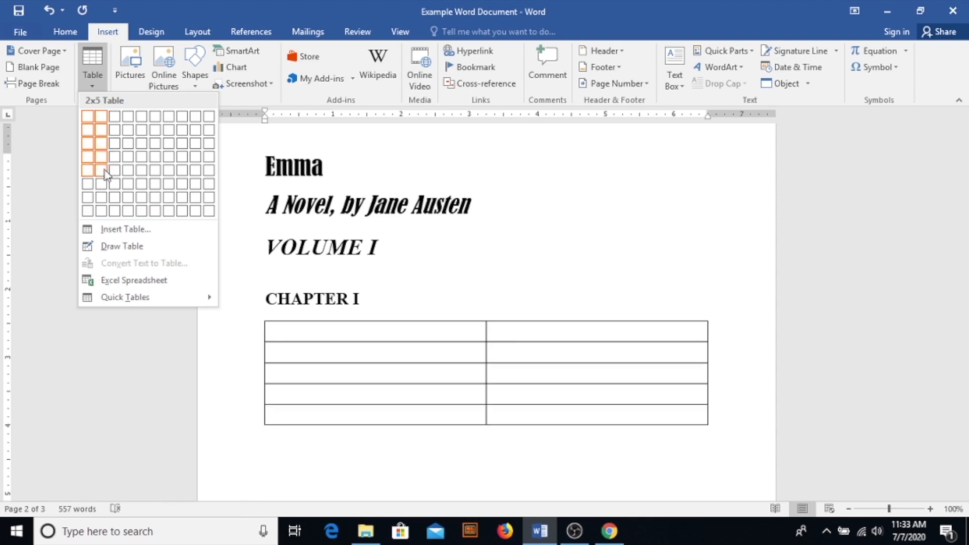
click(105, 173)
text(C)
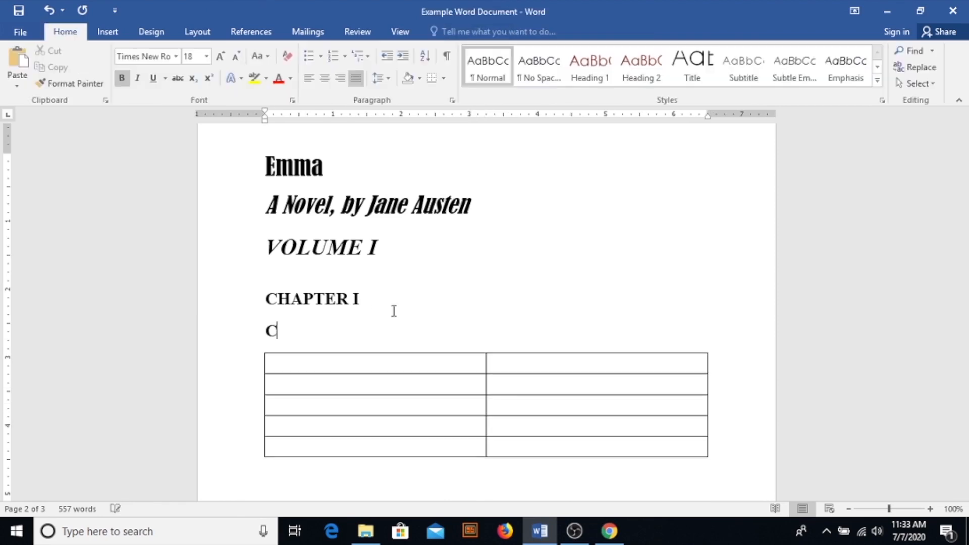
Title the table 'Cast of Characters', add headers Emma's Family and Emma's Friends, then add a column
text(ast of Characters)
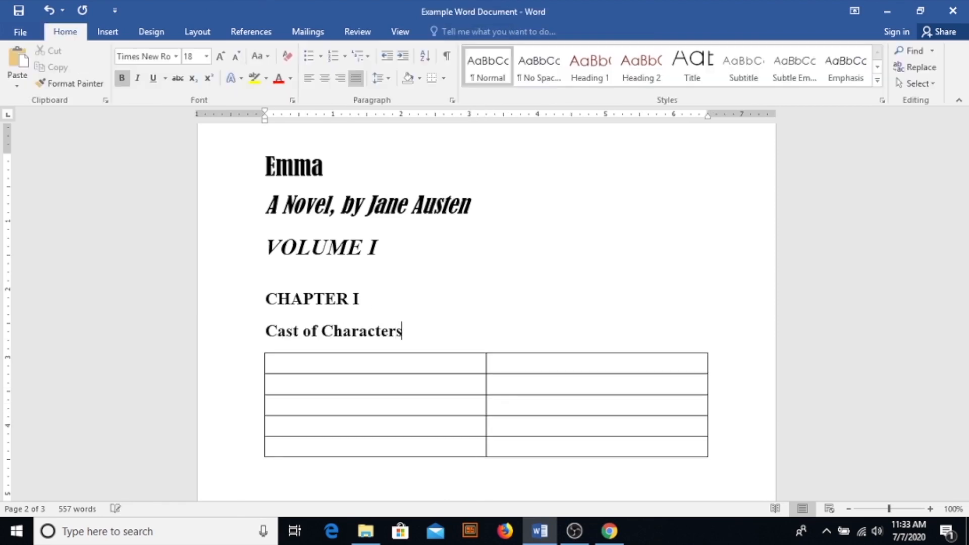
text(Emma)
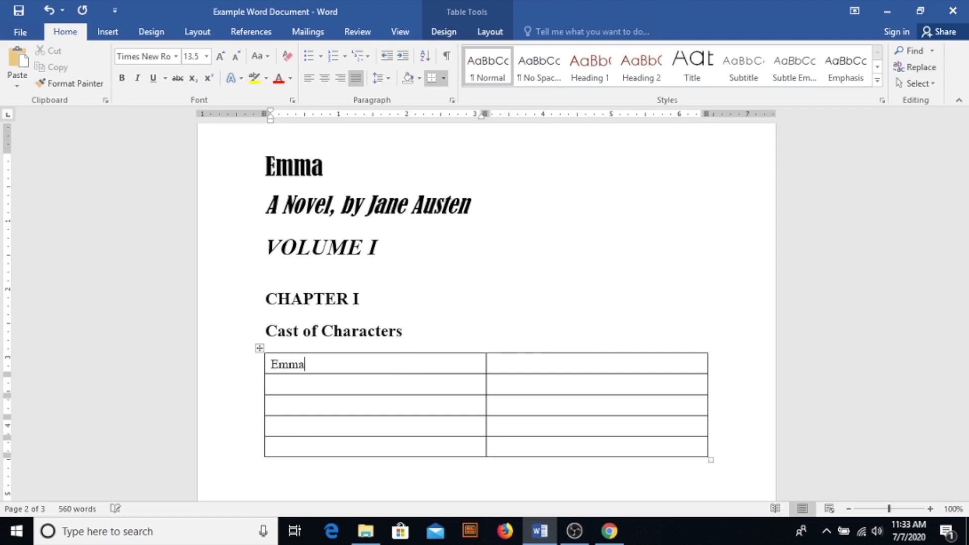
text('s Family)
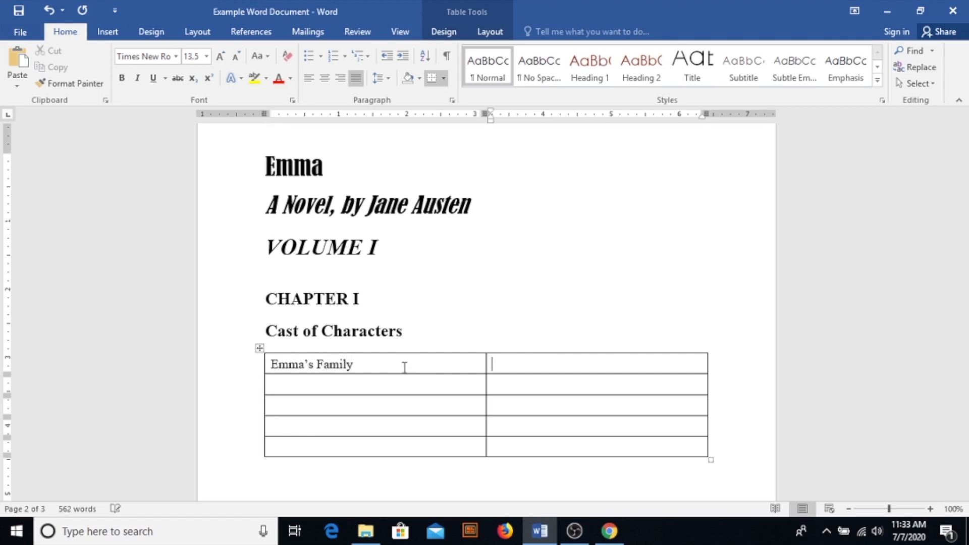
text(Emma's Friend)
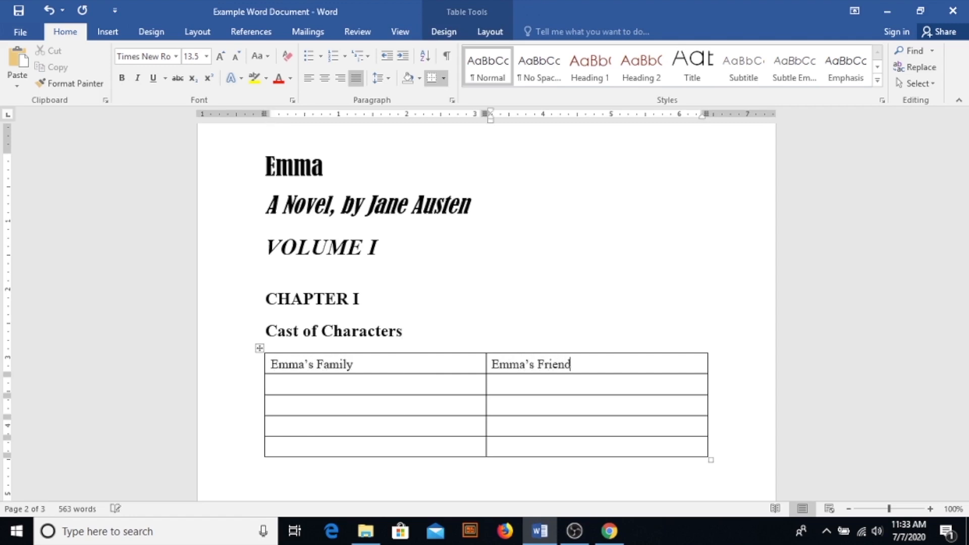
text(s)
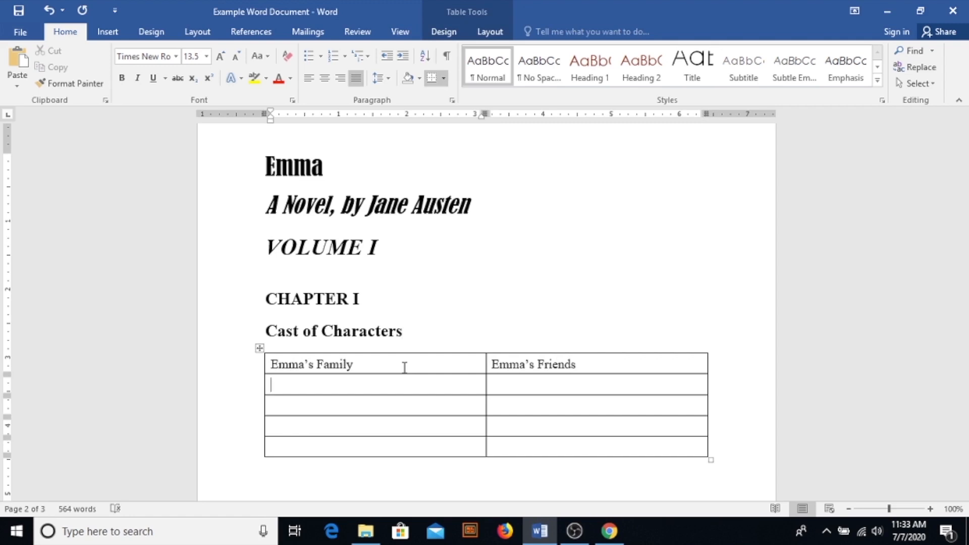
mouse_move(273, 384)
text(Name)
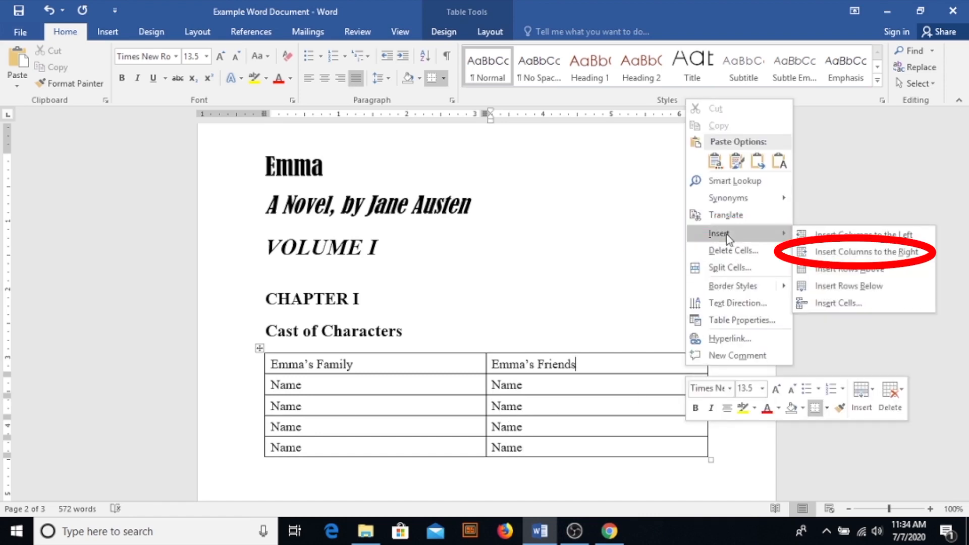
click(869, 251)
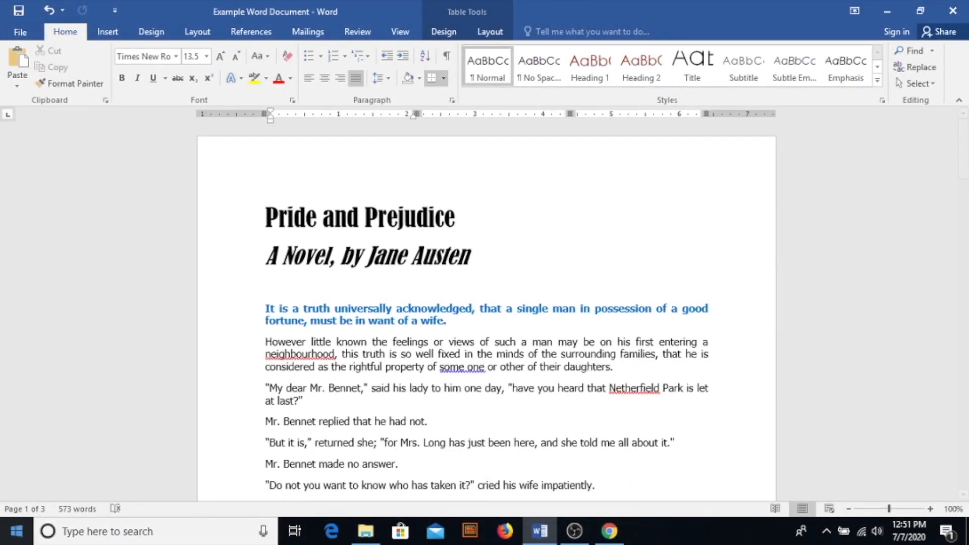
mouse_move(136, 314)
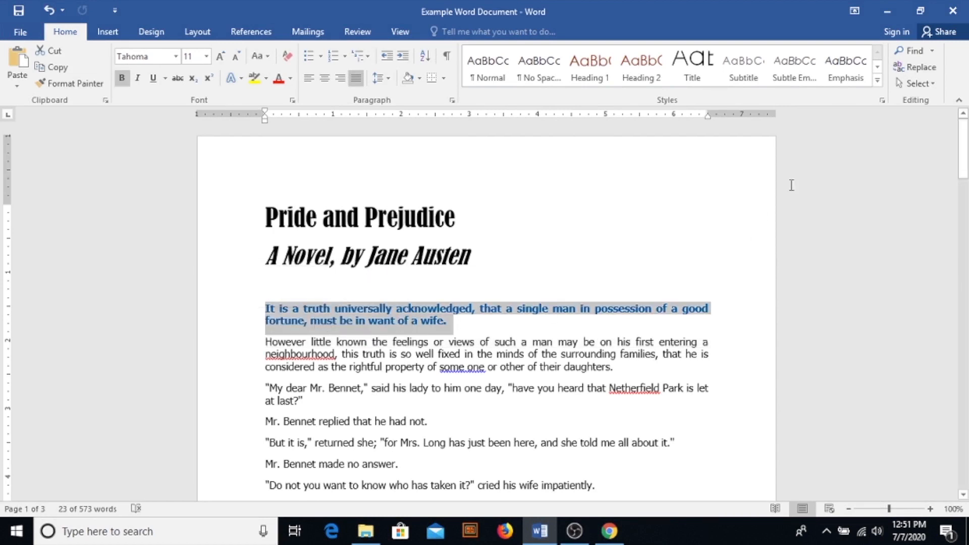
mouse_move(741, 66)
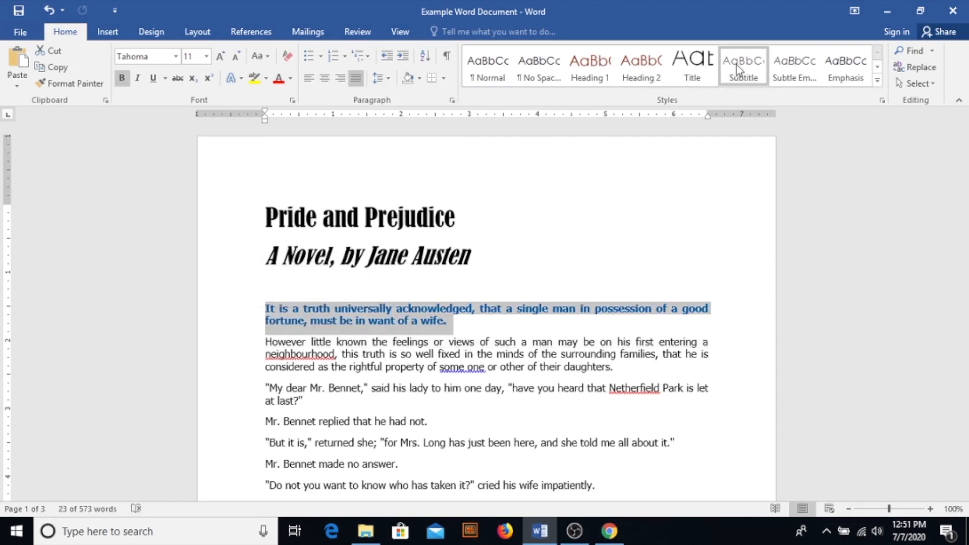
Style the opening sentence as Intense Quote and Pride and Prejudice as Title
click(743, 66)
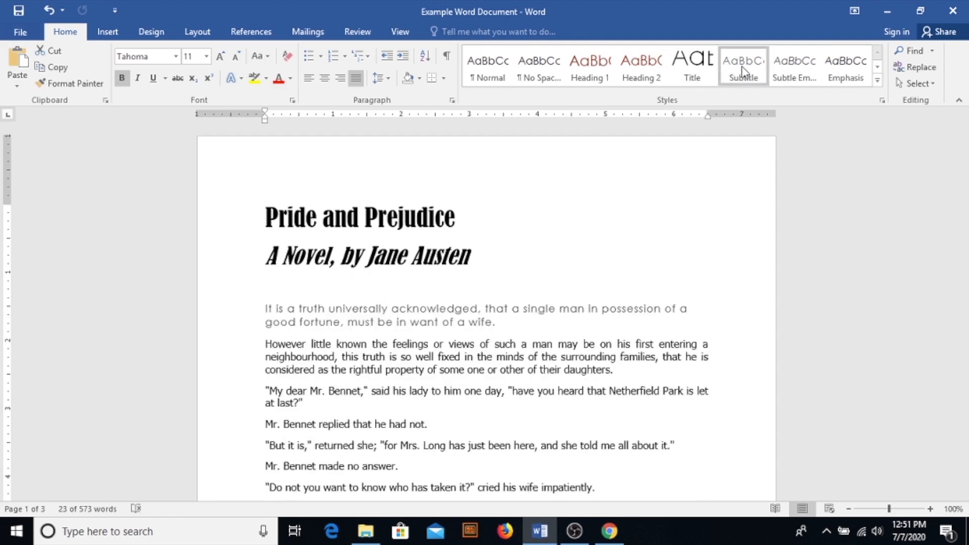
click(845, 66)
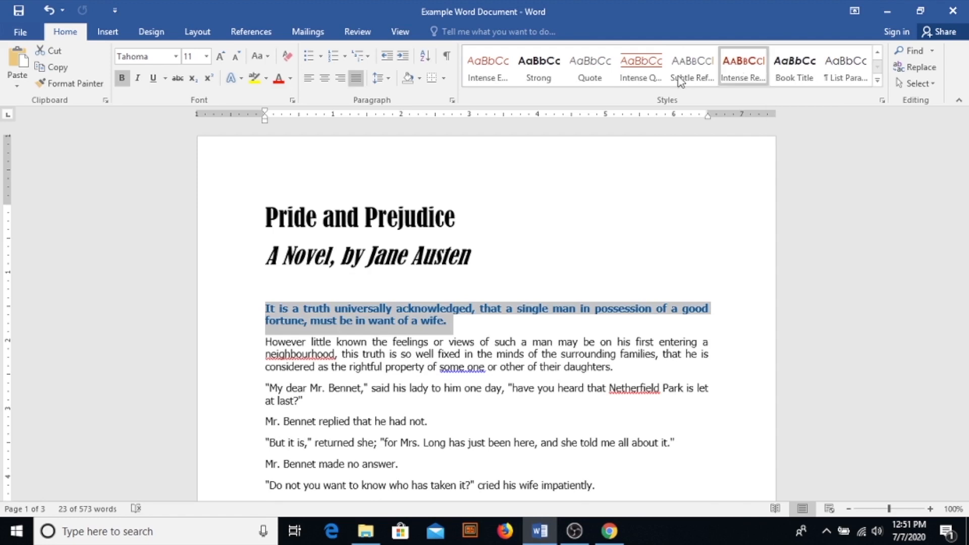
click(641, 67)
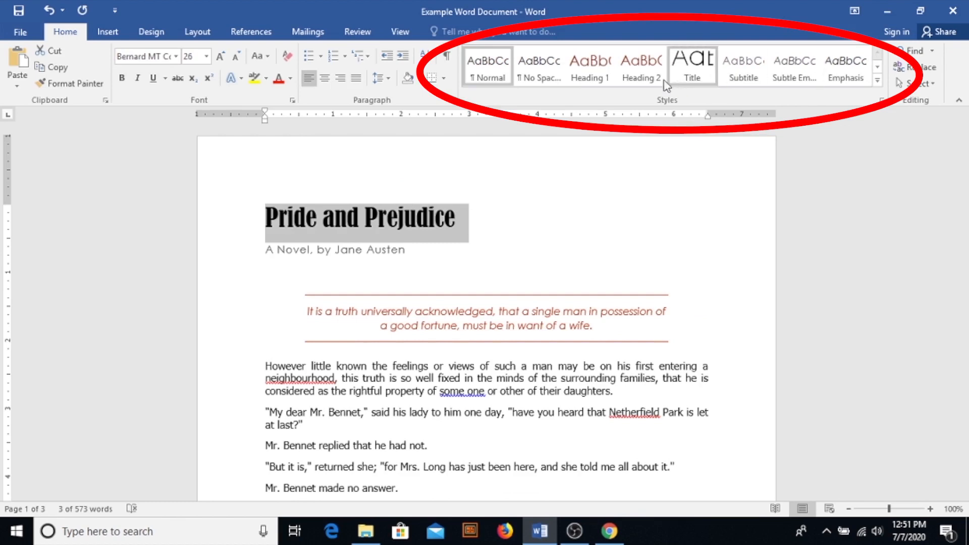
click(386, 221)
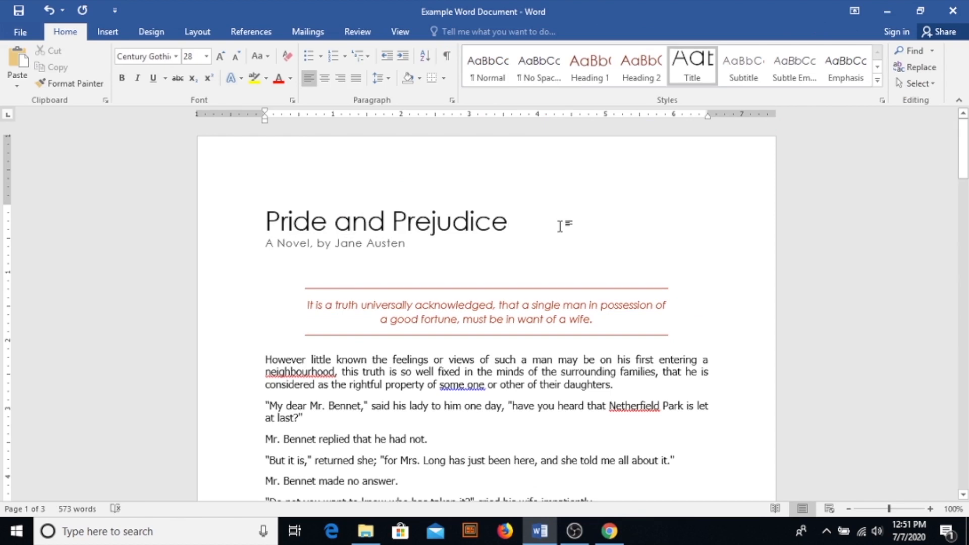
mouse_move(380, 240)
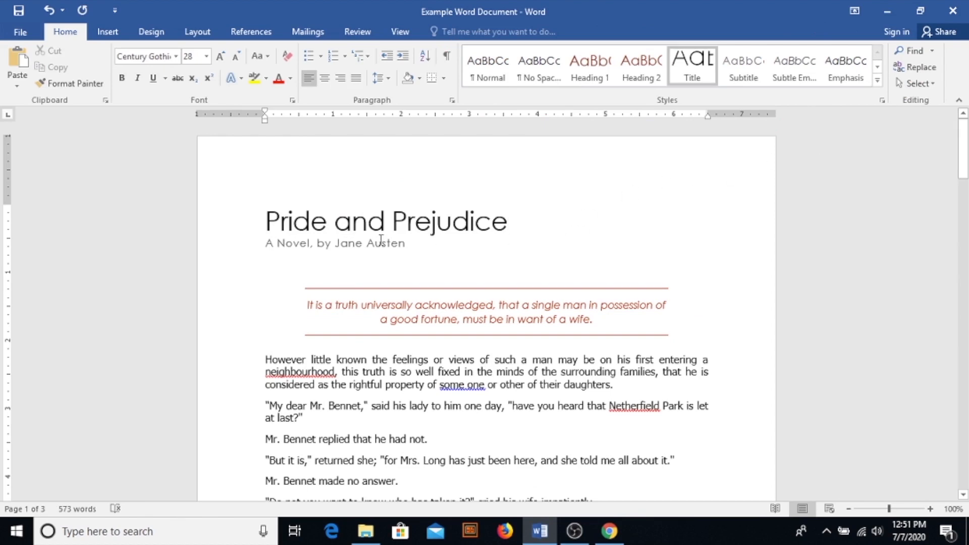
Apply a different theme to the whole document from the Design Themes gallery
click(151, 32)
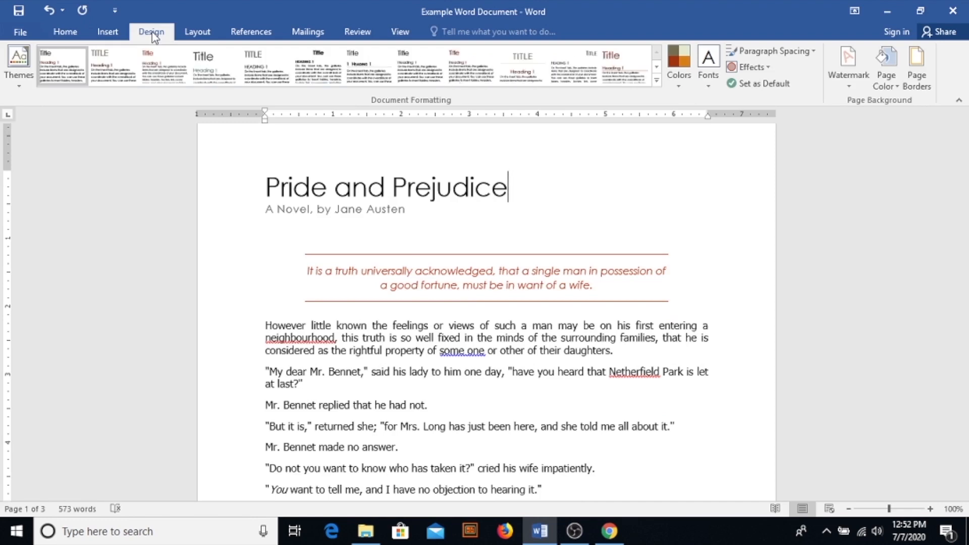
click(19, 65)
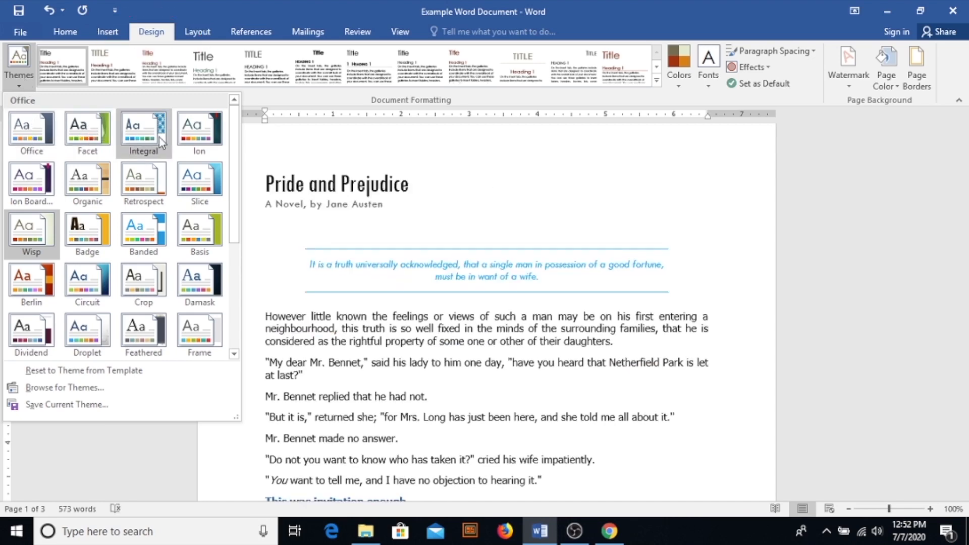
click(199, 130)
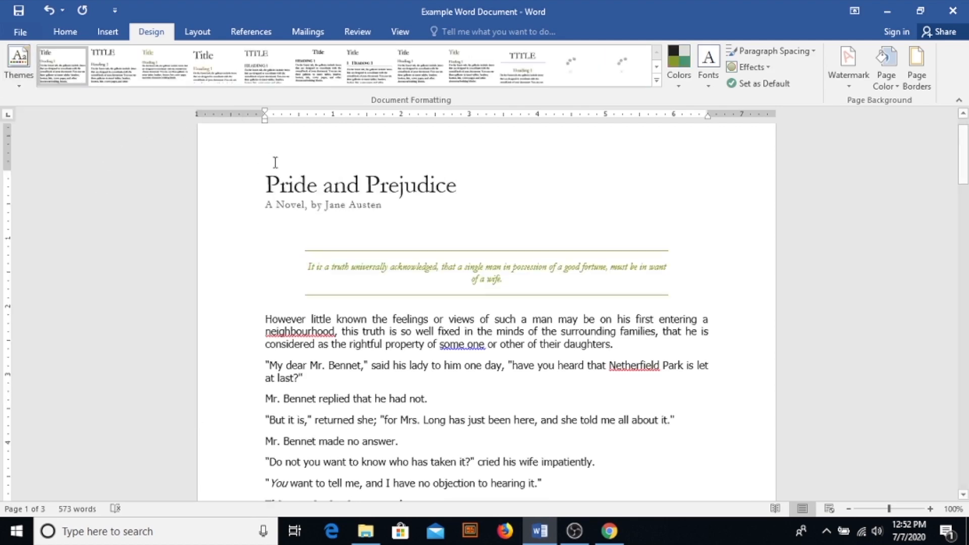
Try several style sets, settle on Black & White (Numbered), and switch to Emma
click(112, 66)
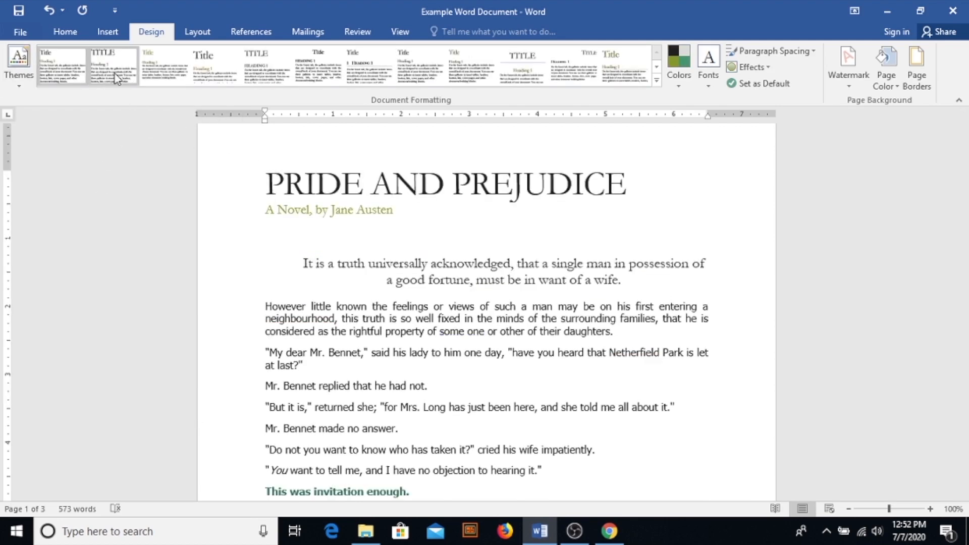
click(165, 65)
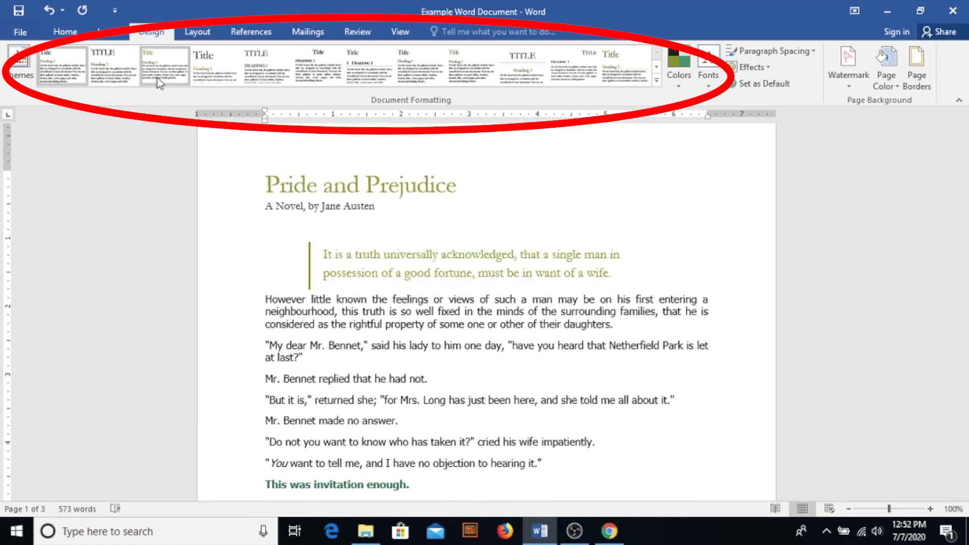
click(215, 63)
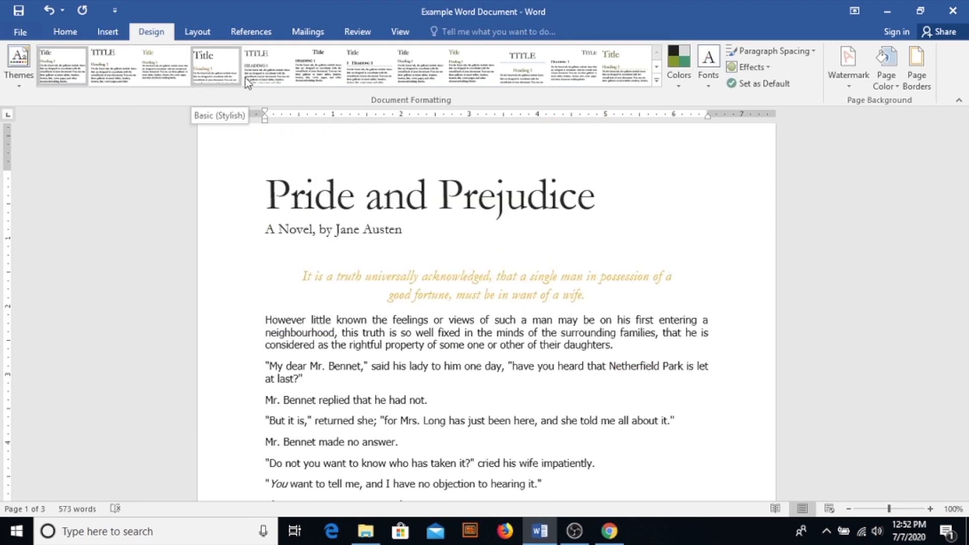
click(319, 65)
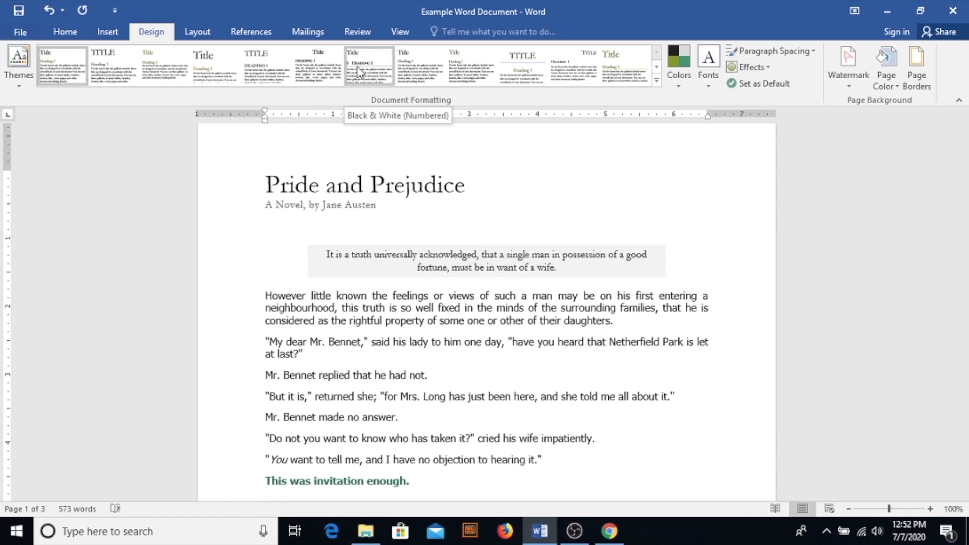
click(471, 65)
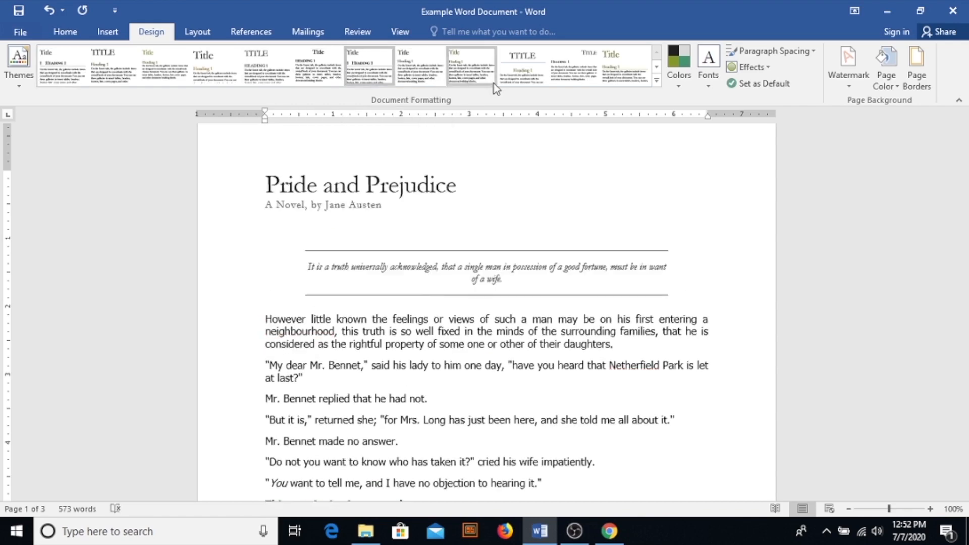
click(471, 64)
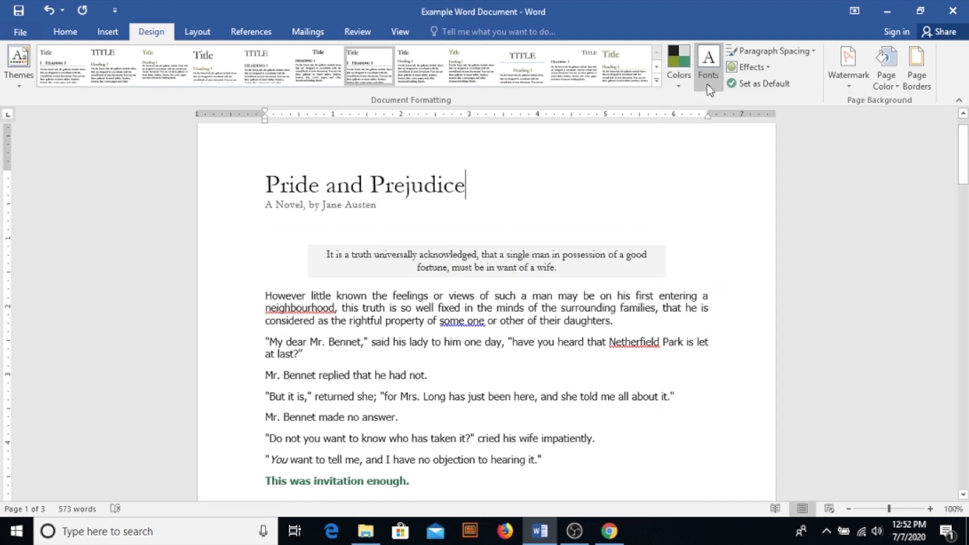
click(774, 50)
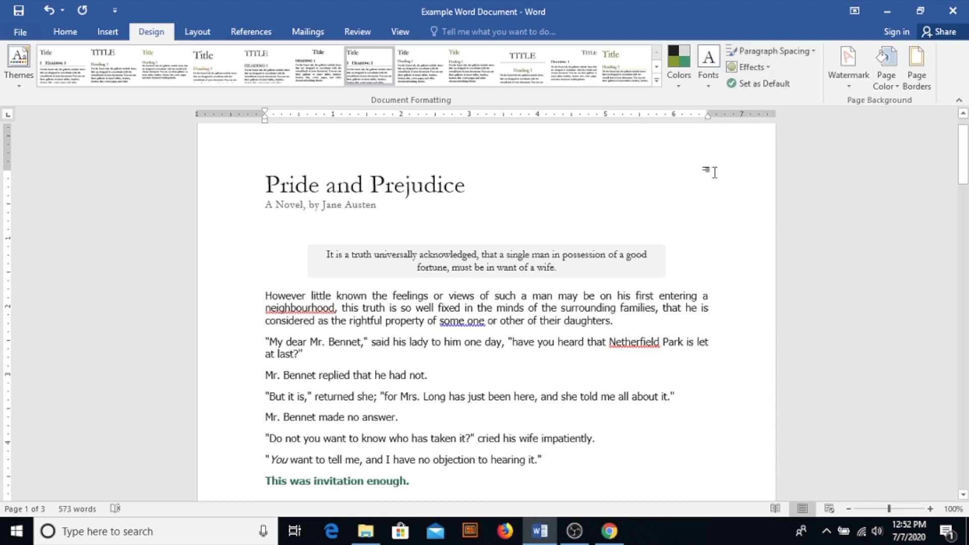
click(465, 184)
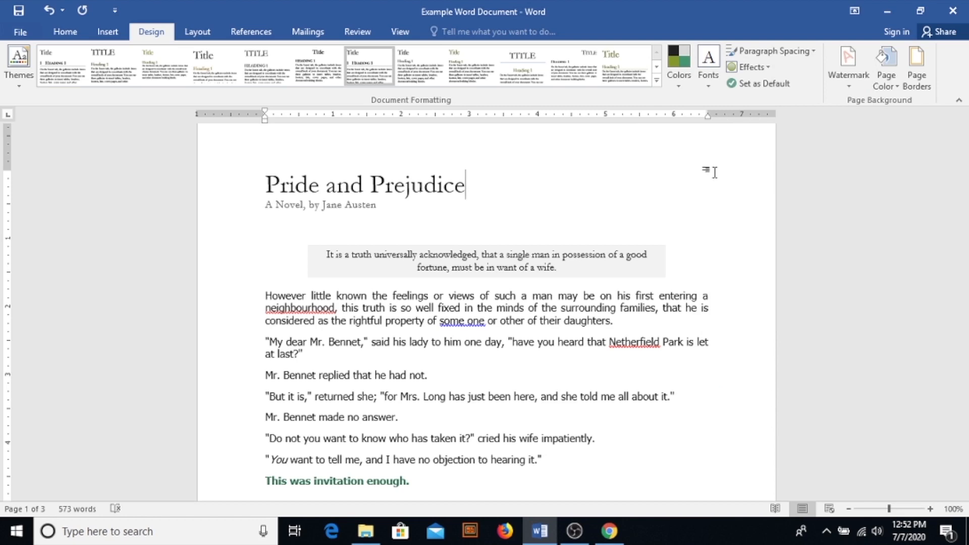
mouse_move(272, 214)
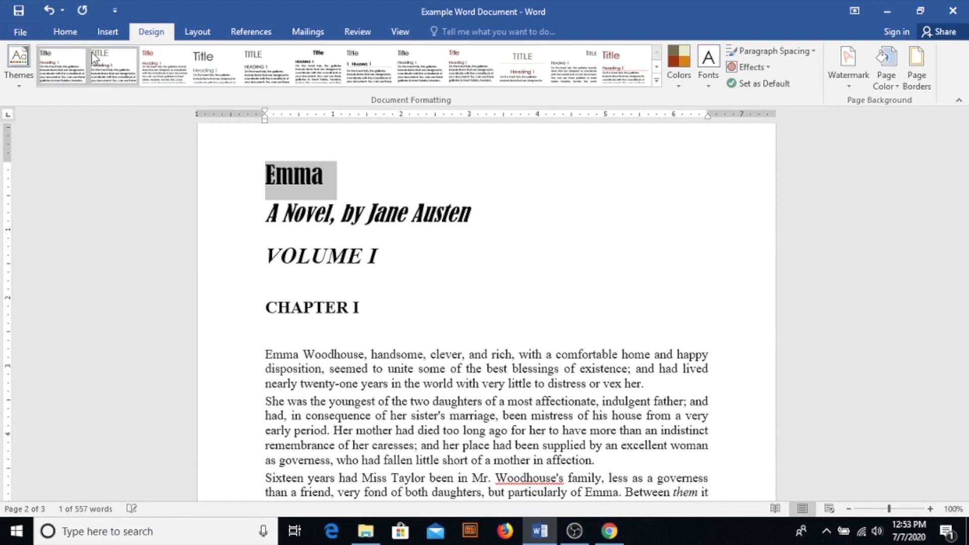
Style VOLUME I as a heading and place the cursor before the Emma title
click(64, 31)
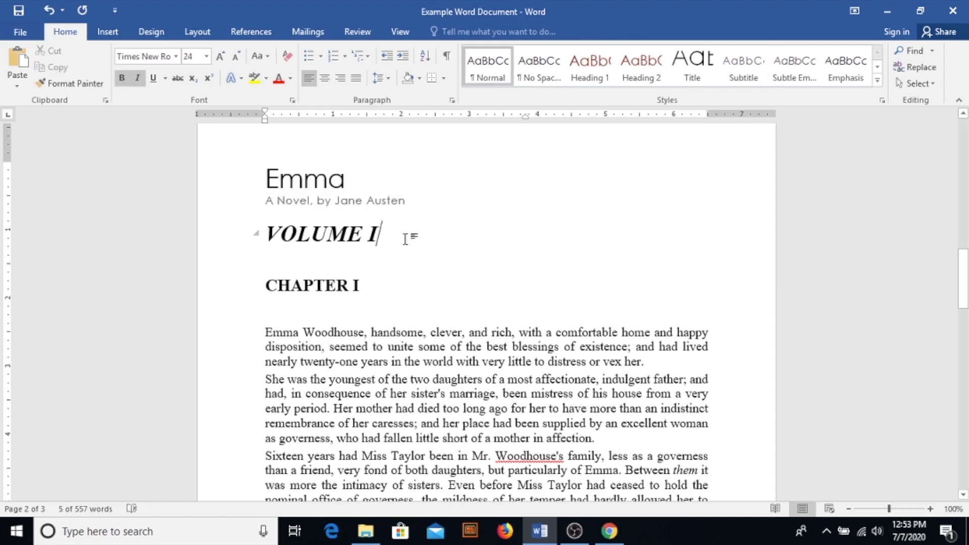
click(589, 65)
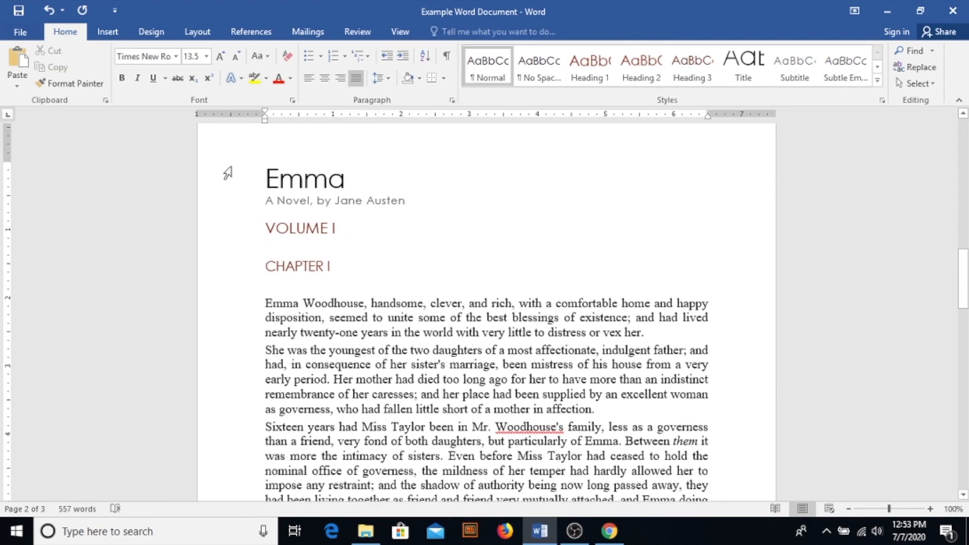
click(265, 285)
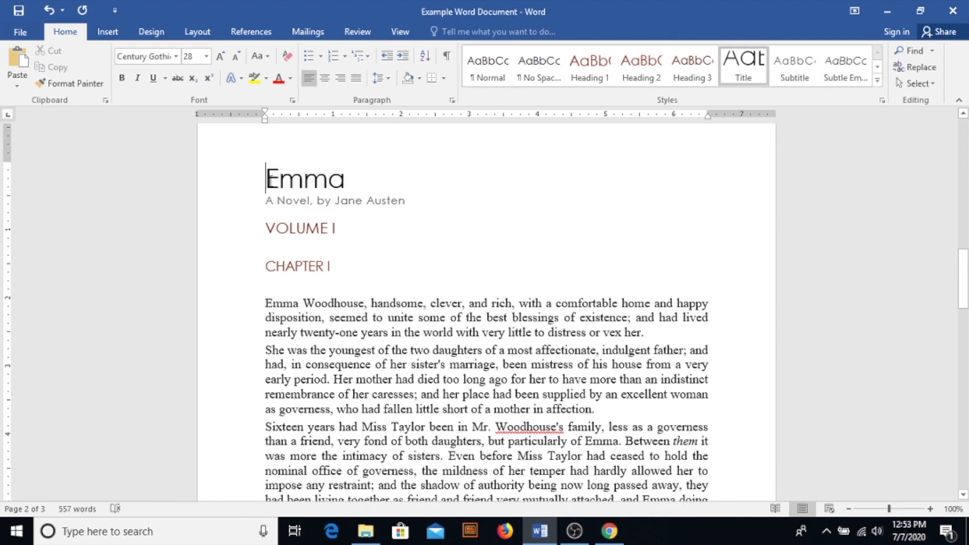
mouse_move(107, 31)
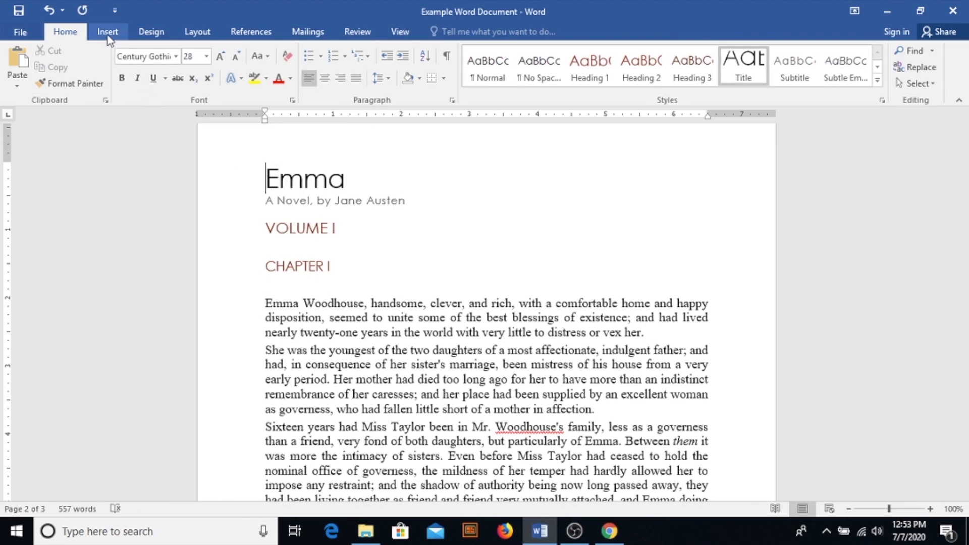
click(107, 31)
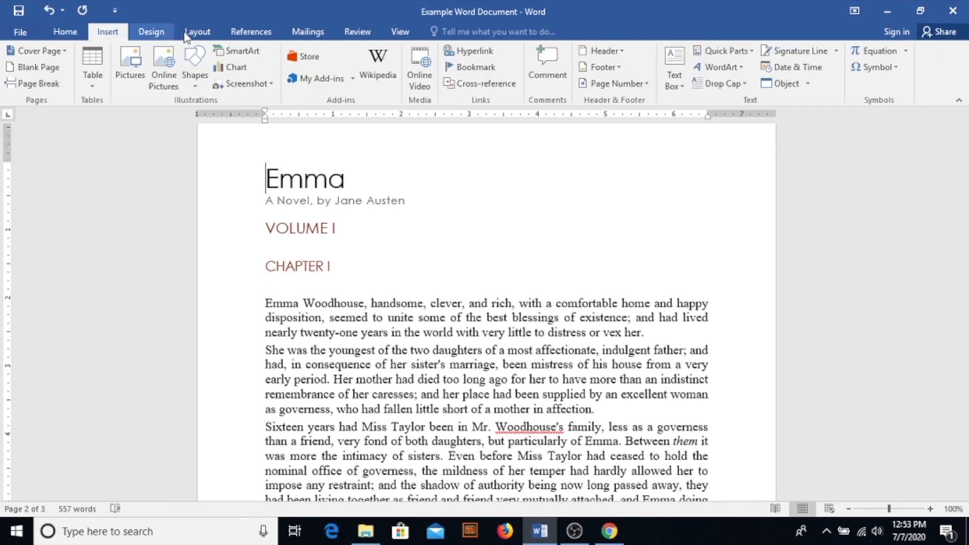
Insert an automatic table of contents above the Emma title
click(250, 31)
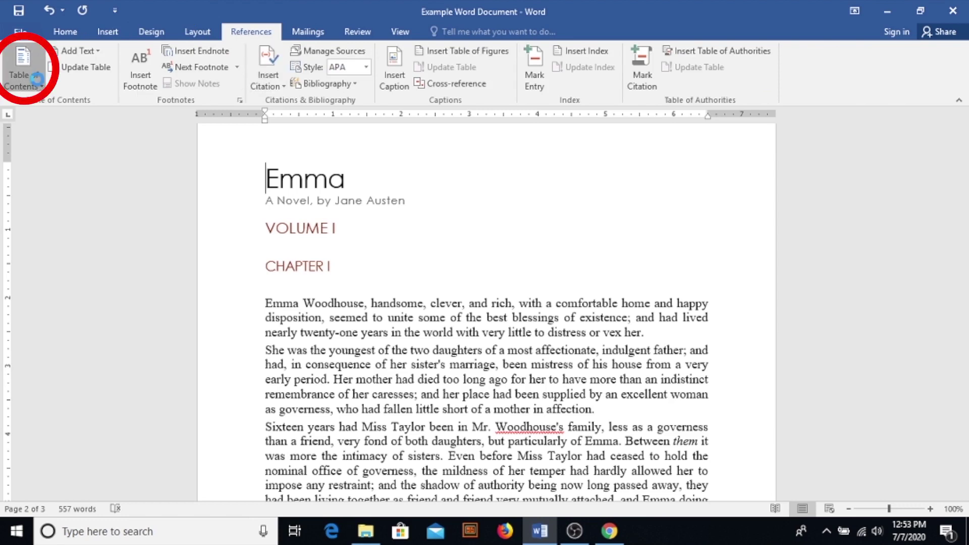
click(23, 68)
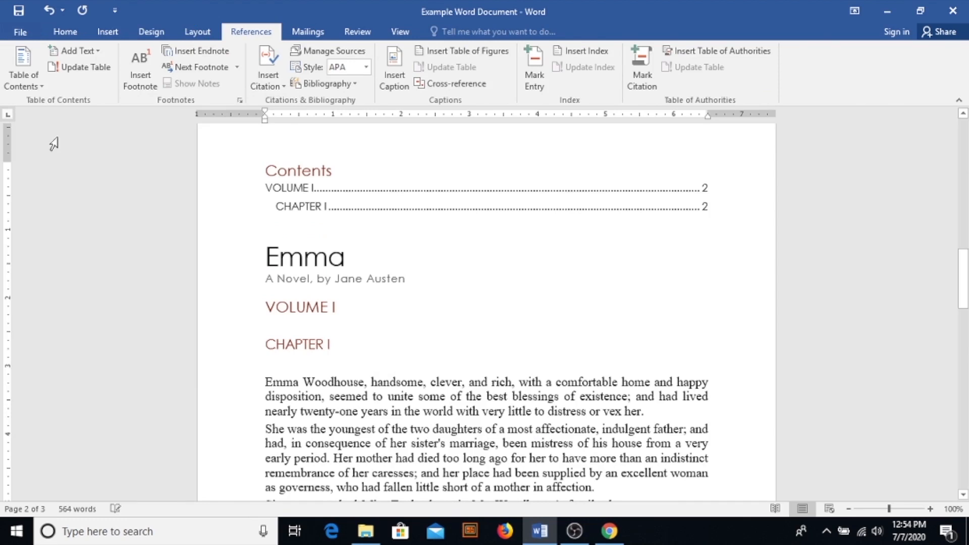
mouse_move(61, 141)
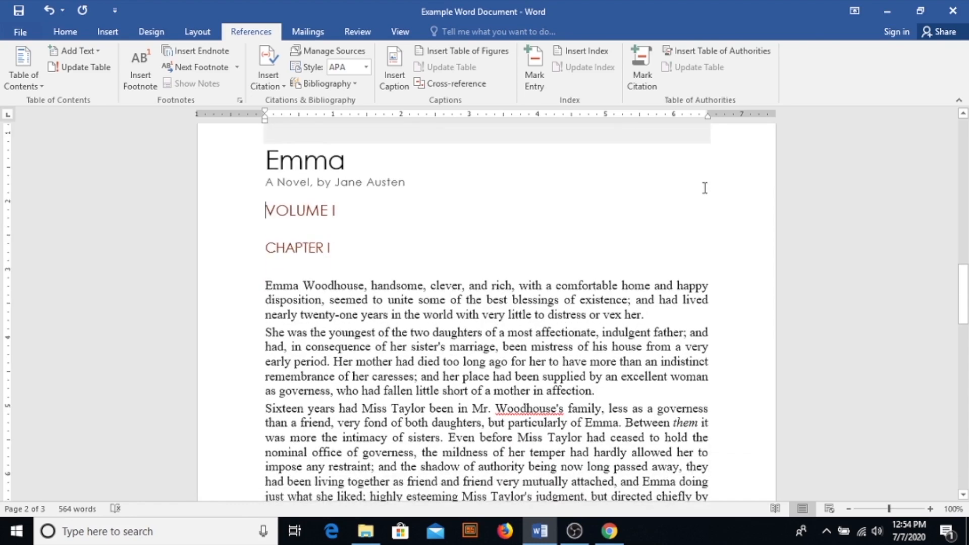
click(23, 66)
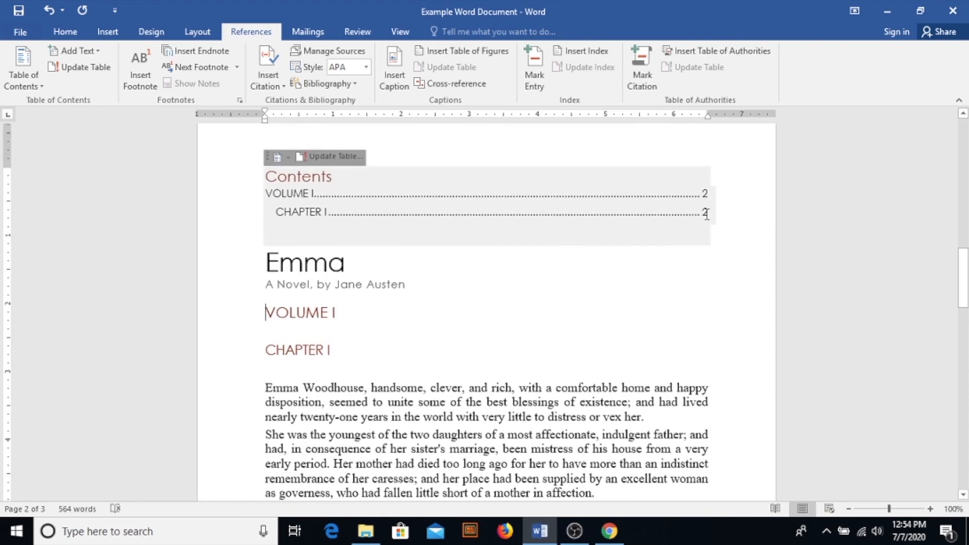
scroll(down, 3)
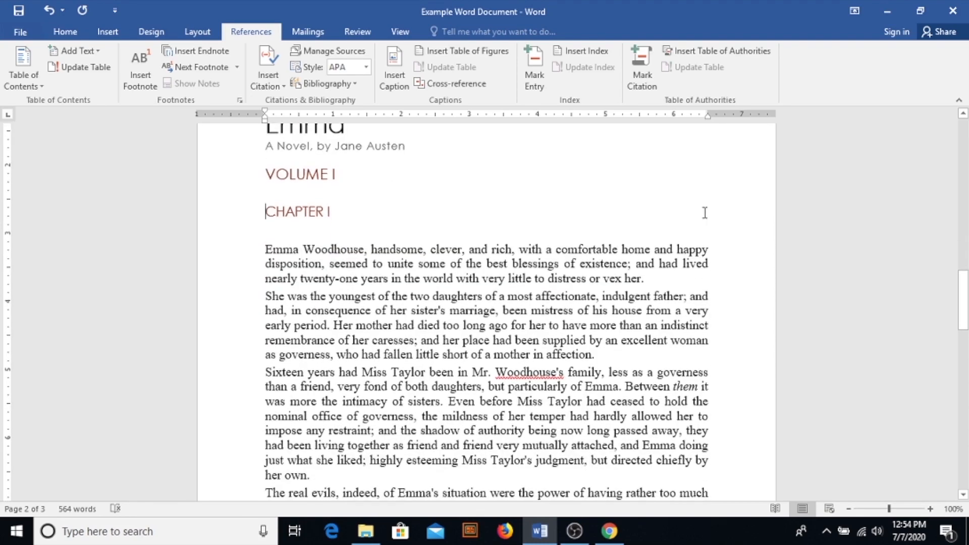
scroll(up, 3)
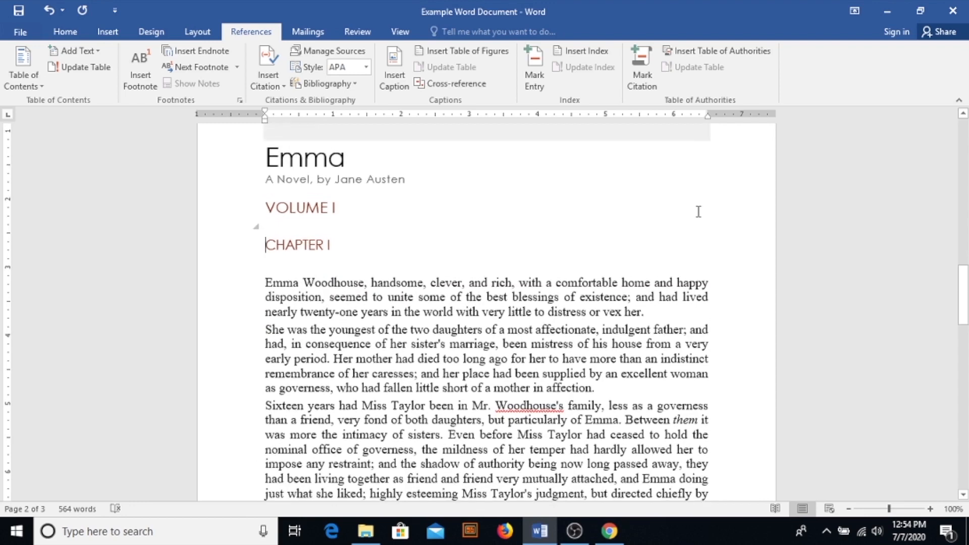
scroll(down, 3)
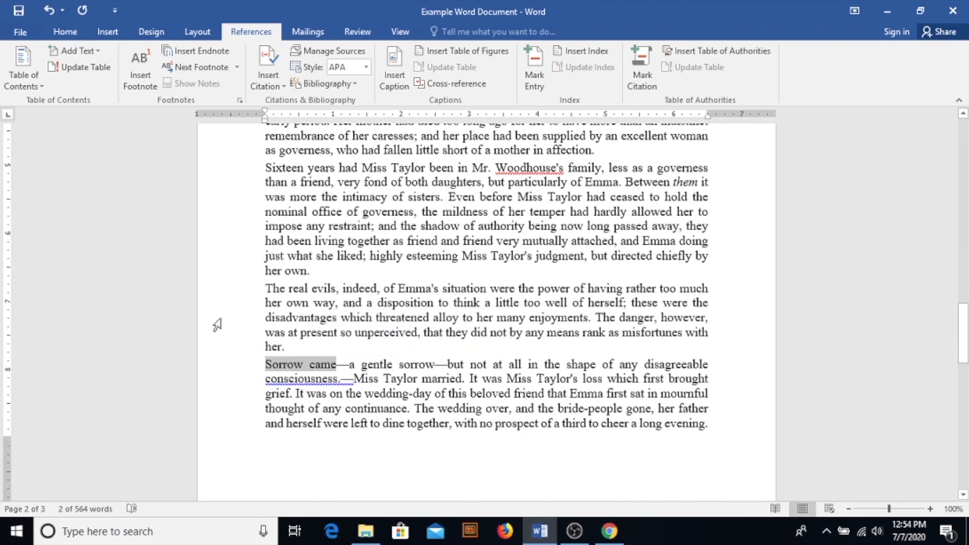
Apply Heading 3 to 'Sorrow came' from the Home Styles gallery
click(64, 32)
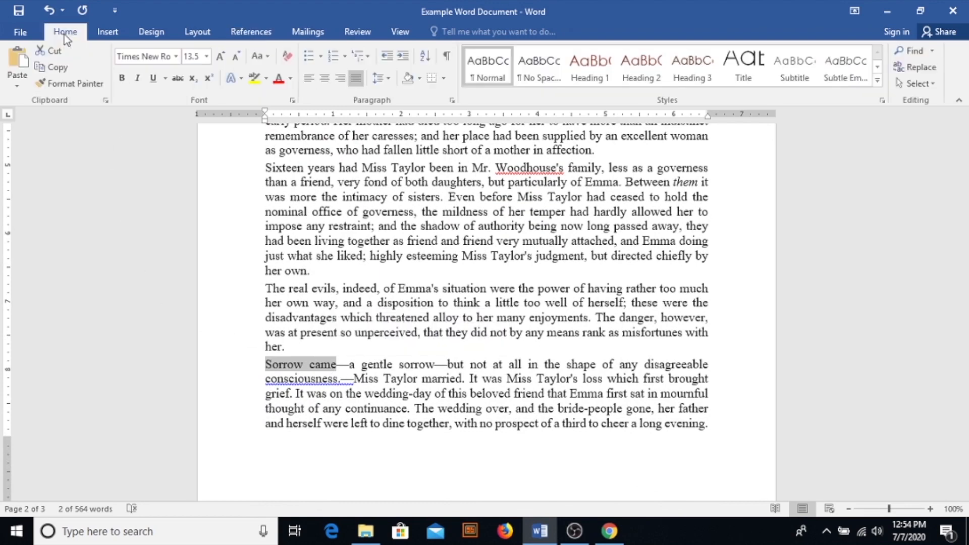
click(641, 66)
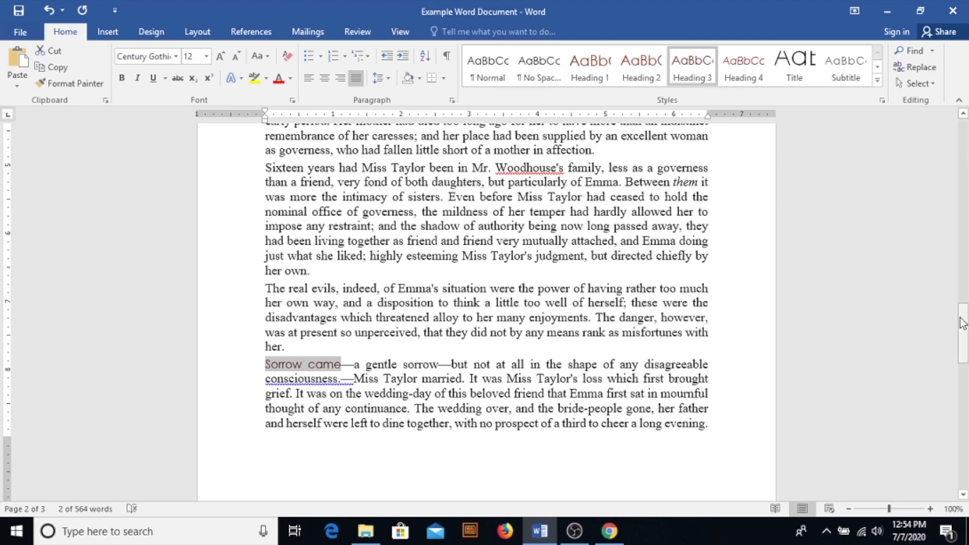
scroll(up, 3)
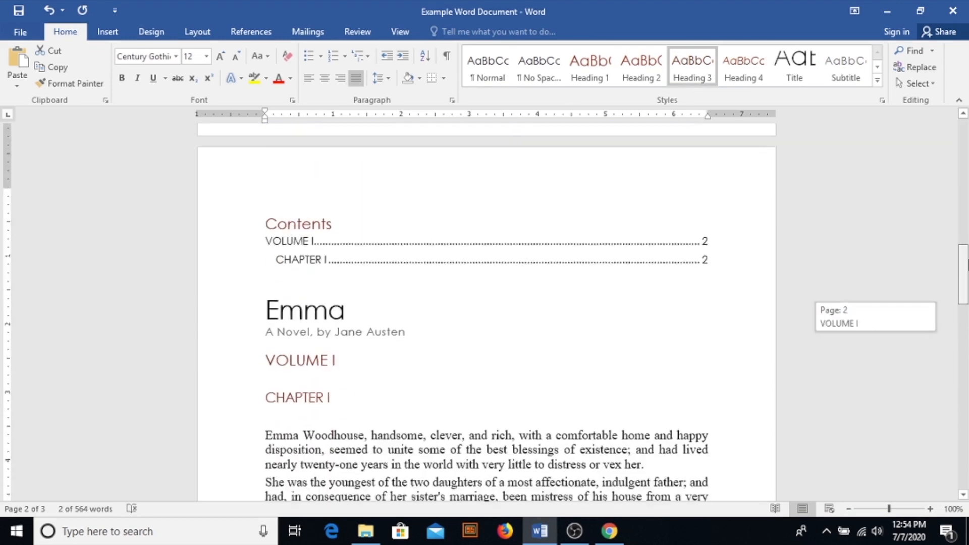
Update the entire Emma table of contents so it includes Sorrow came
click(301, 224)
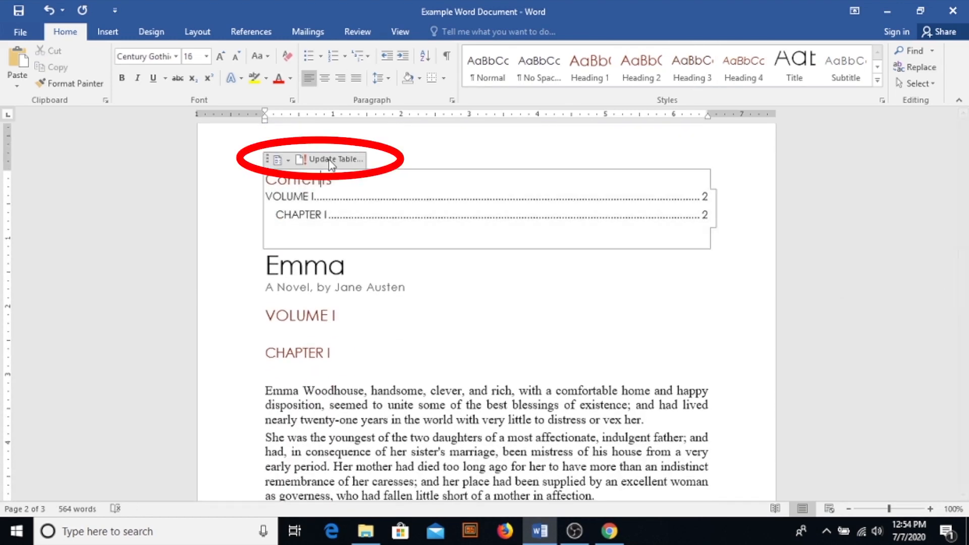
click(333, 159)
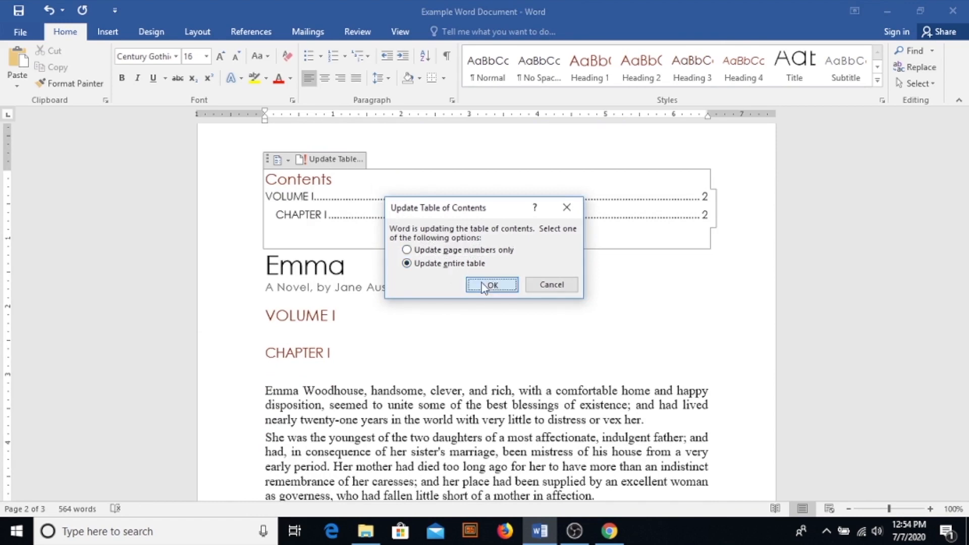
click(491, 285)
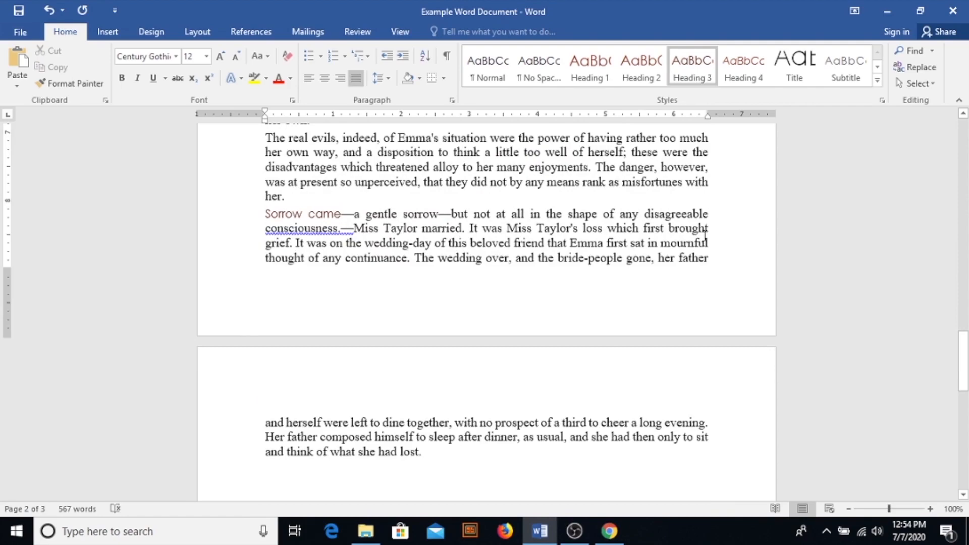
scroll(up, 3)
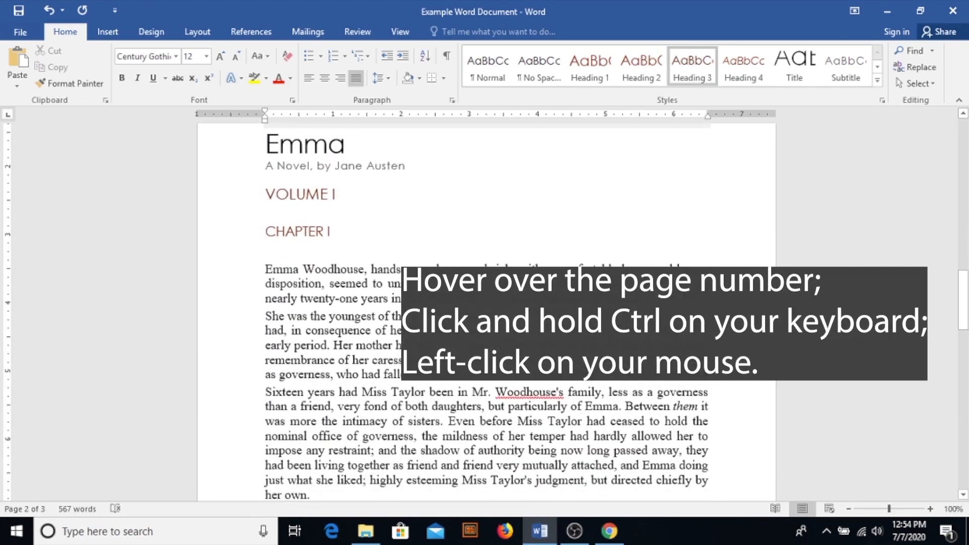
scroll(down, 3)
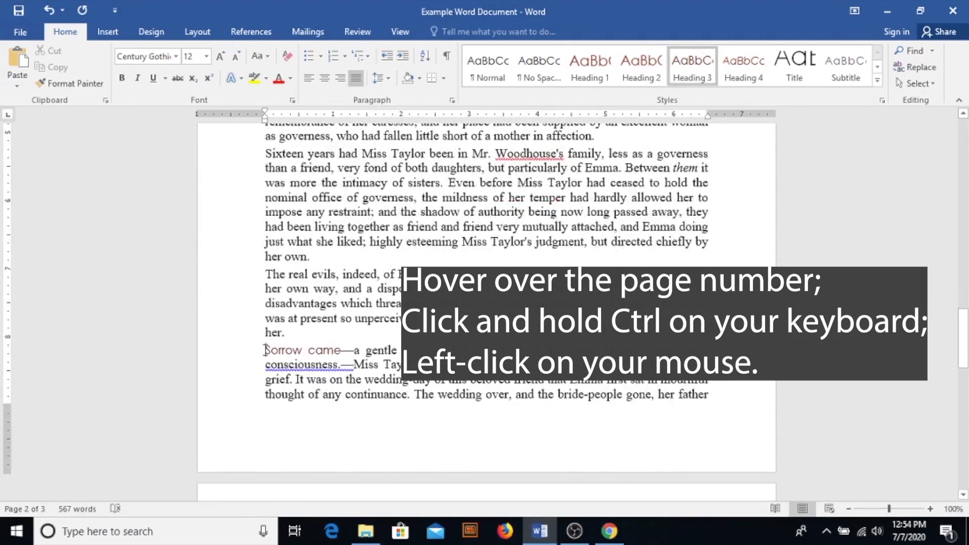
Update the table of contents page numbers once more
click(107, 31)
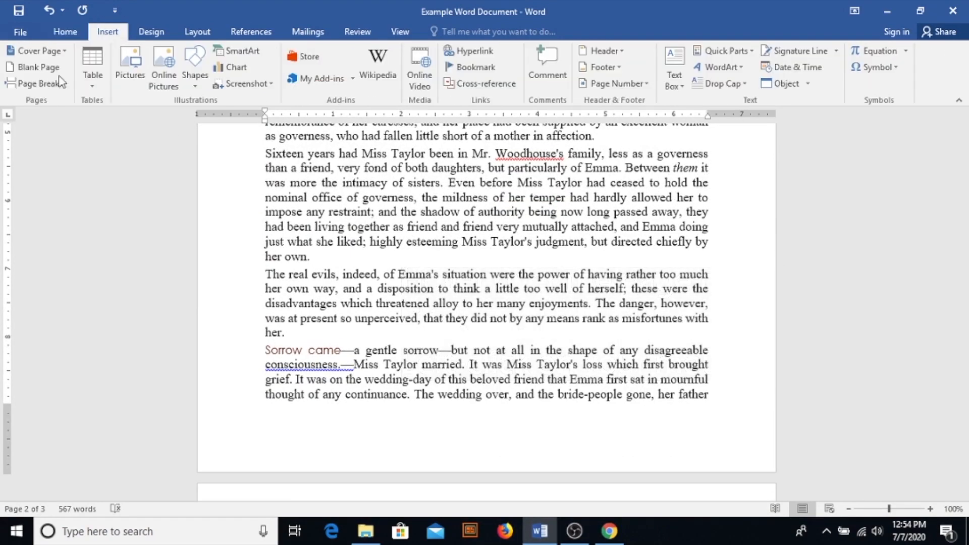
scroll(up, 3)
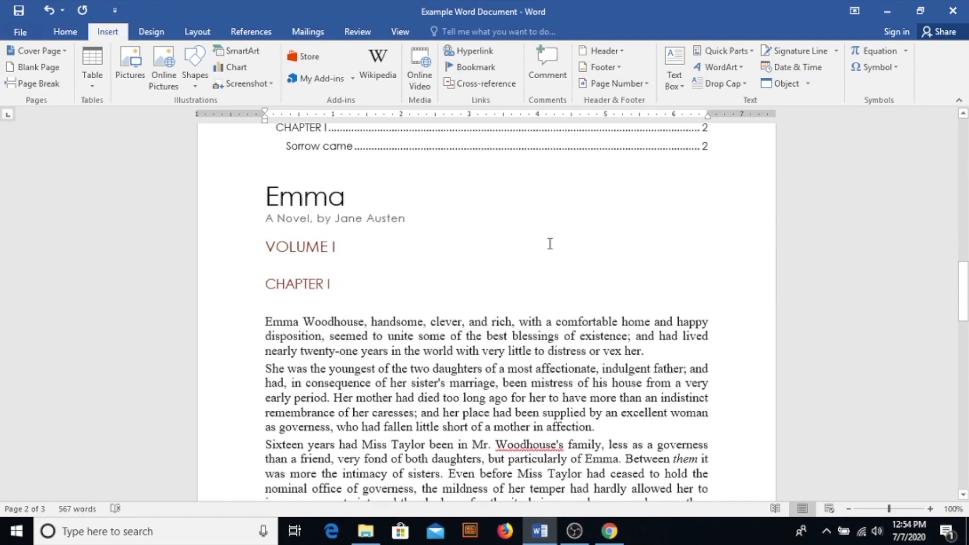
click(333, 174)
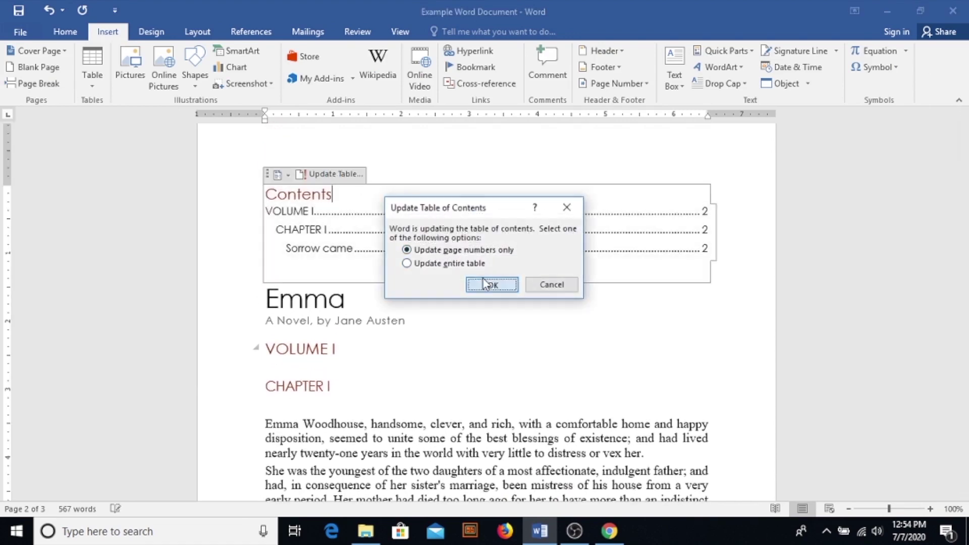
click(490, 284)
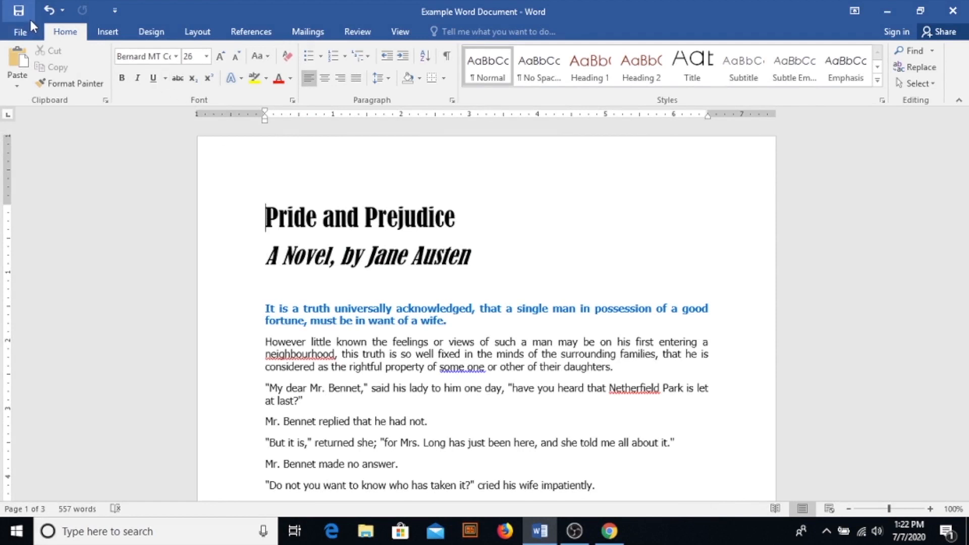
mouse_move(18, 12)
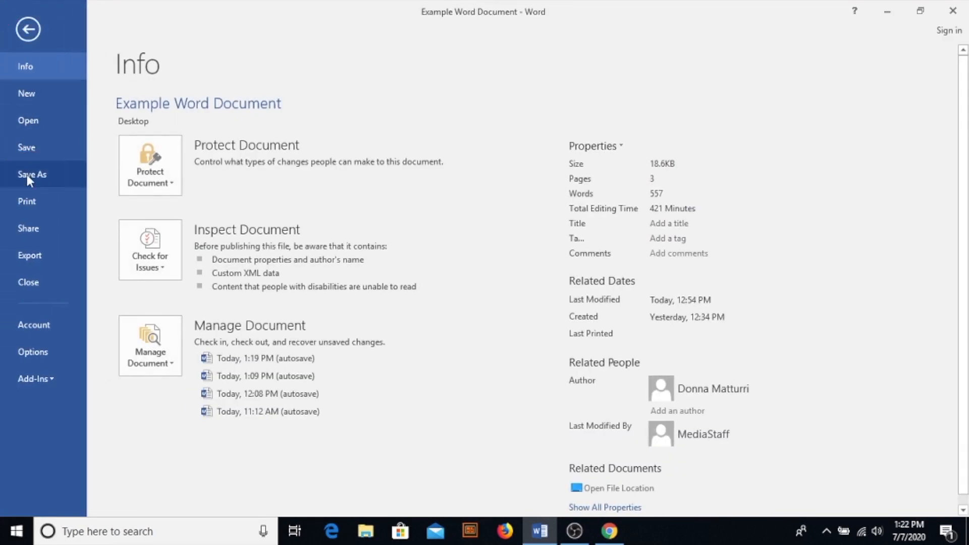
Save Pride and Prejudice as a PDF to the Desktop via Save As
click(31, 175)
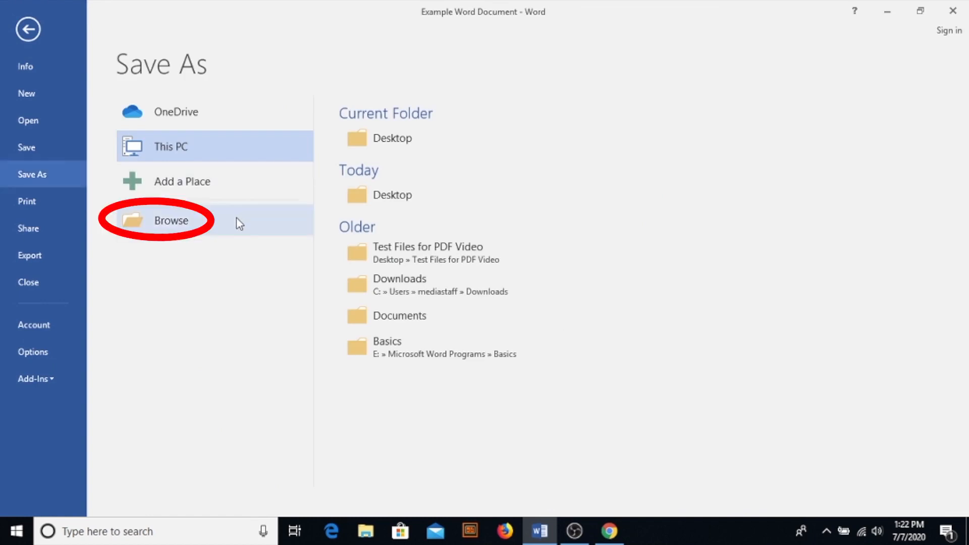
click(171, 221)
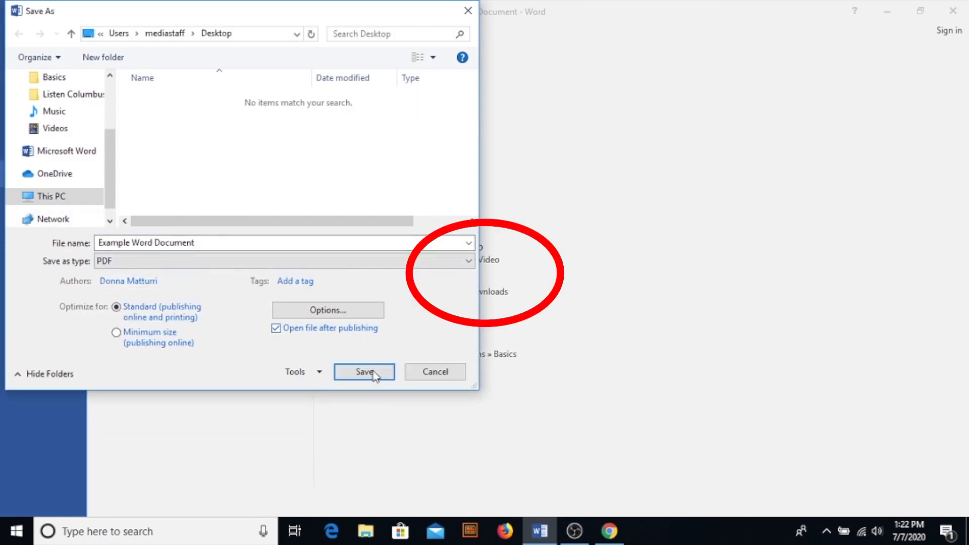
click(363, 371)
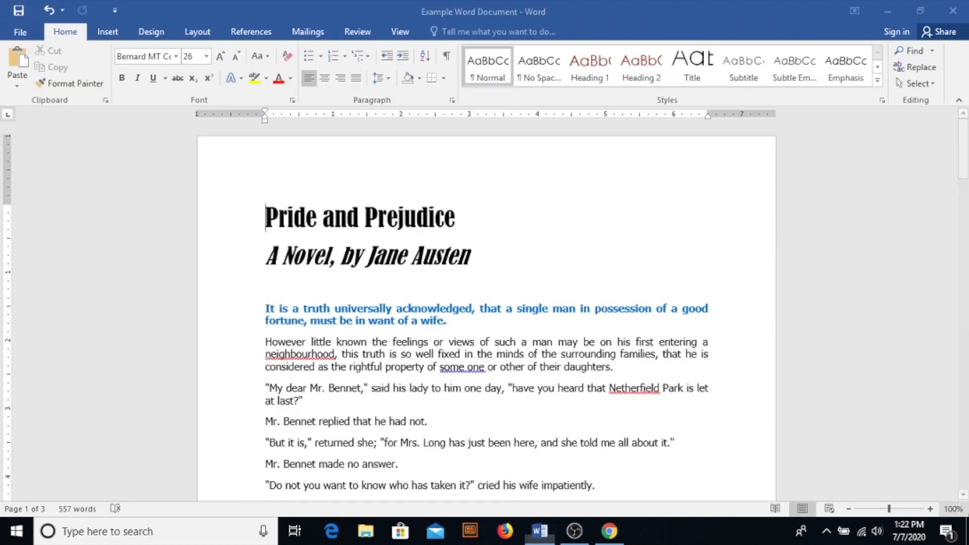
Review the exported PDF in Acrobat Reader, then return to Word
click(644, 532)
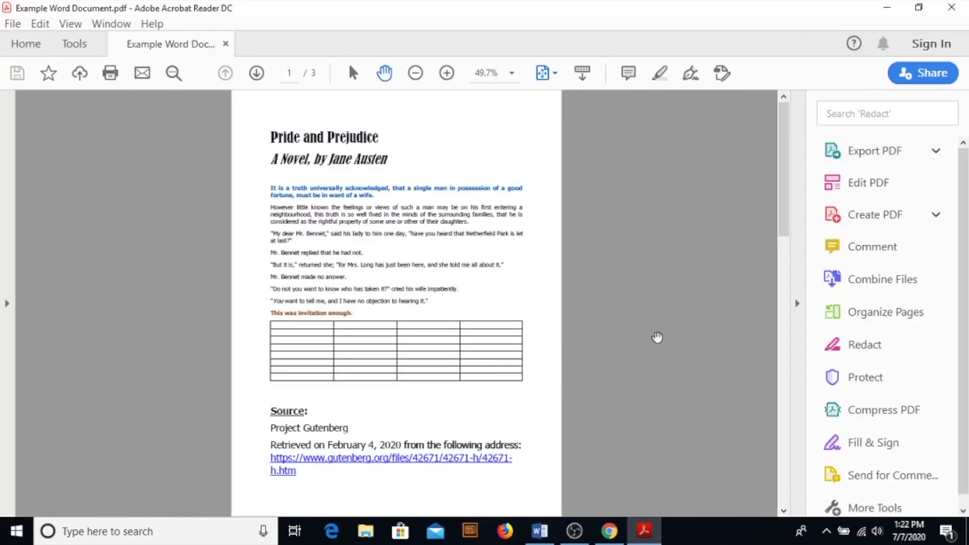
click(936, 151)
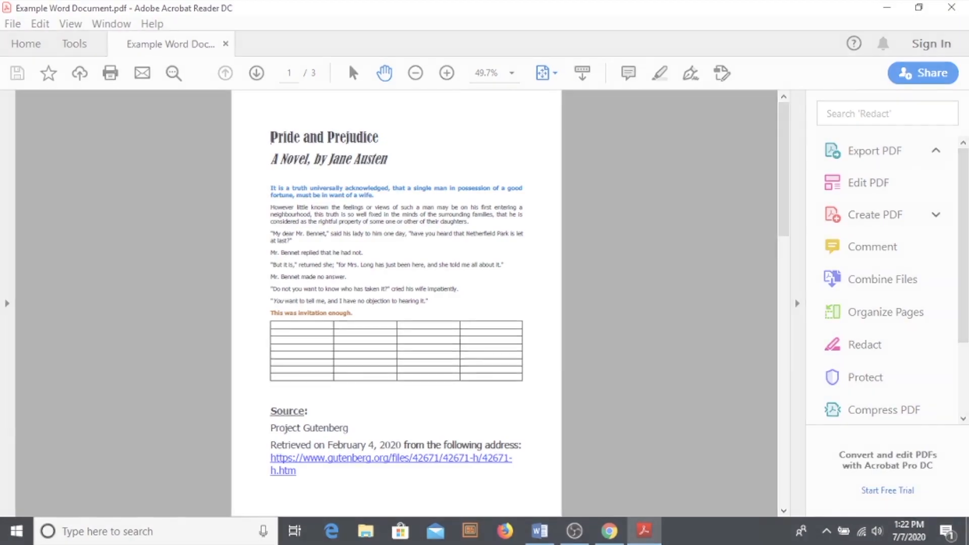
click(539, 532)
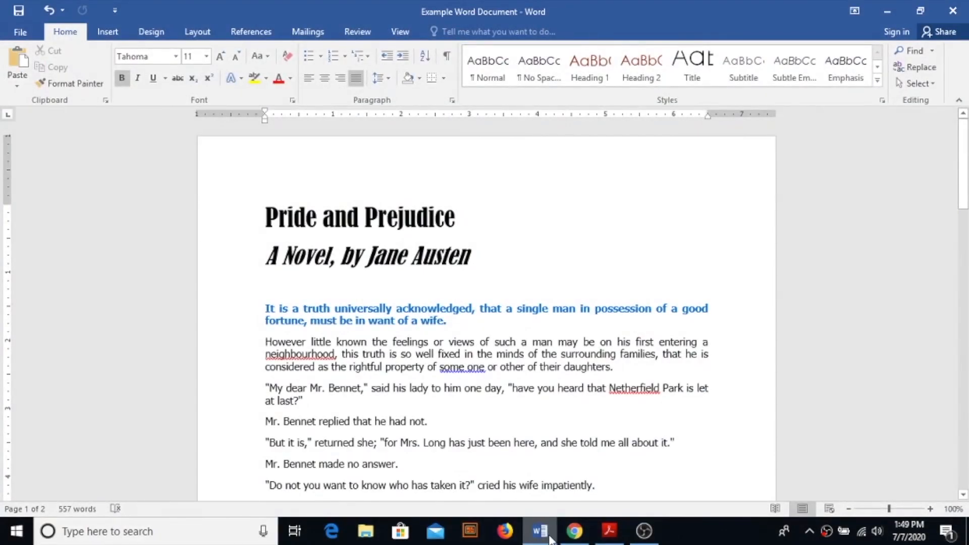